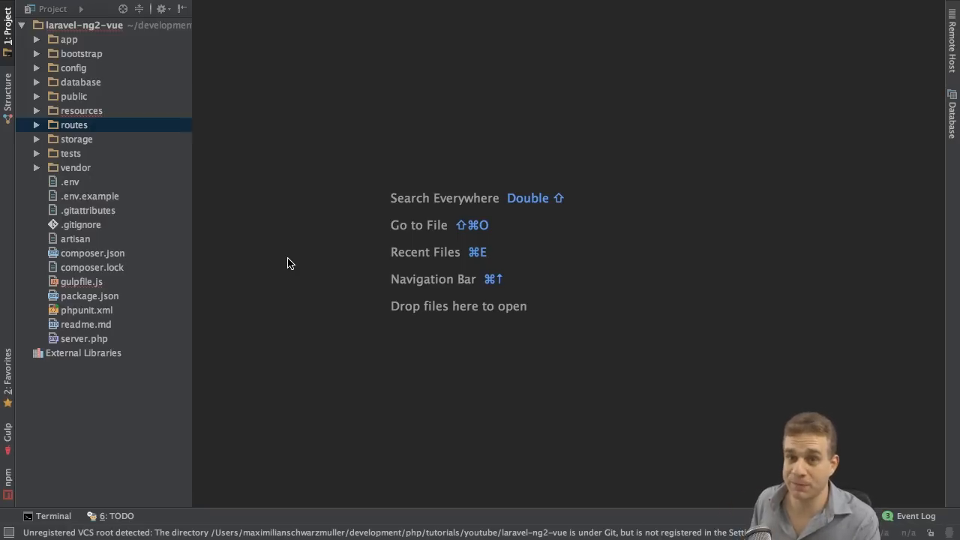
{"action": "mouse_move", "coordinate": [138, 134]}
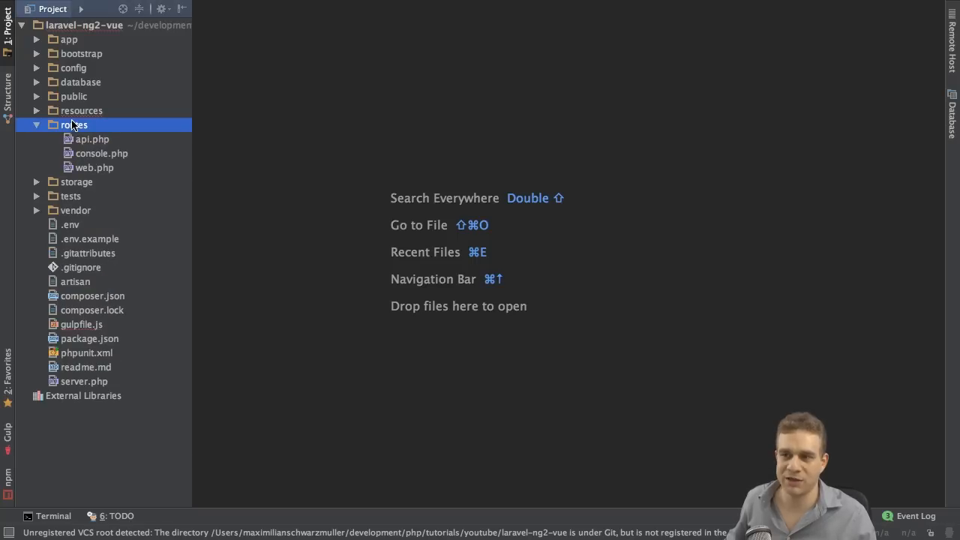
{"action": "mouse_move", "coordinate": [72, 165]}
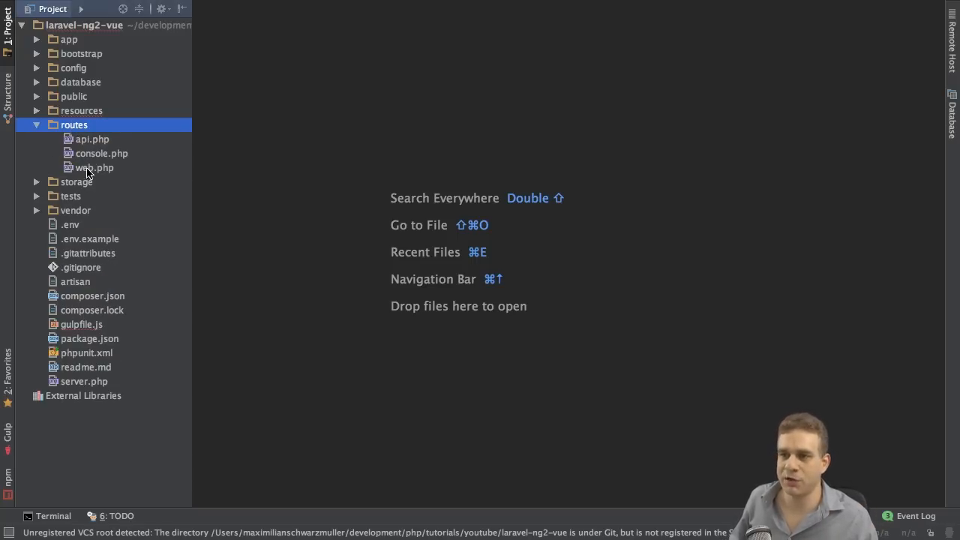
{"action": "double_click", "coordinate": [94, 167]}
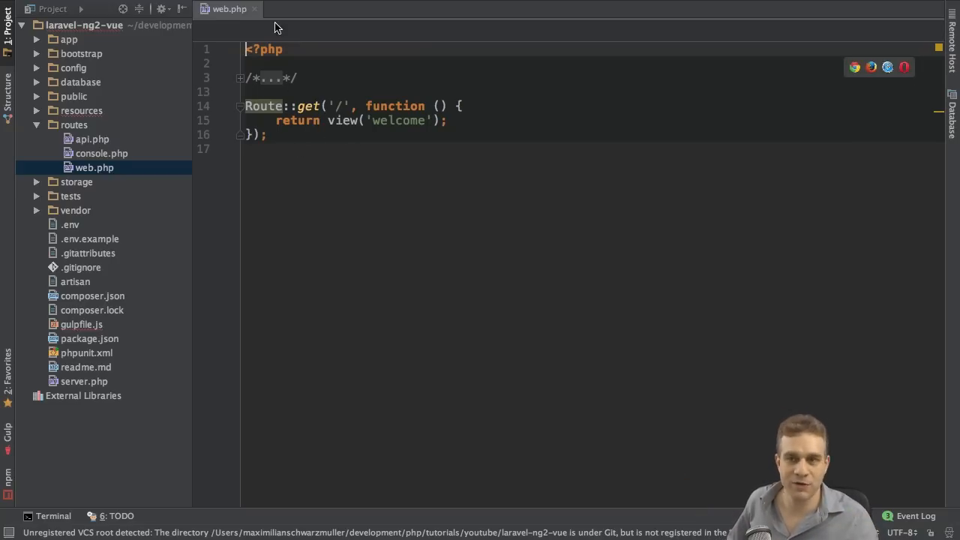
{"action": "mouse_move", "coordinate": [255, 9]}
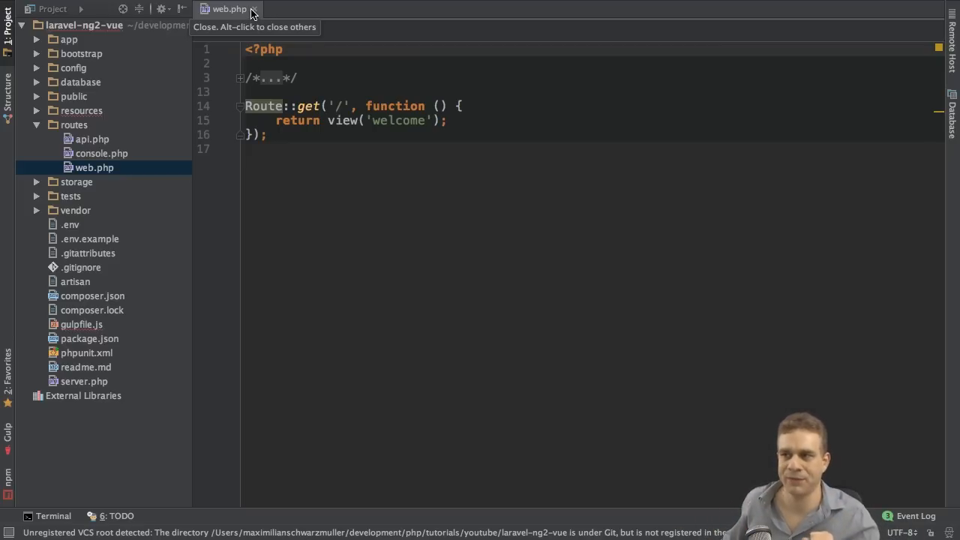
{"action": "left_click", "coordinate": [253, 8]}
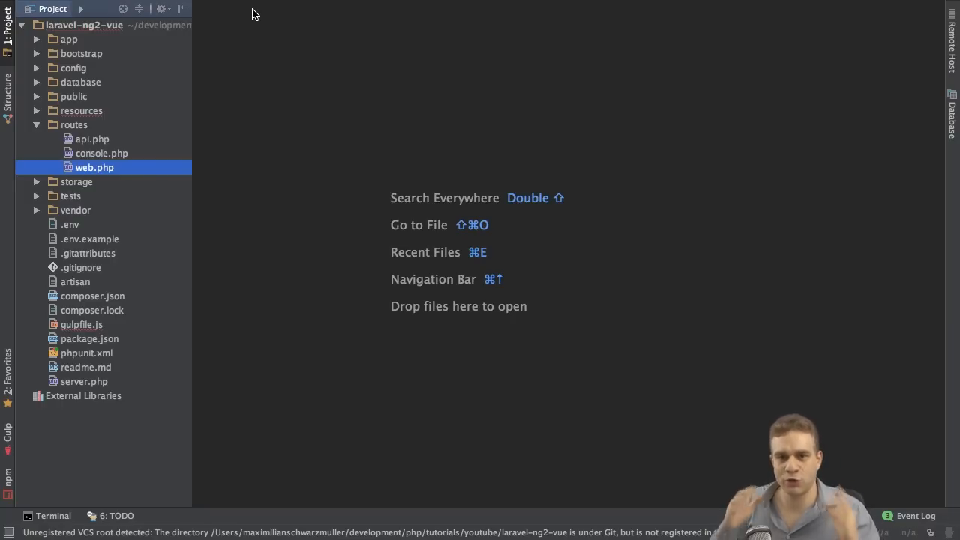
Open routes/api.php, then expand the app and app/Http folders in the Project tree
{"action": "double_click", "coordinate": [91, 139]}
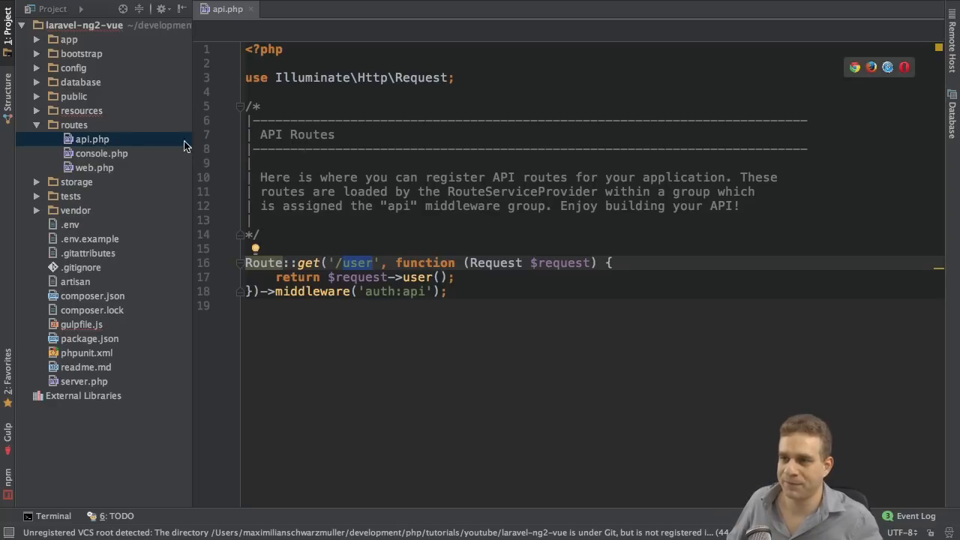
{"action": "left_click", "coordinate": [37, 39]}
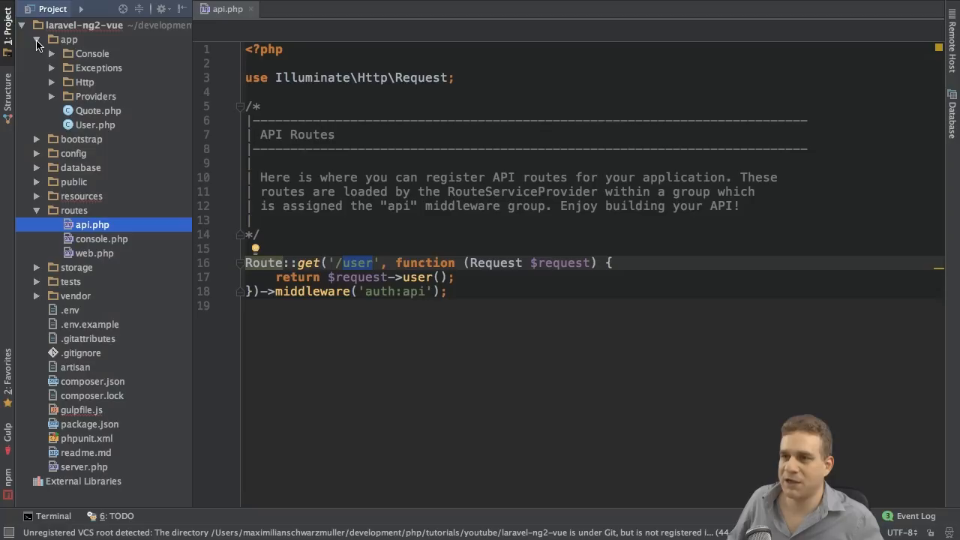
{"action": "left_click", "coordinate": [51, 82]}
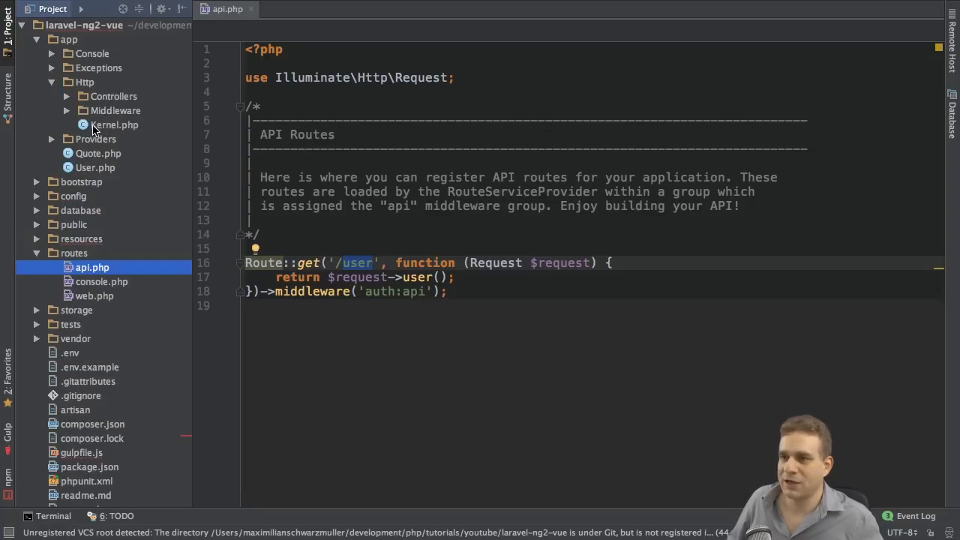
Open app/Http/Kernel.php and scroll down to the web and api middleware groups
{"action": "left_click", "coordinate": [115, 124]}
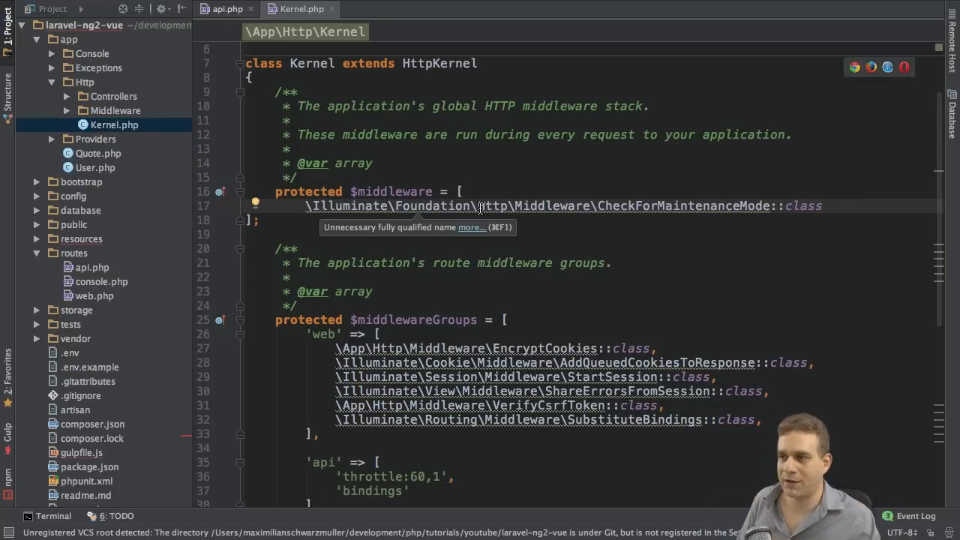
{"action": "scroll", "scroll_direction": "down", "scroll_amount": 3}
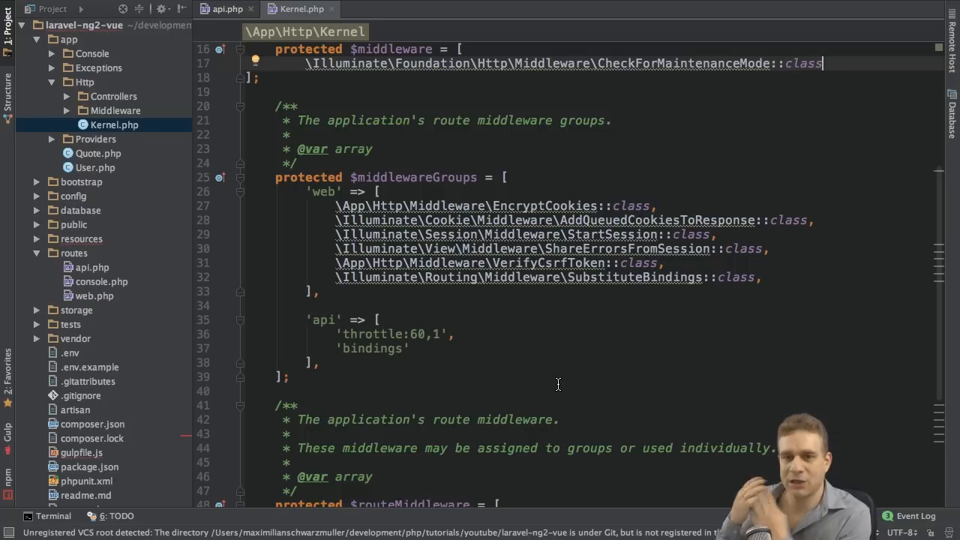
{"action": "mouse_move", "coordinate": [459, 277]}
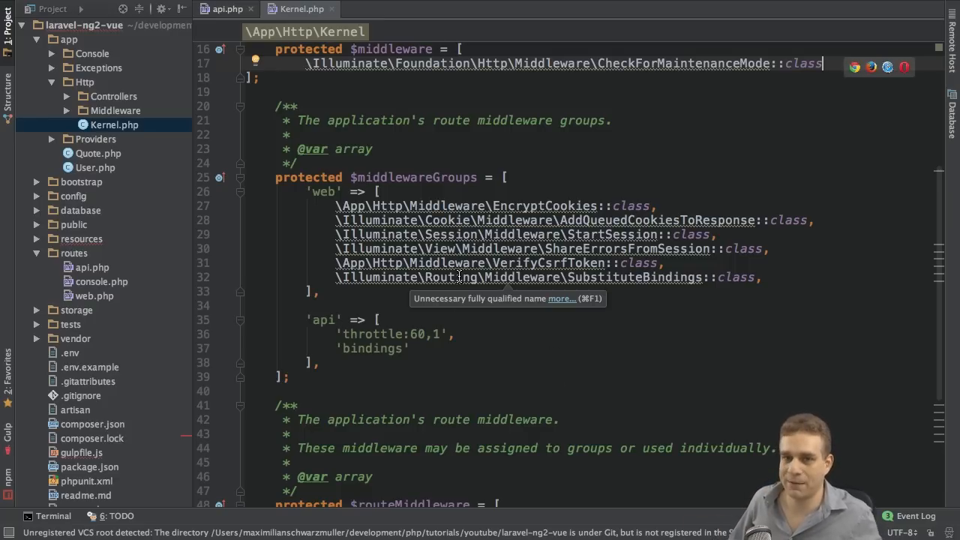
{"action": "mouse_move", "coordinate": [475, 355]}
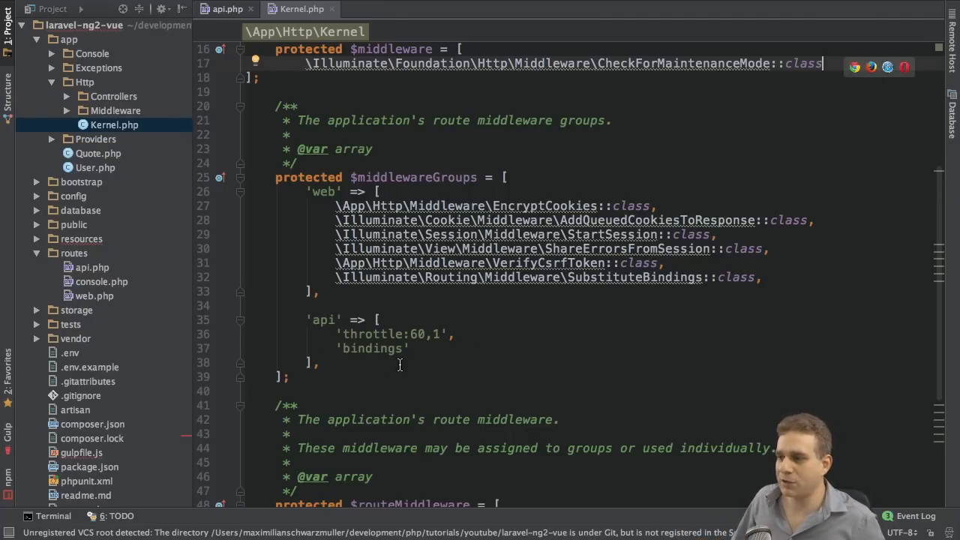
{"action": "mouse_move", "coordinate": [435, 368]}
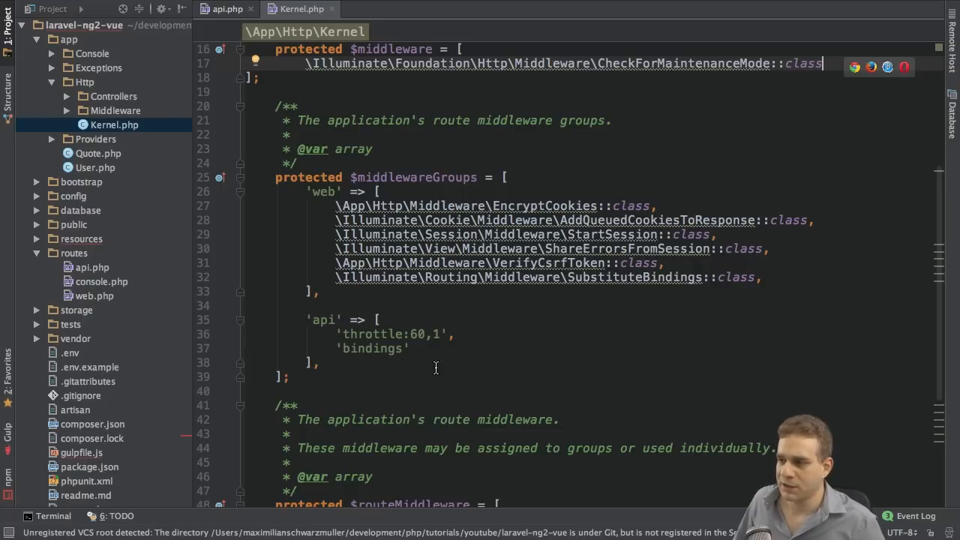
{"action": "mouse_move", "coordinate": [417, 356]}
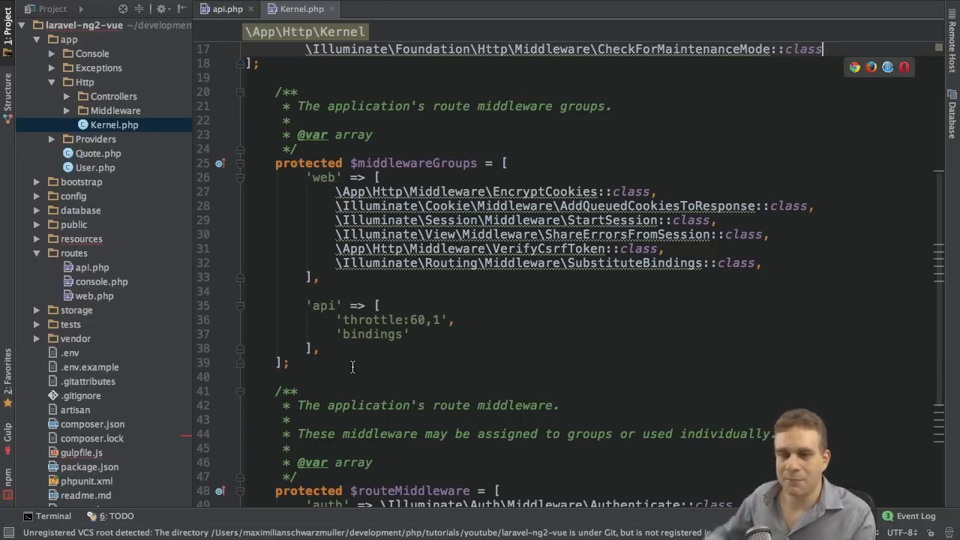
{"action": "mouse_move", "coordinate": [412, 313]}
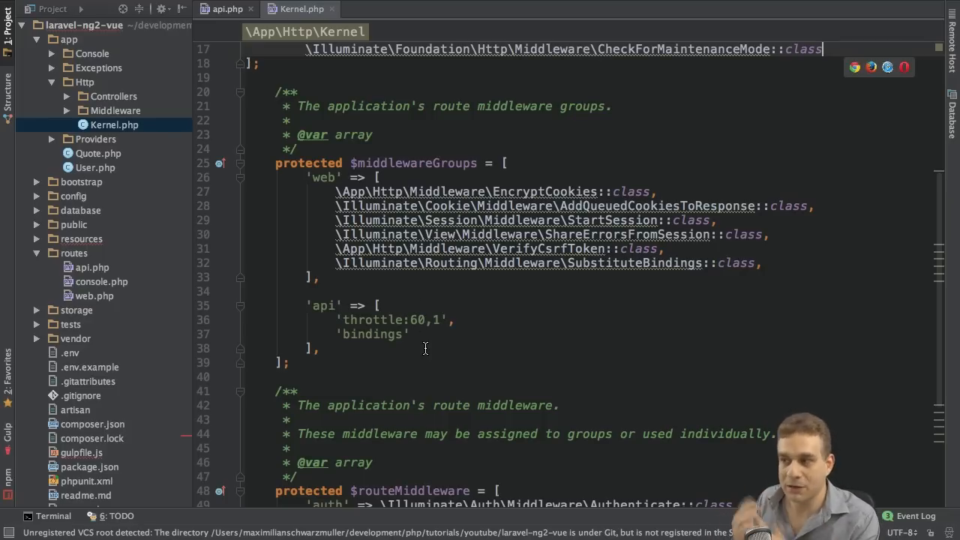
{"action": "mouse_move", "coordinate": [108, 287]}
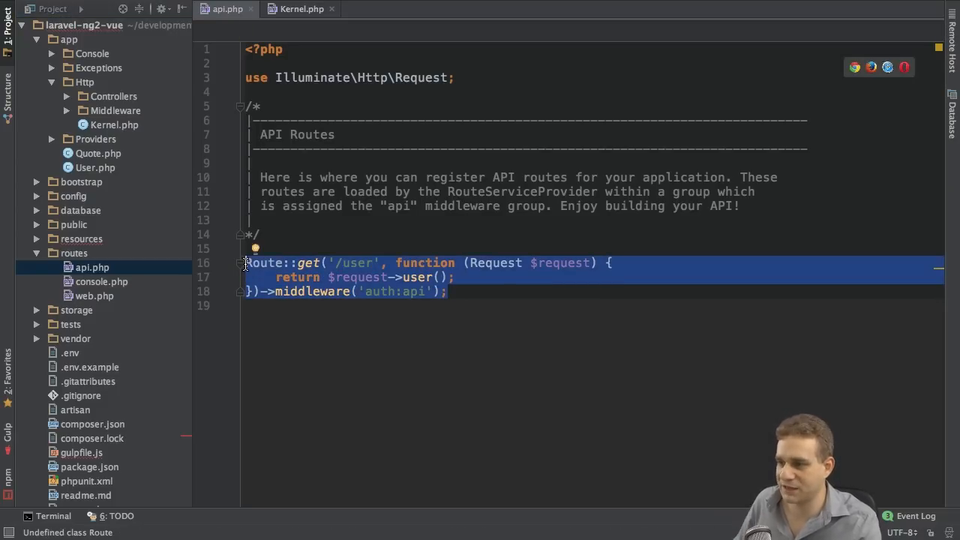
Replace the /user route with Route::post('/quote', ['uses' => 'QuoteController@postQuote'])
{"action": "type", "text": "Route"}
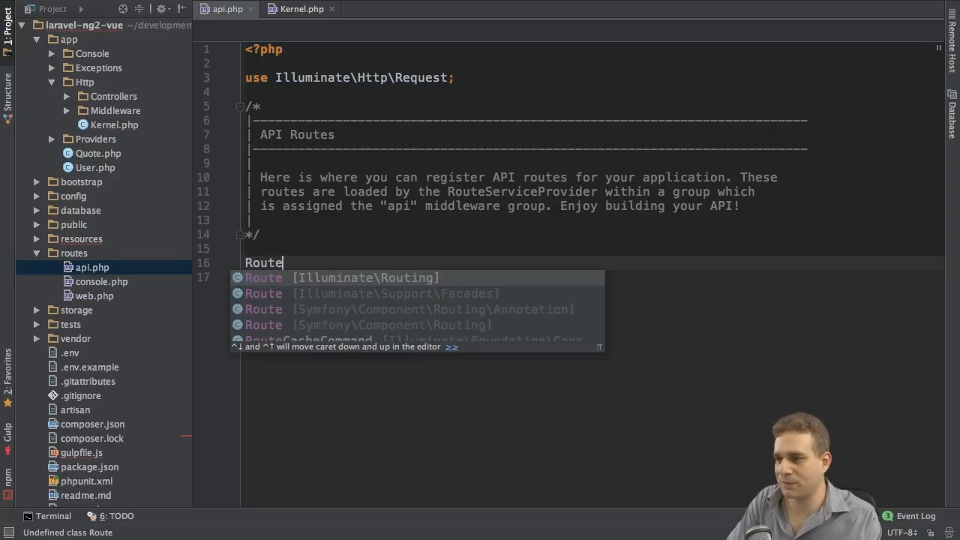
{"action": "type", "text": "::post()"}
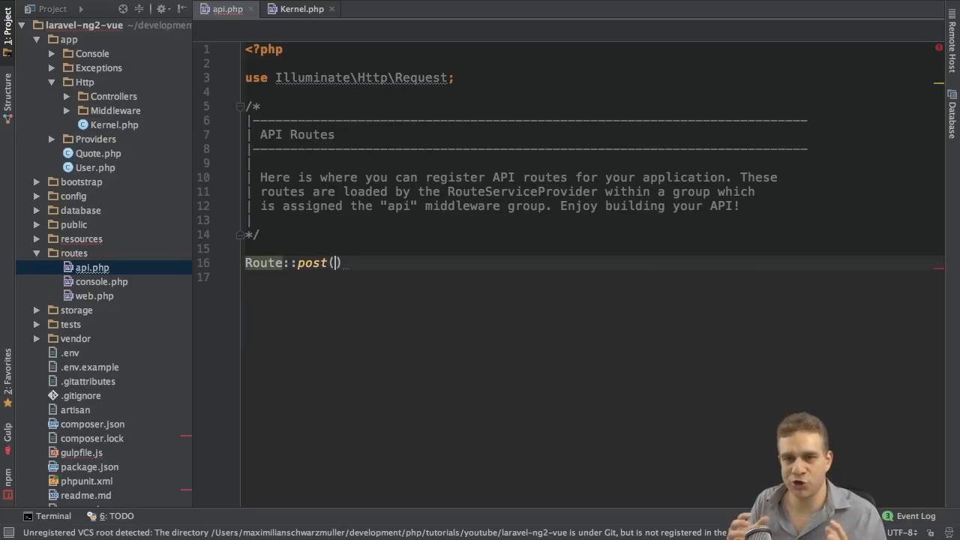
{"action": "type", "text": "''"}
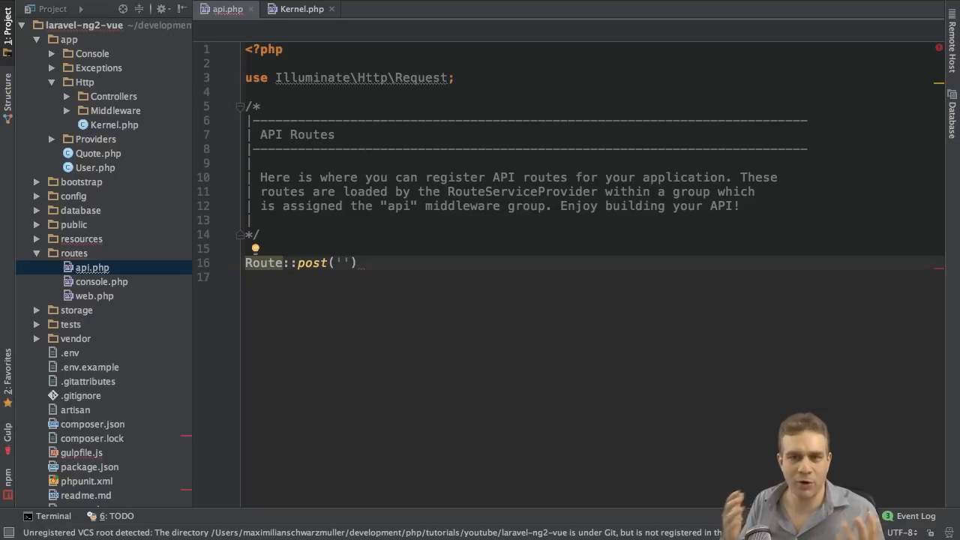
{"action": "type", "text": "/q"}
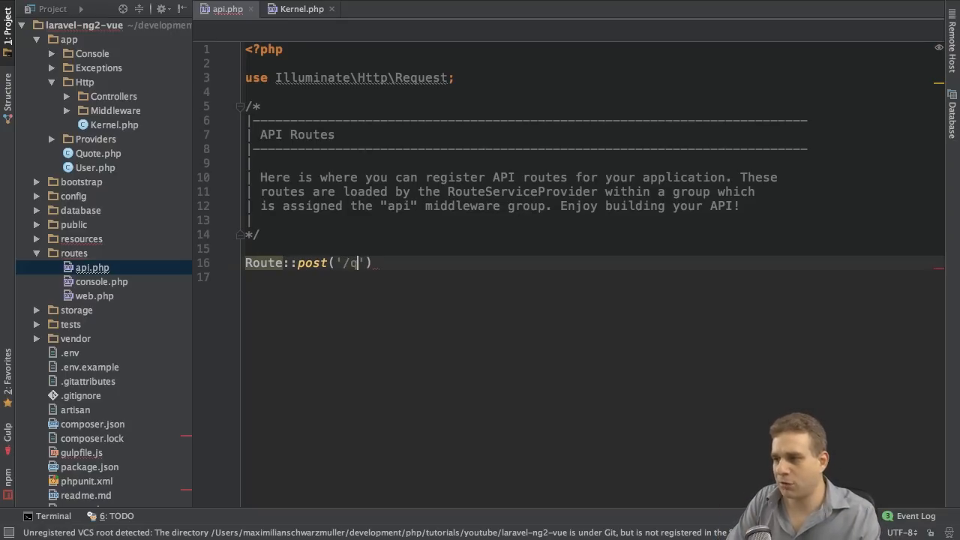
{"action": "type", "text": "uote"}
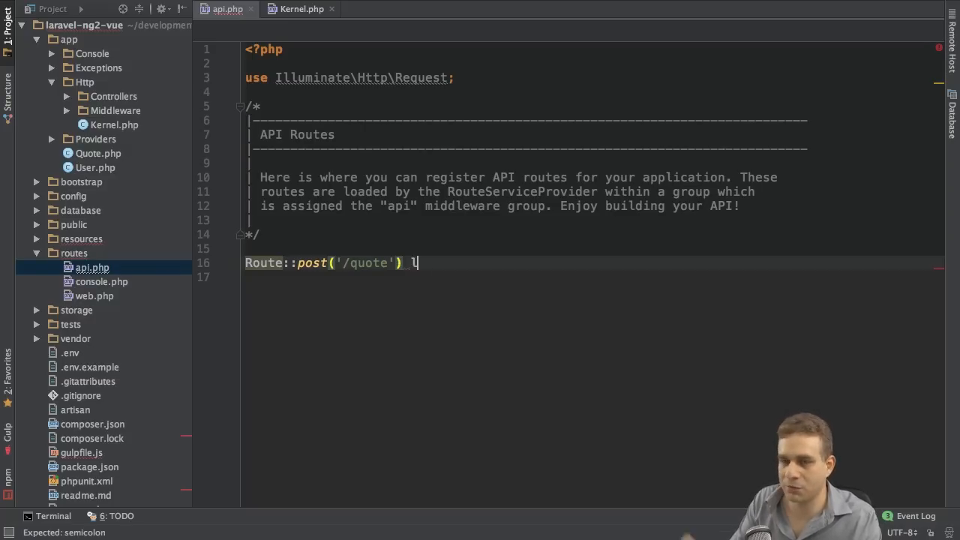
{"action": "type", "text": "laravel-ng2-vue."}
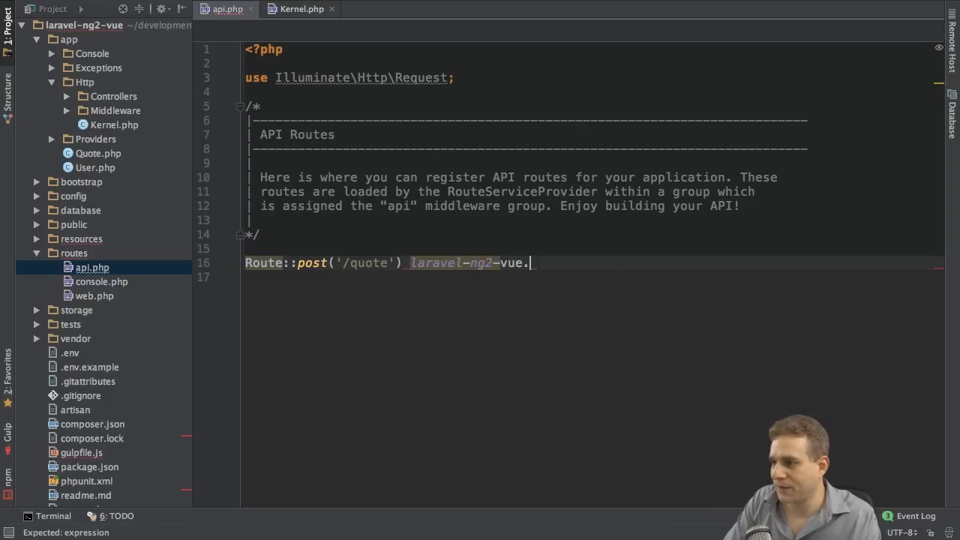
{"action": "type", "text": "dev"}
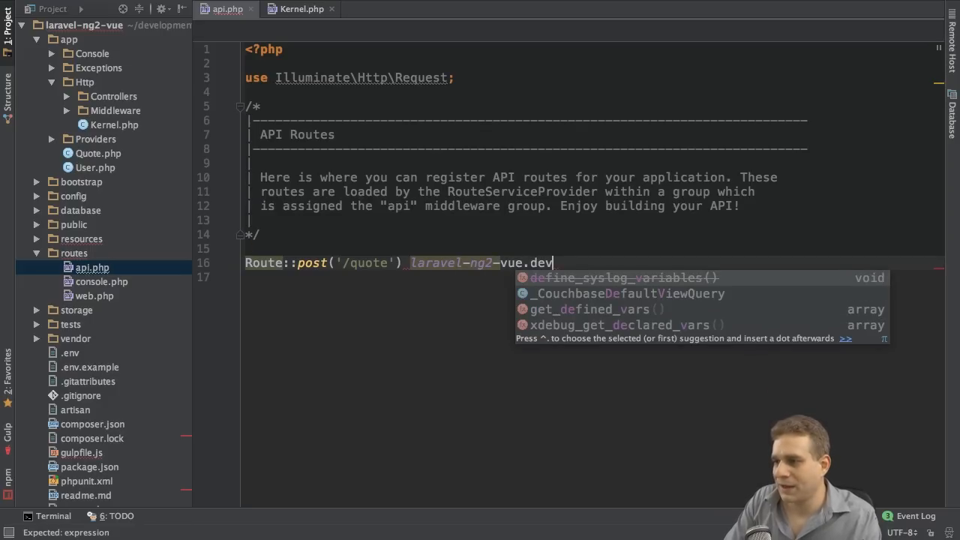
{"action": "type", "text": "/ap"}
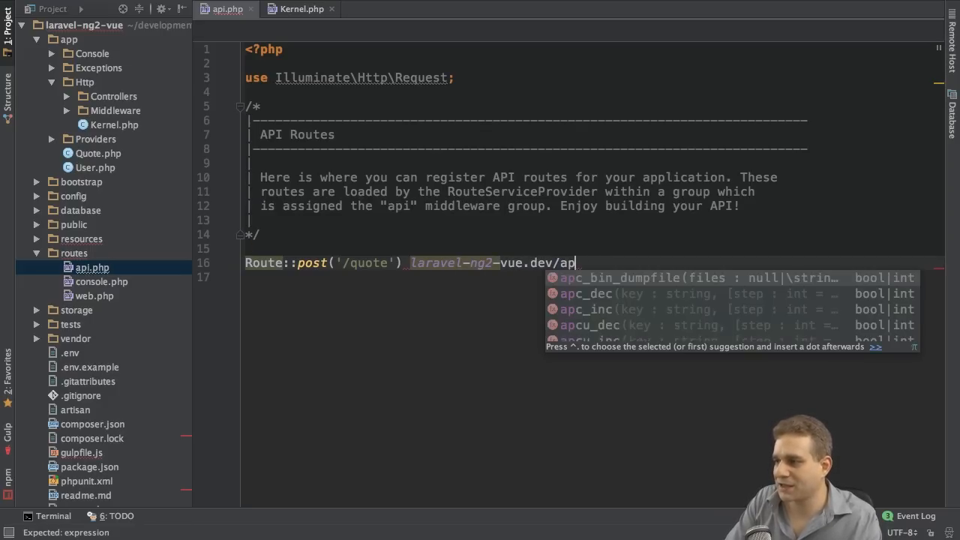
{"action": "type", "text": "i/quote"}
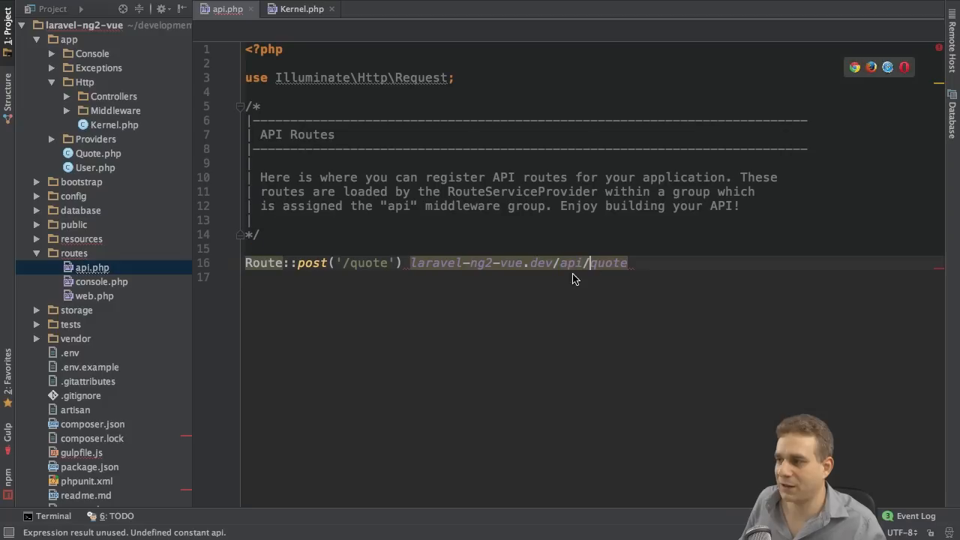
{"action": "mouse_move", "coordinate": [485, 273]}
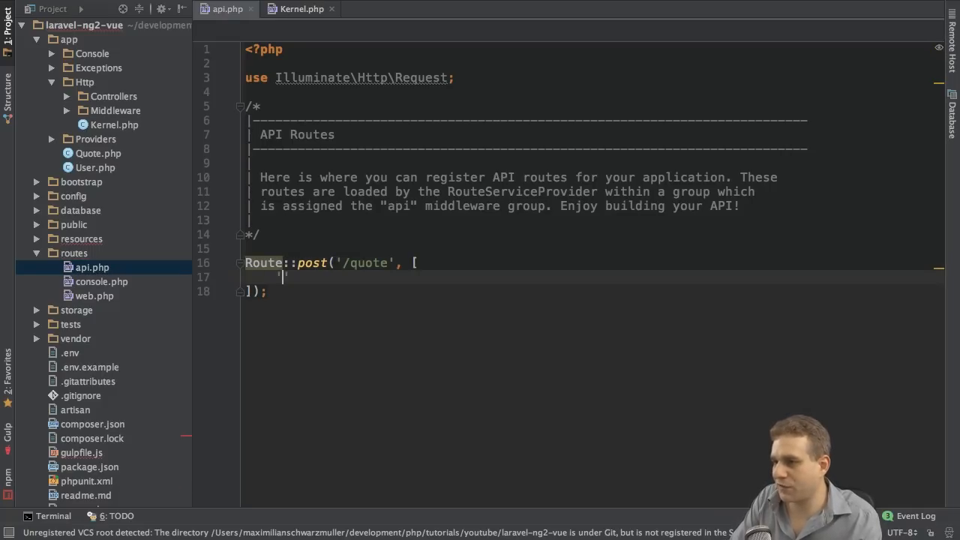
{"action": "type", "text": "uses' => 'Q'"}
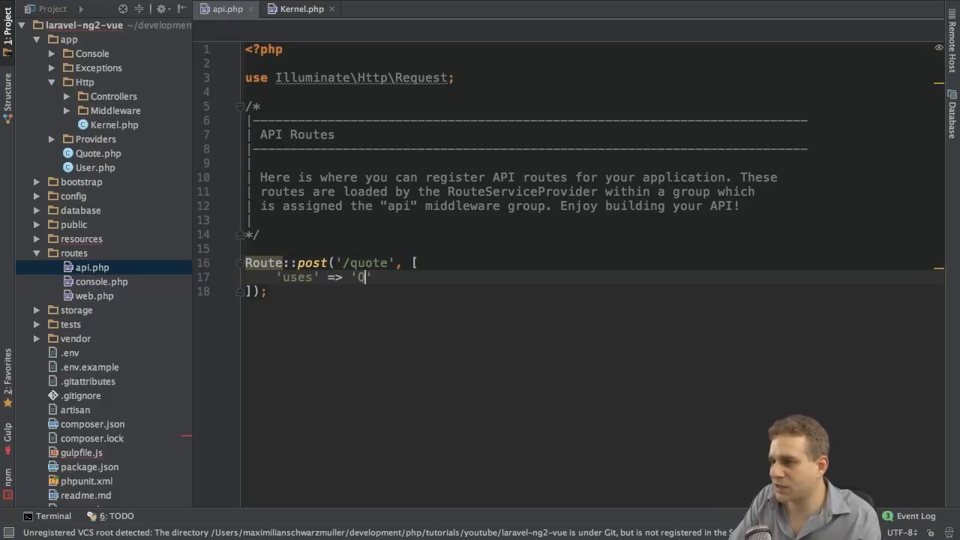
{"action": "type", "text": "QuoteController"}
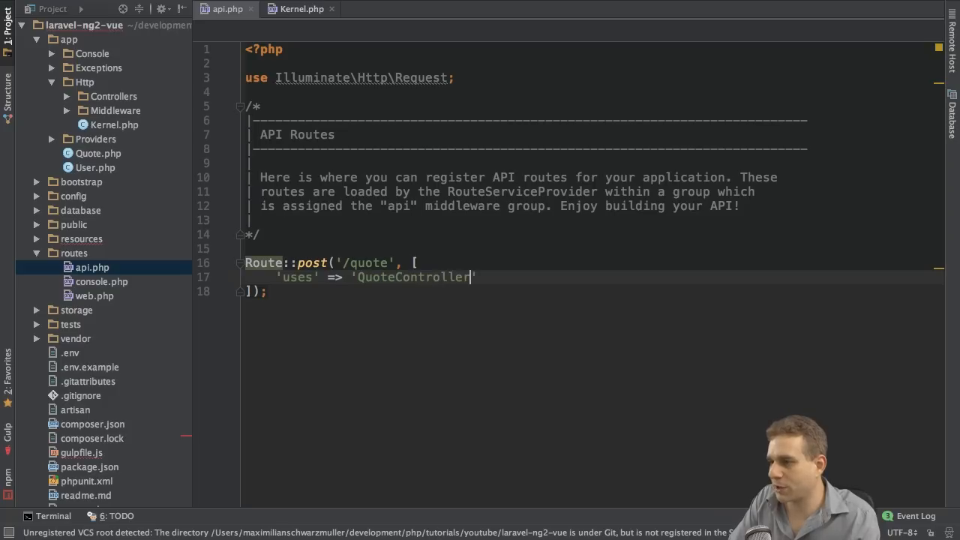
{"action": "type", "text": "@postQuote"}
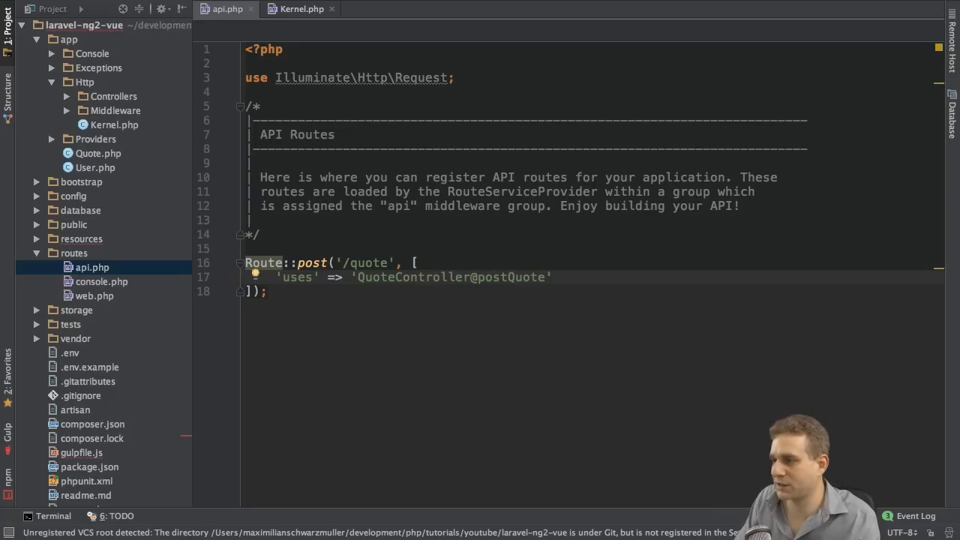
Add Route::get('/quotes') using 'QuoteController@getQuotes', then start a Route::put() line
{"action": "type", "text": "Route::get('"}
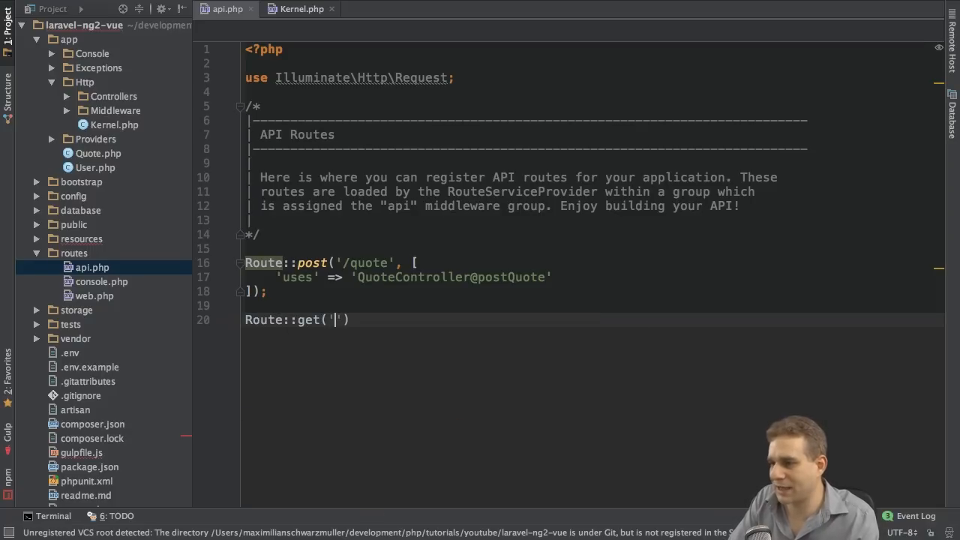
{"action": "type", "text": "/quotes"}
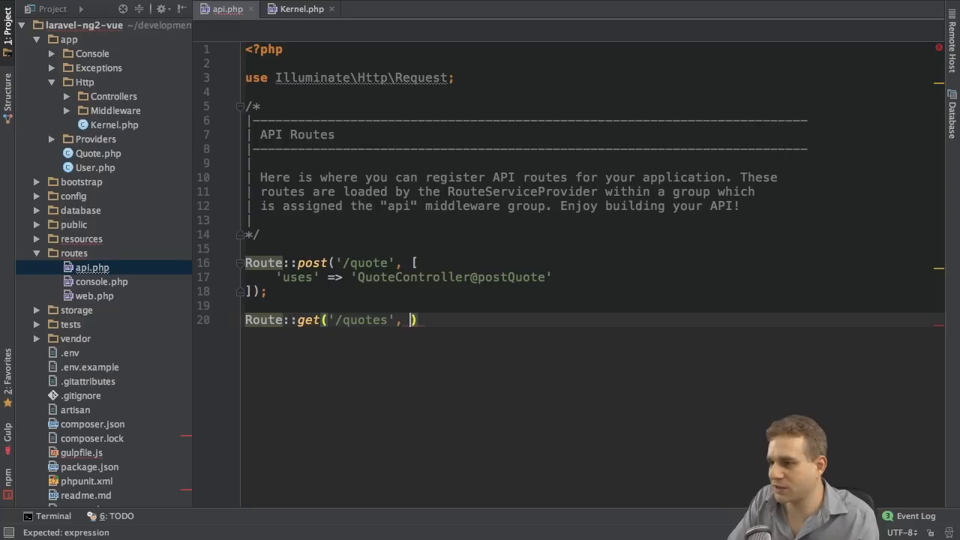
{"action": "type", "text": "["}
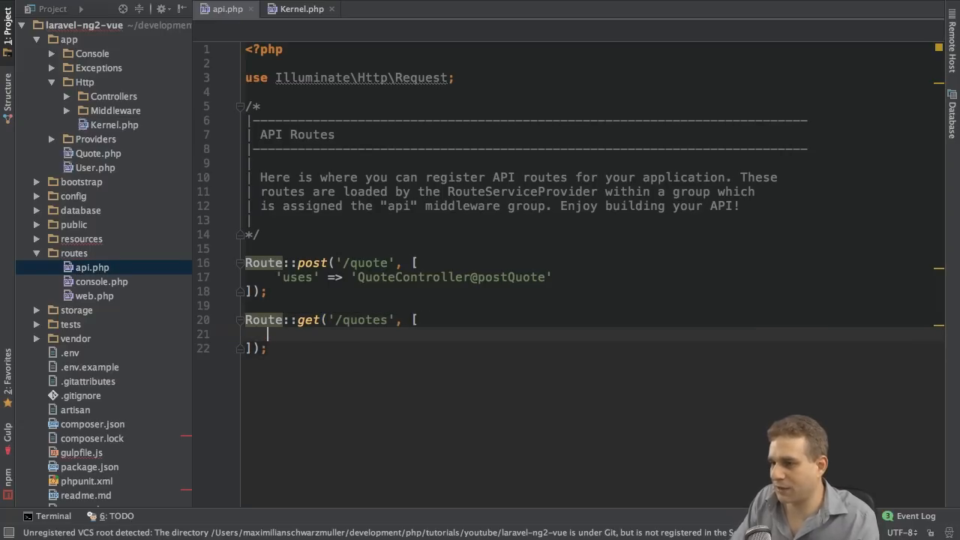
{"action": "type", "text": "'uses'"}
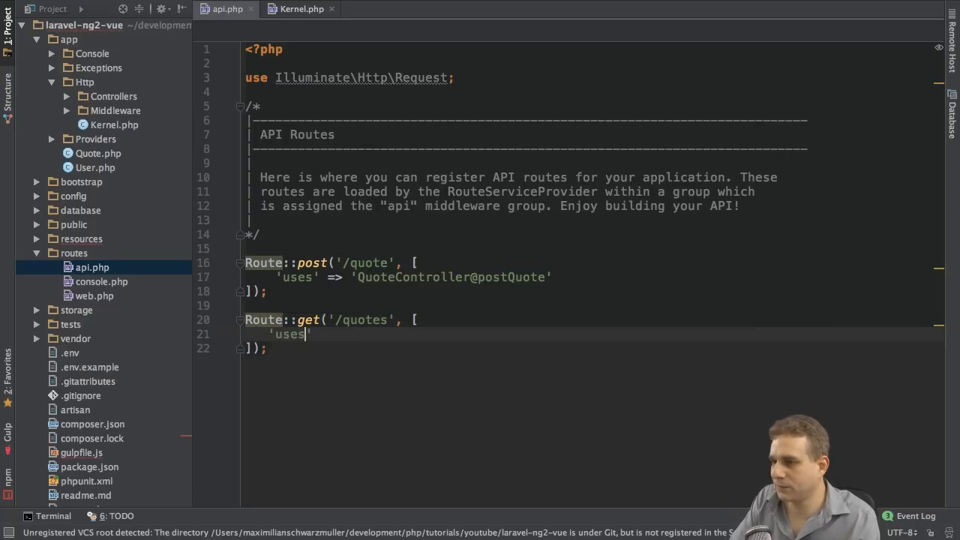
{"action": "type", "text": "=> 'Quote"}
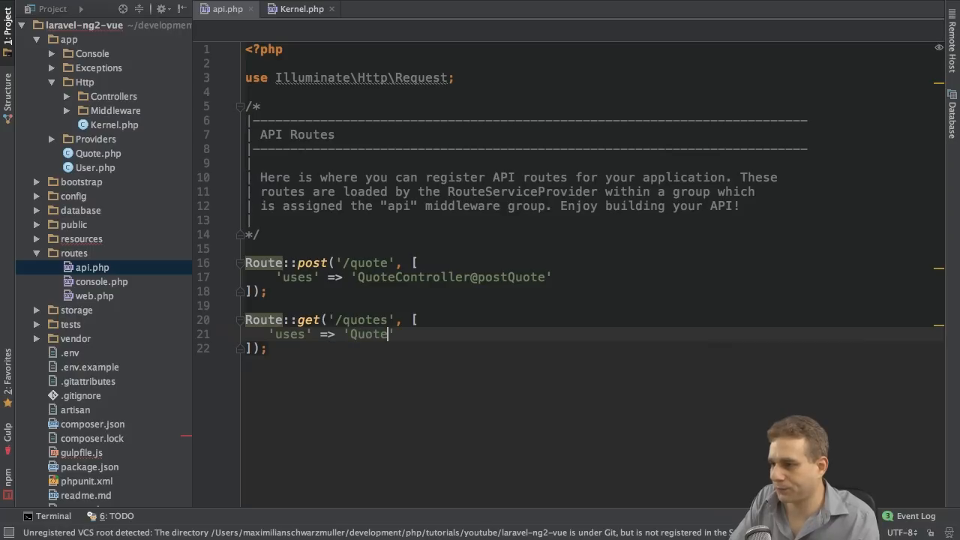
{"action": "type", "text": "Controller@g"}
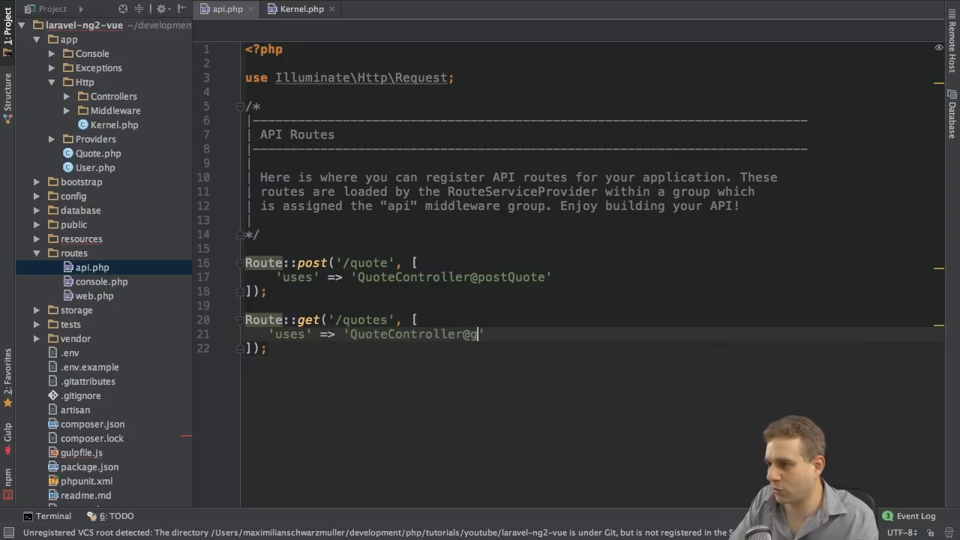
{"action": "type", "text": "etQuotes'"}
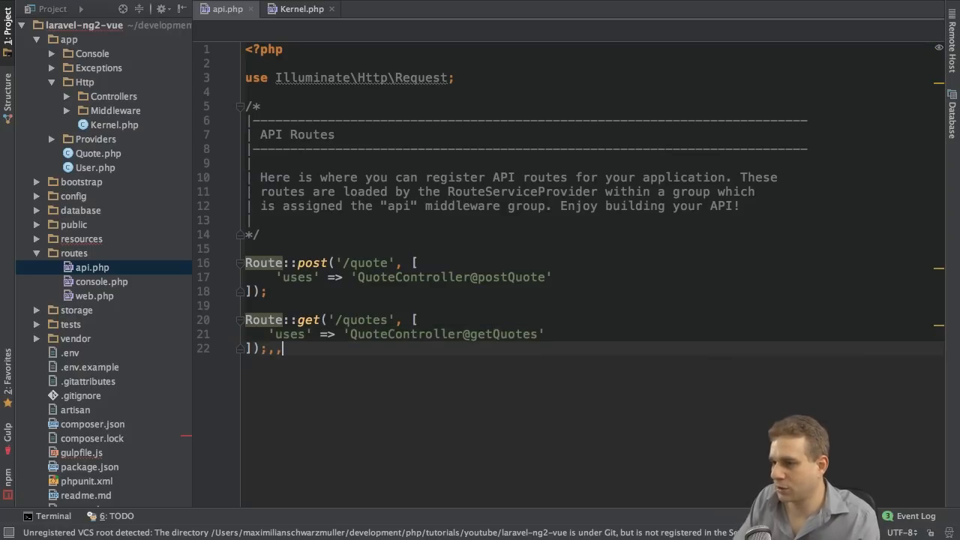
{"action": "type", "text": "Route::"}
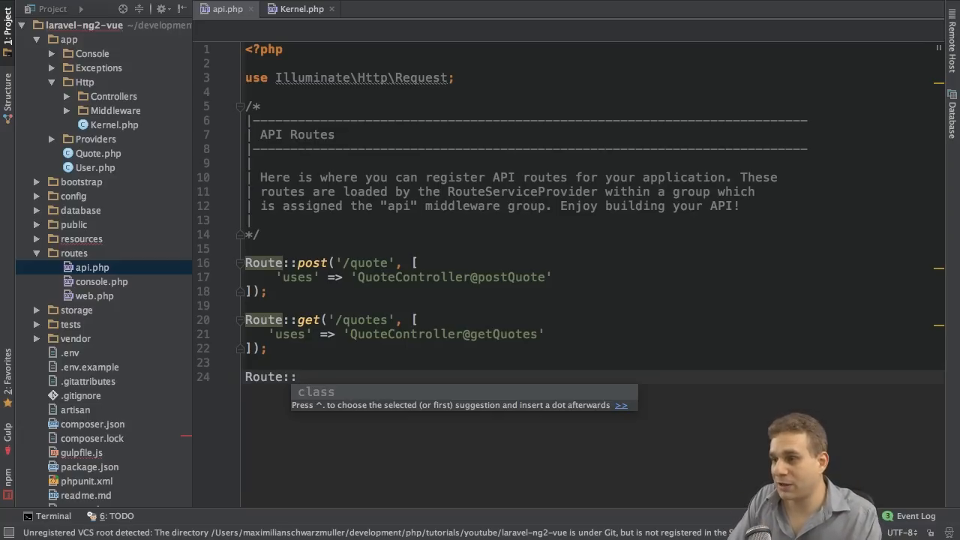
{"action": "type", "text": "put();"}
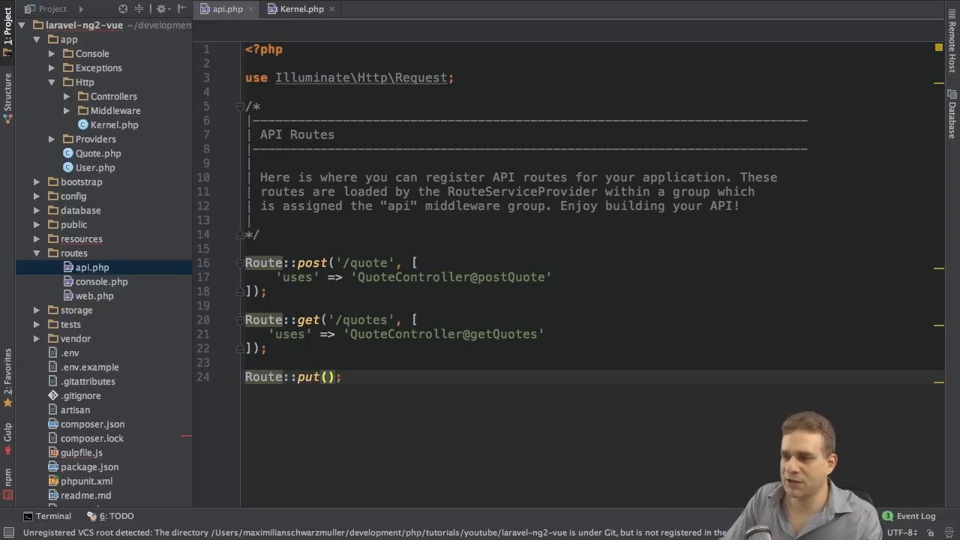
Turn the new route into Route::put with the path '/quote/{id}'
{"action": "type", "text": "patch"}
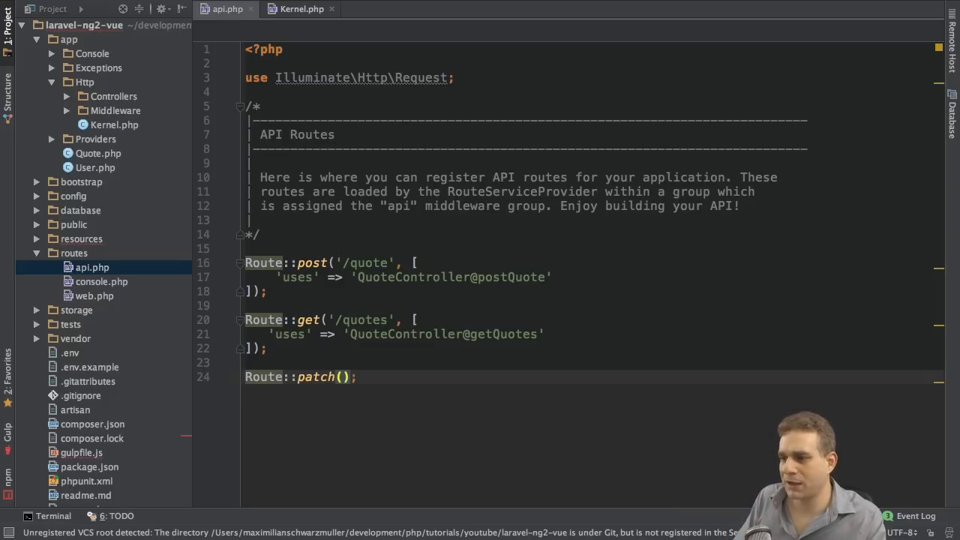
{"action": "type", "text": "put"}
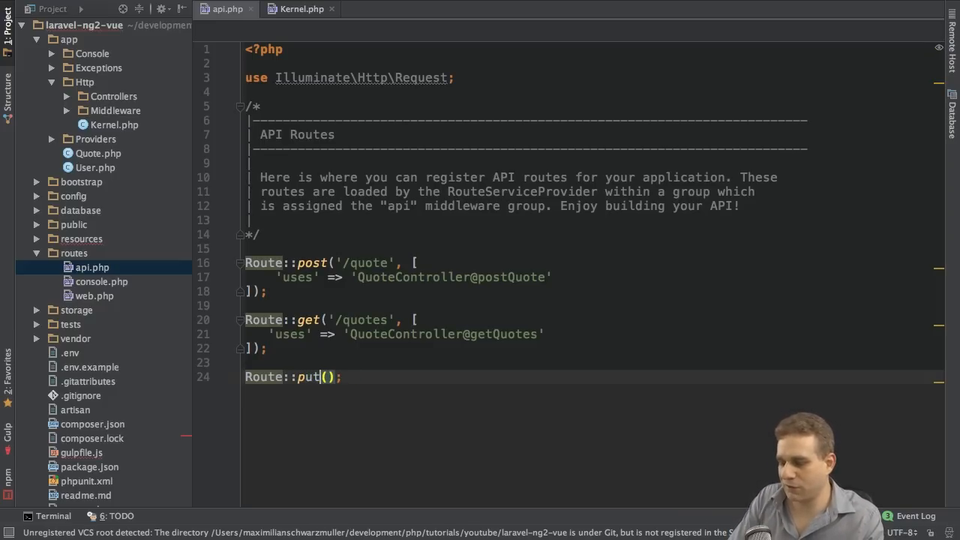
{"action": "type", "text": "'/"}
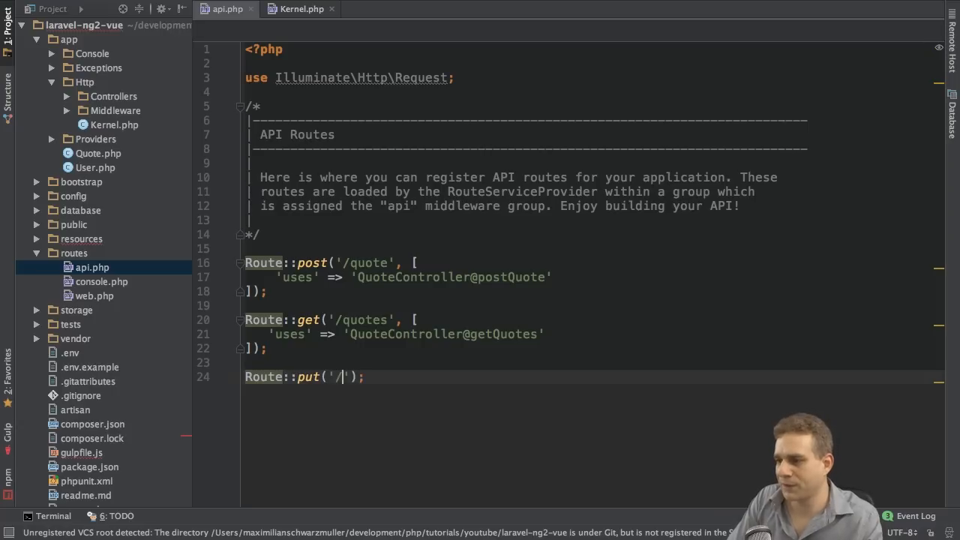
{"action": "type", "text": "quote"}
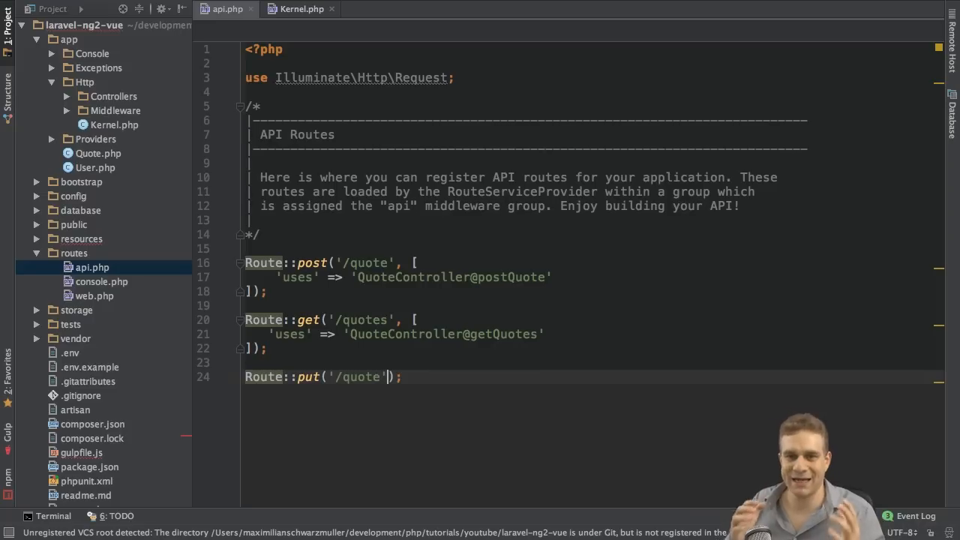
{"action": "type", "text": "/"}
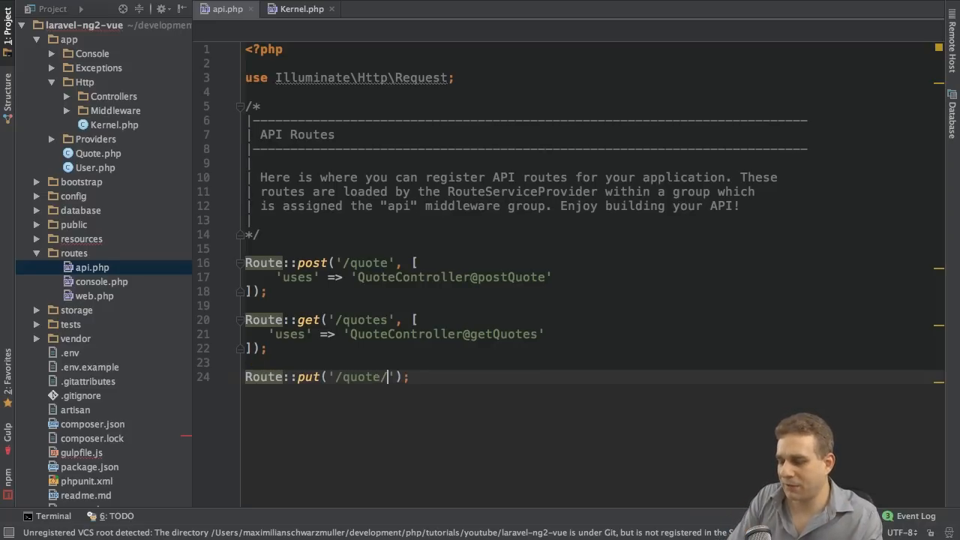
{"action": "type", "text": "{"}
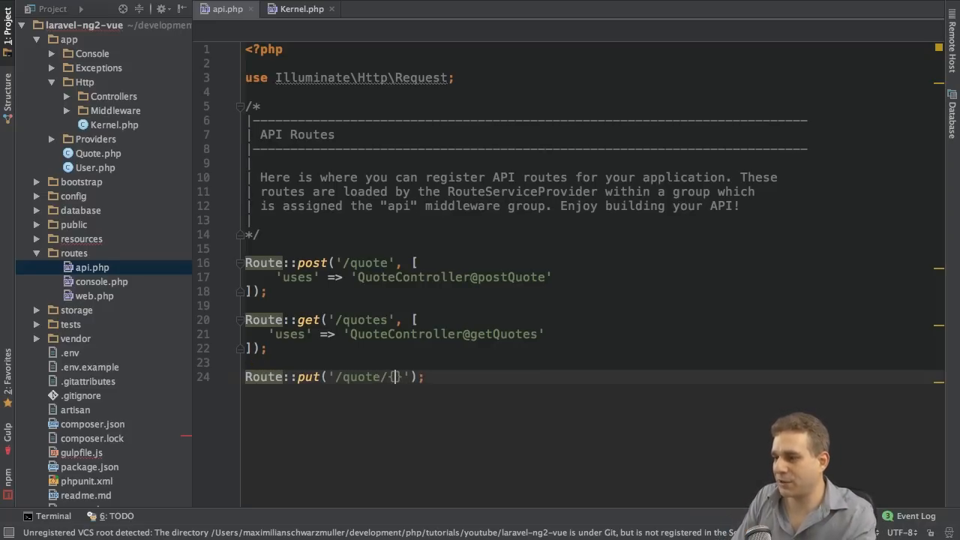
{"action": "type", "text": "id"}
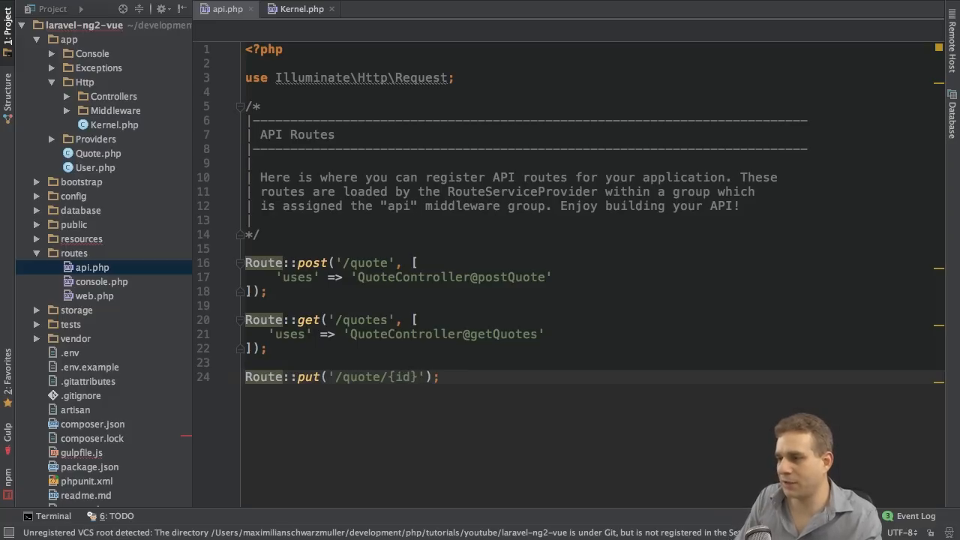
{"action": "left_click", "coordinate": [417, 376]}
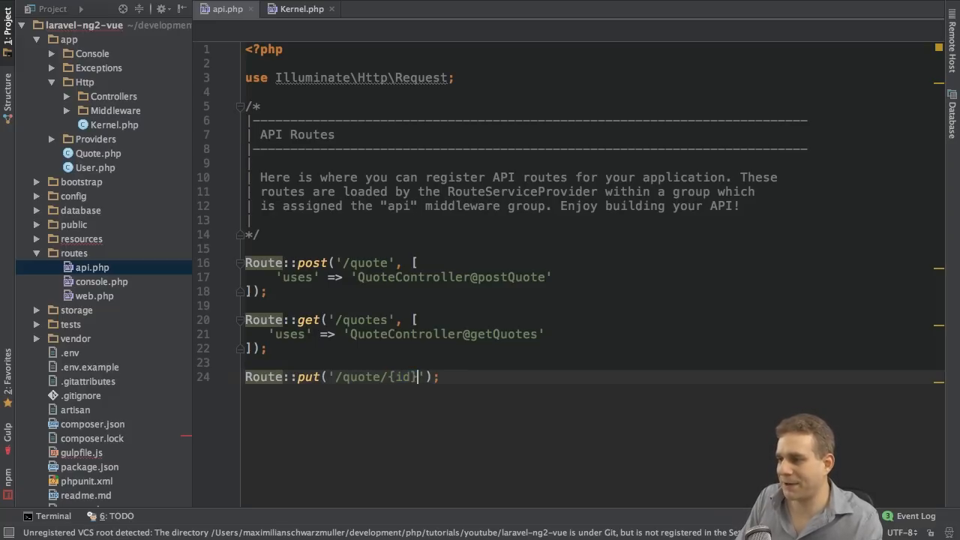
Give the PUT route the option 'uses' => 'QuoteController@putQuote'
{"action": "type", "text": ", ["}
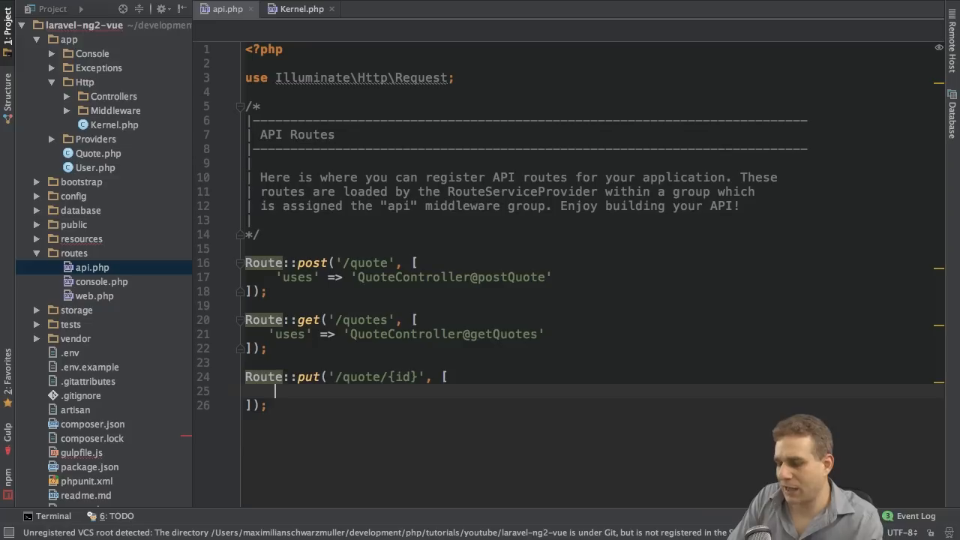
{"action": "type", "text": "'uses'"}
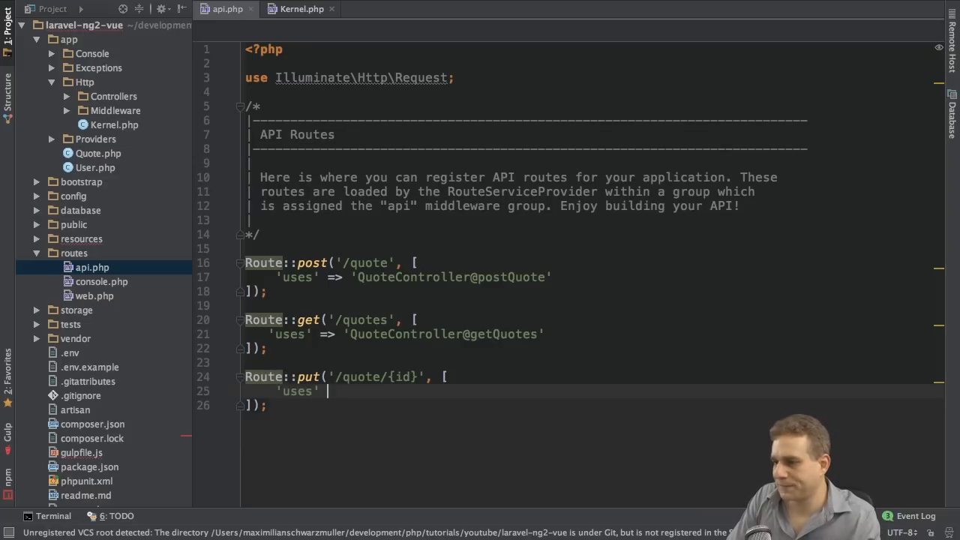
{"action": "type", "text": "=> 'QuoteCon"}
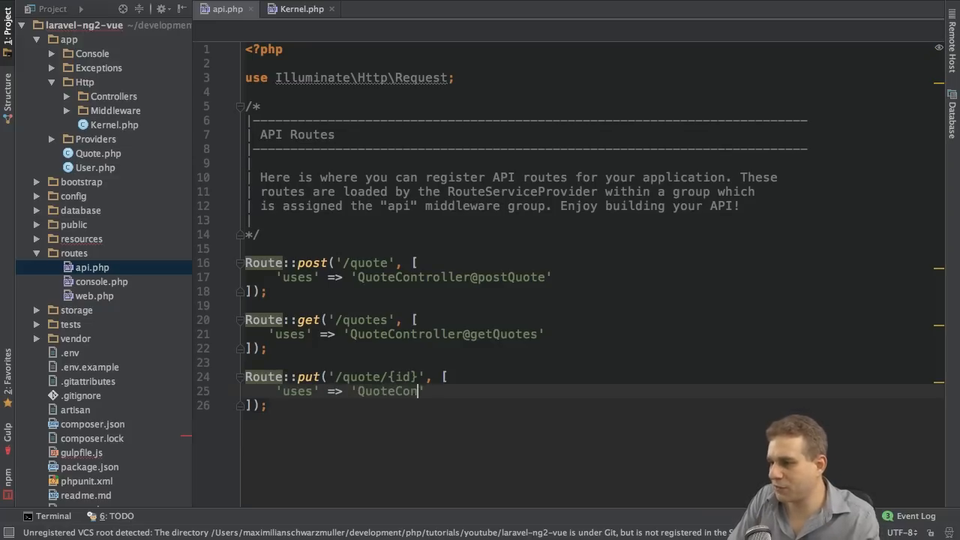
{"action": "type", "text": "troller@put"}
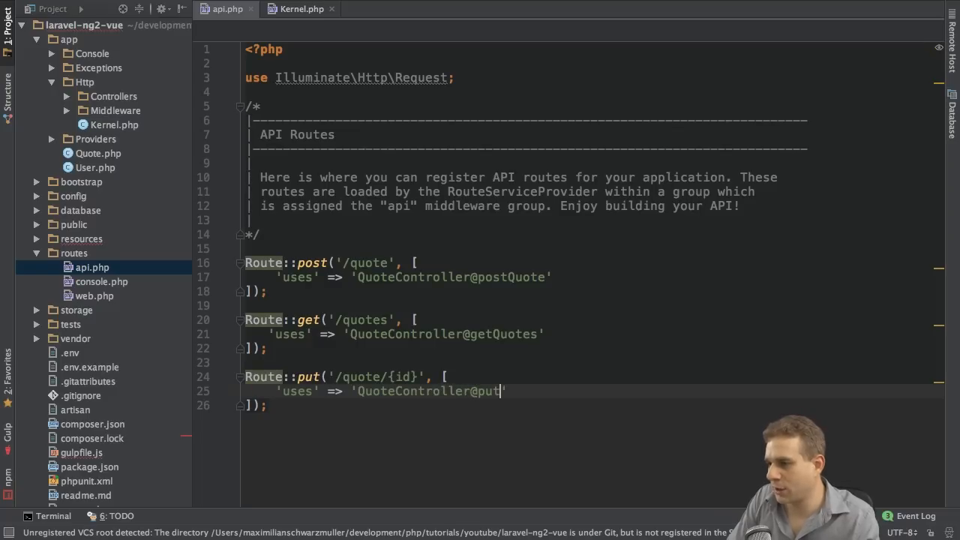
{"action": "type", "text": "Quote"}
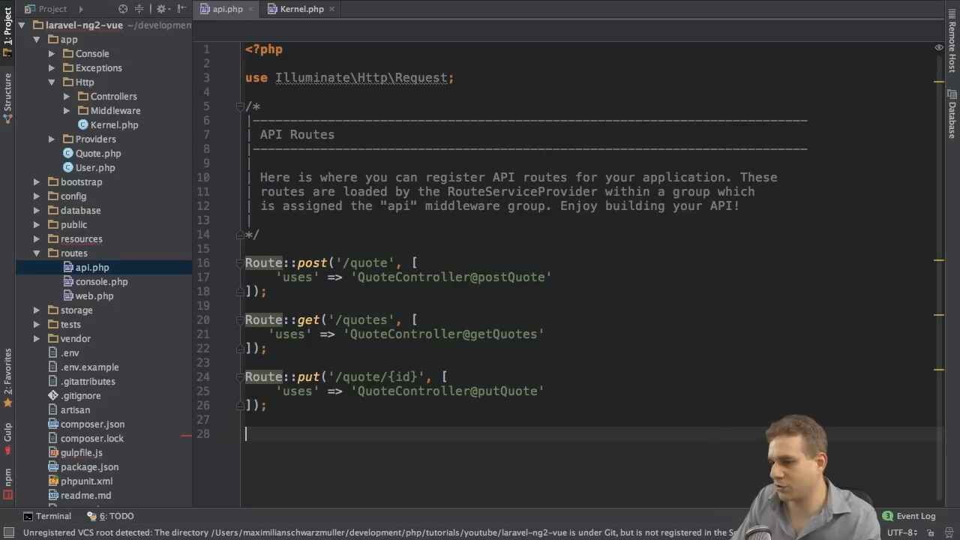
Add Route::delete('/quote/{id}') with 'uses' => 'QuoteController@deleteQuote'
{"action": "type", "text": "Route::delete('/quote/'"}
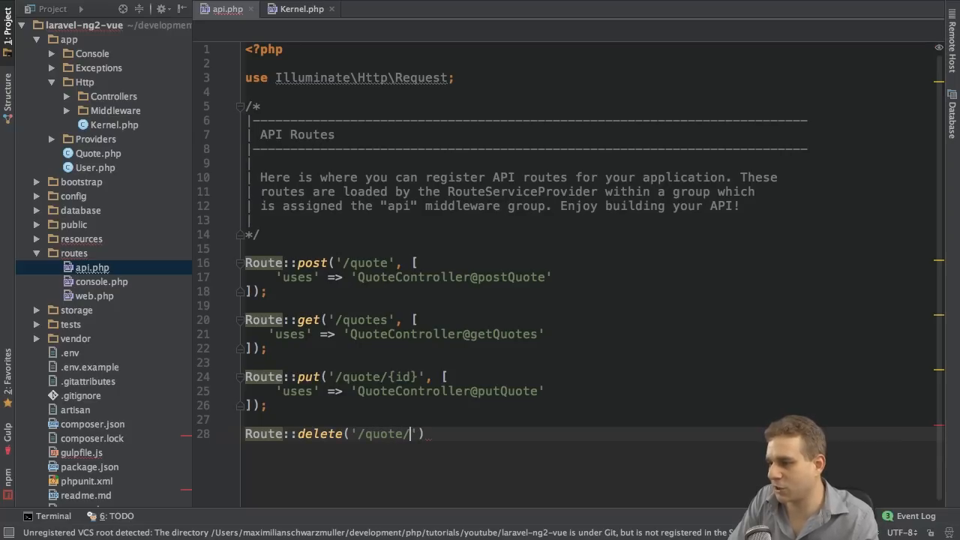
{"action": "type", "text": "{id}"}
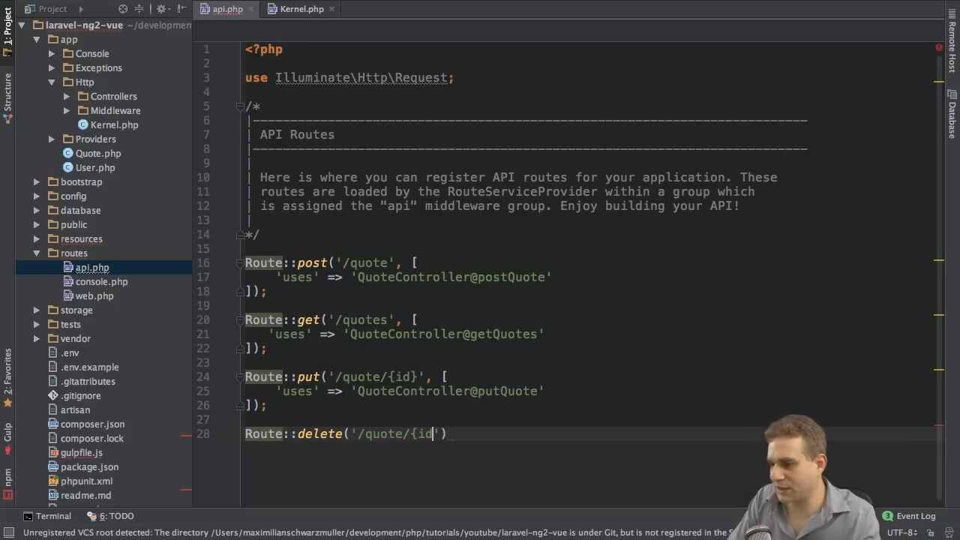
{"action": "type", "text": ", ["}
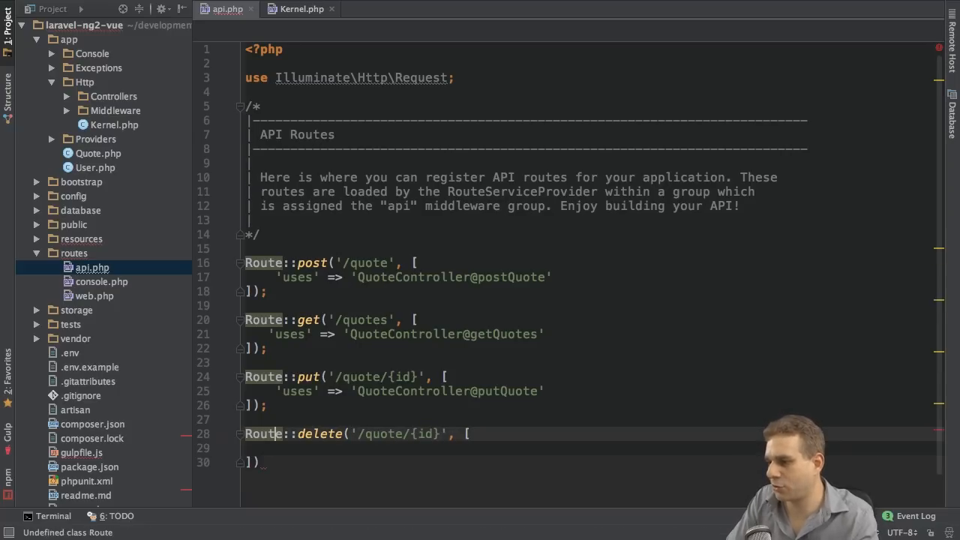
{"action": "key", "text": "Enter"}
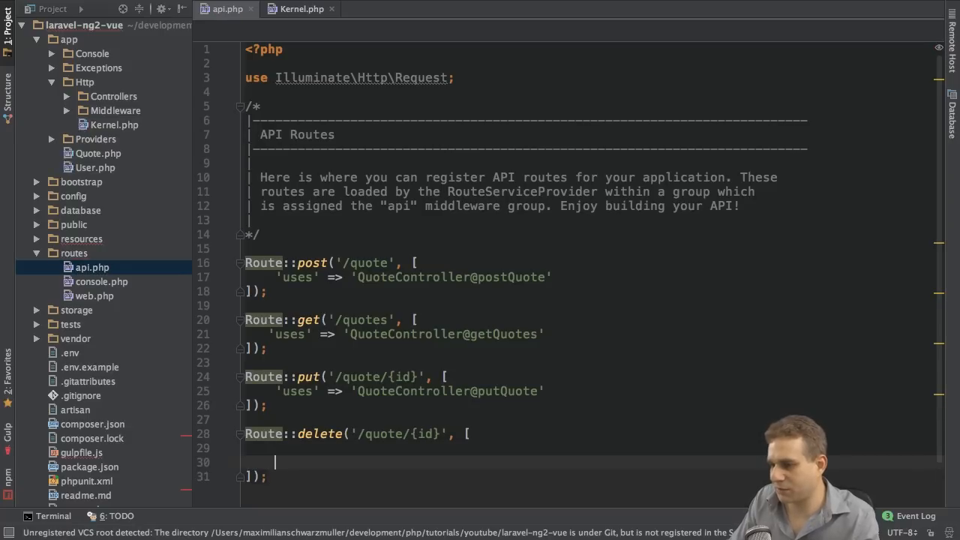
{"action": "type", "text": "'uses'"}
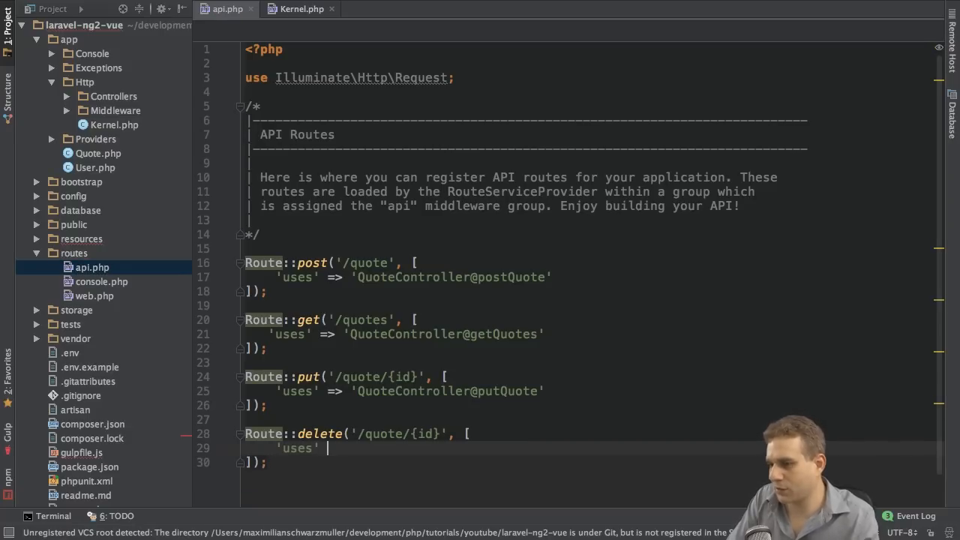
{"action": "type", "text": "=> 'QuoteController@"}
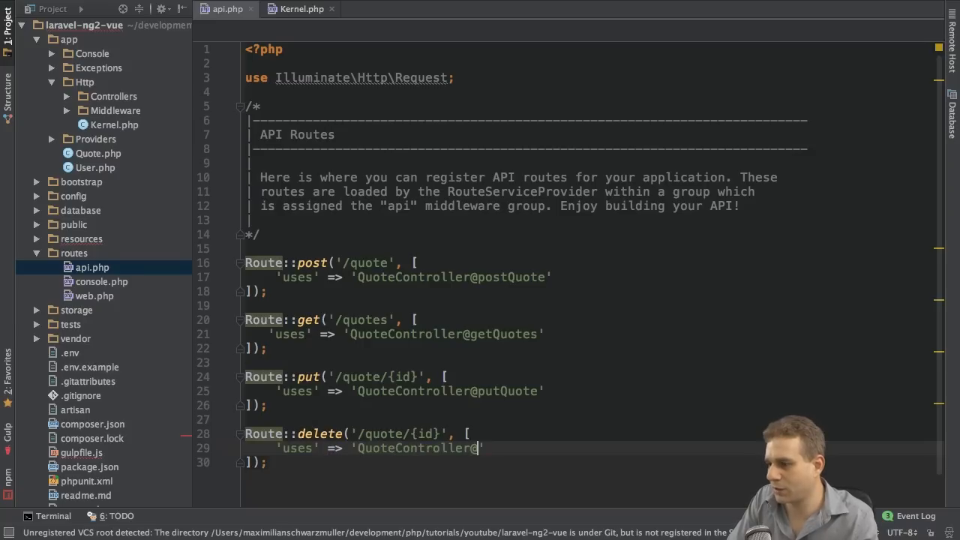
{"action": "type", "text": "deleteQuote"}
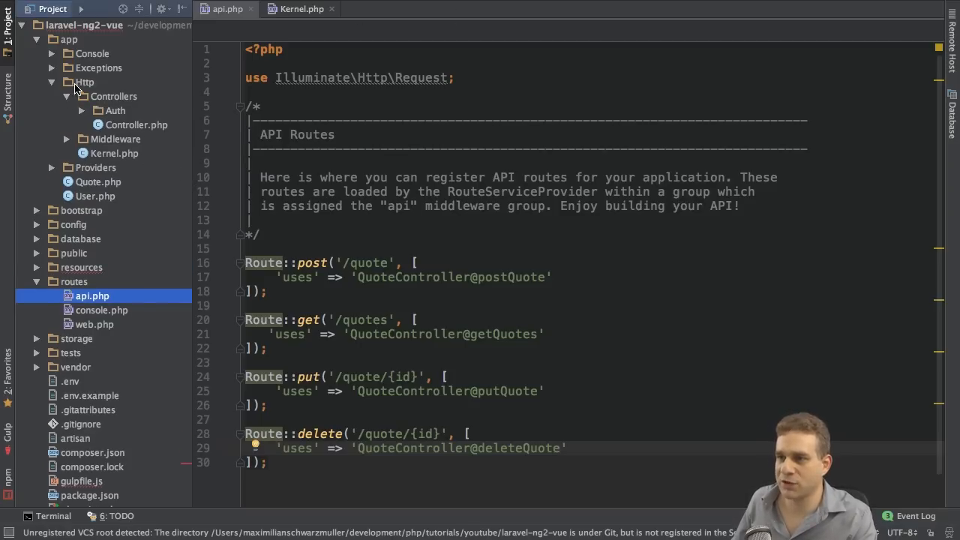
Create a new file QuoteController.php in app/Http/Controllers
{"action": "left_click", "coordinate": [114, 96]}
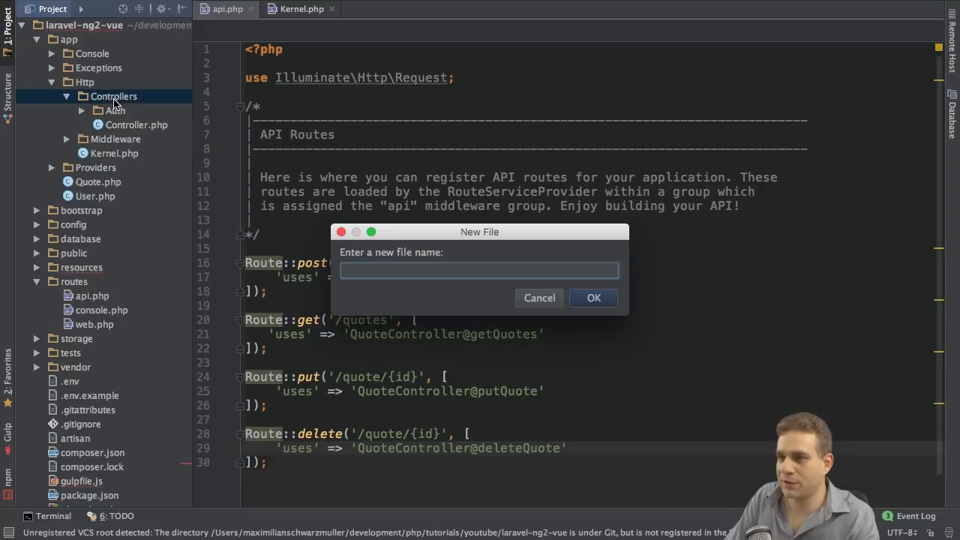
{"action": "type", "text": "QuoteControllerp"}
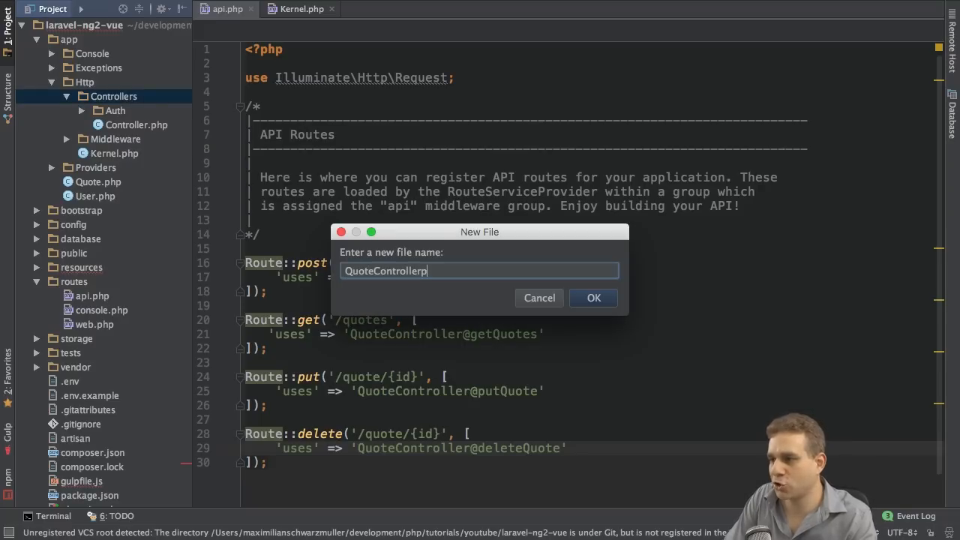
{"action": "left_click", "coordinate": [592, 298]}
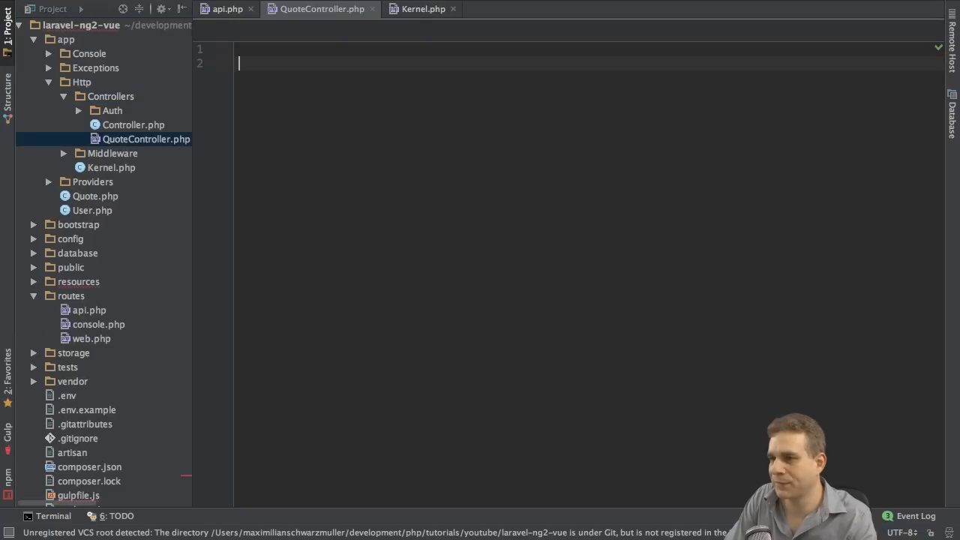
Declare namespace App\Http\Controllers and class QuoteController extends Controller
{"action": "type", "text": "<?php"}
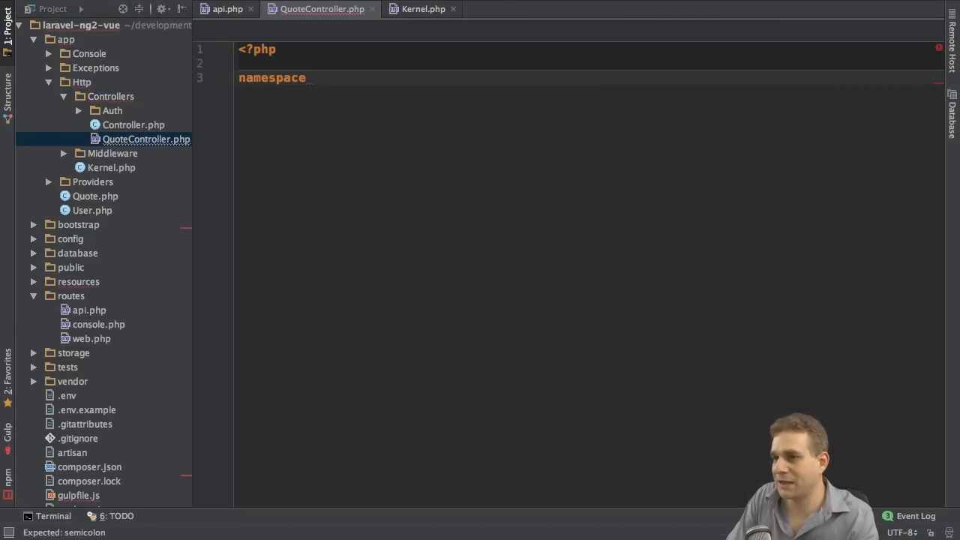
{"action": "left_click", "coordinate": [134, 124]}
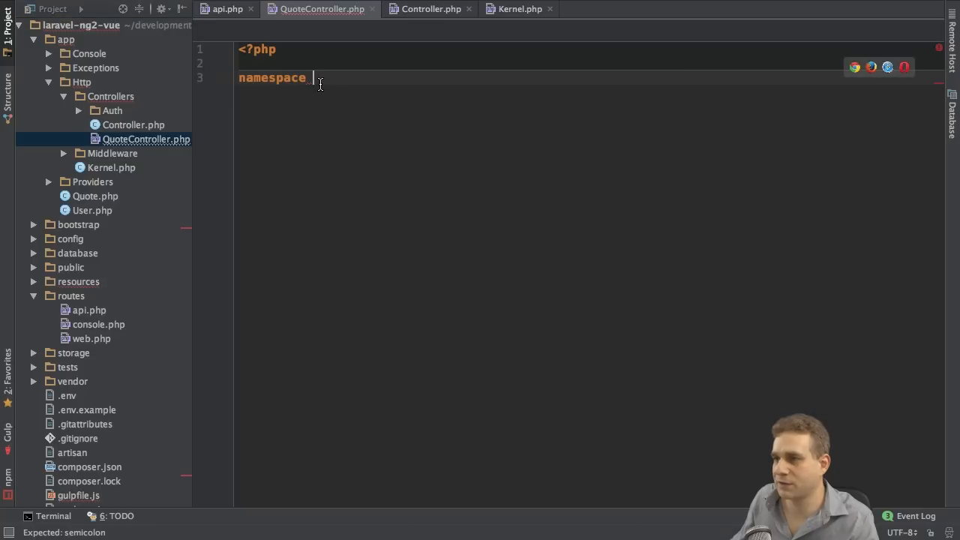
{"action": "type", "text": "App\\Http\\Controllers;"}
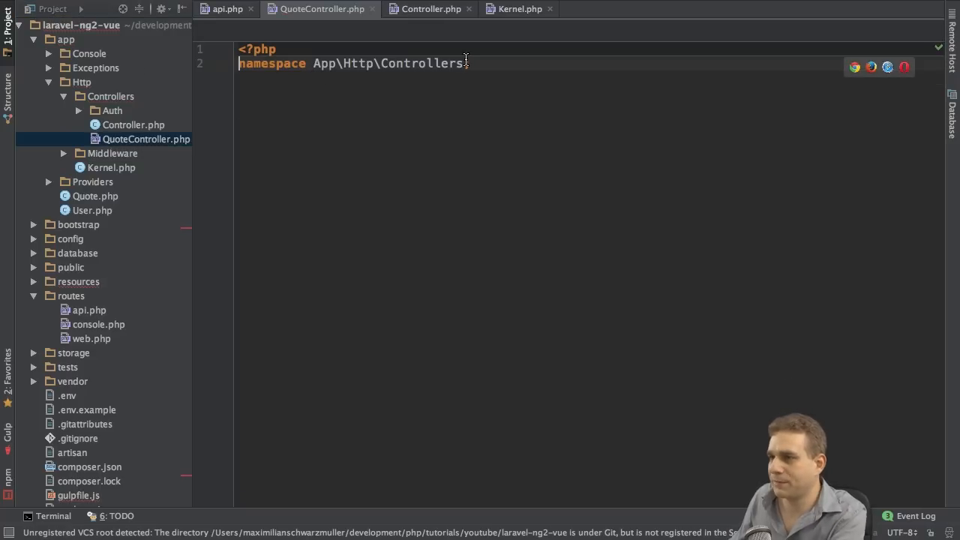
{"action": "type", "text": "class"}
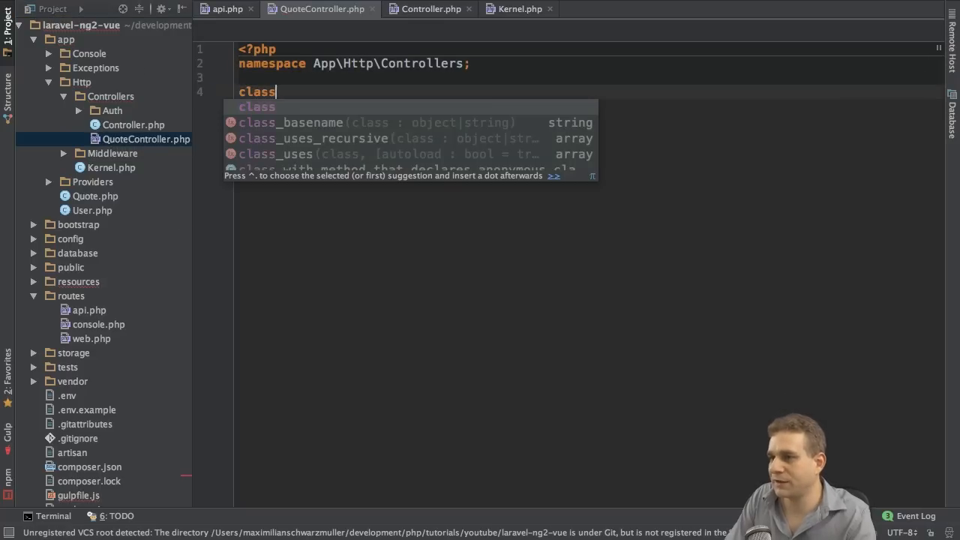
{"action": "type", "text": "QuoteController e"}
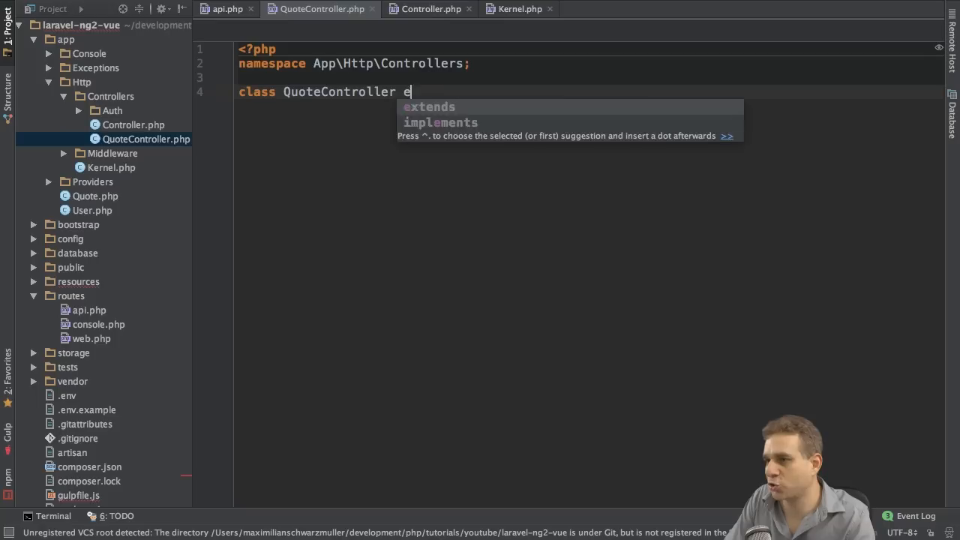
{"action": "type", "text": "xtends Controller {"}
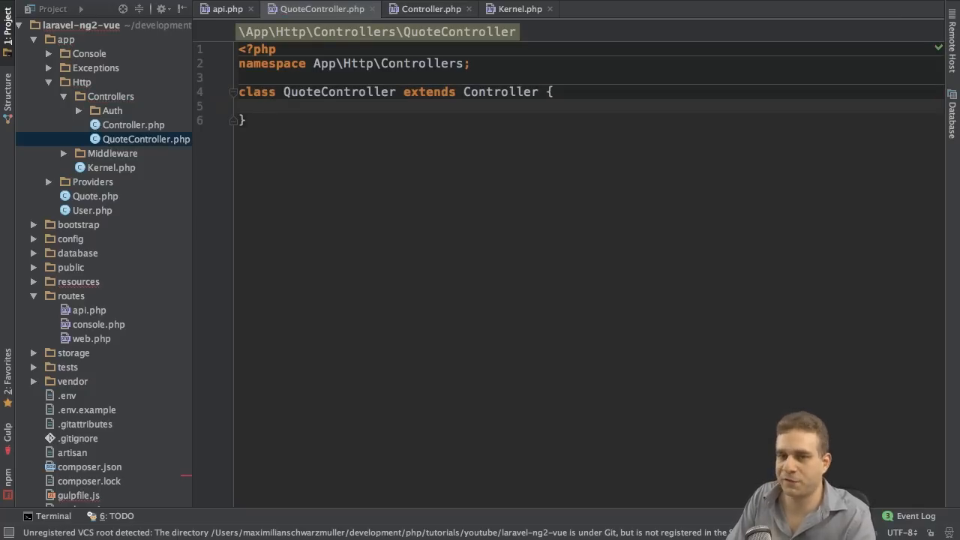
Add a public function postQuote(Request $request) method
{"action": "type", "text": "public fu"}
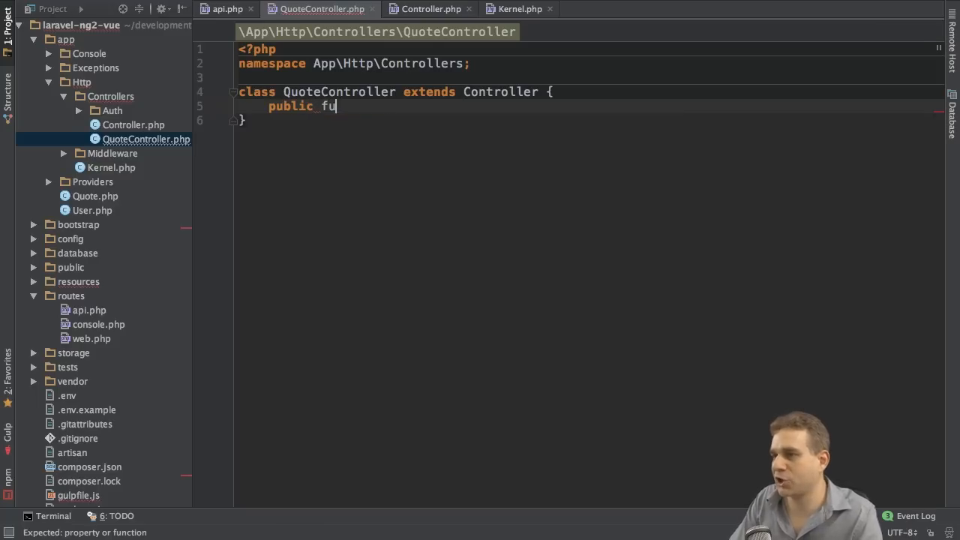
{"action": "type", "text": "nction post"}
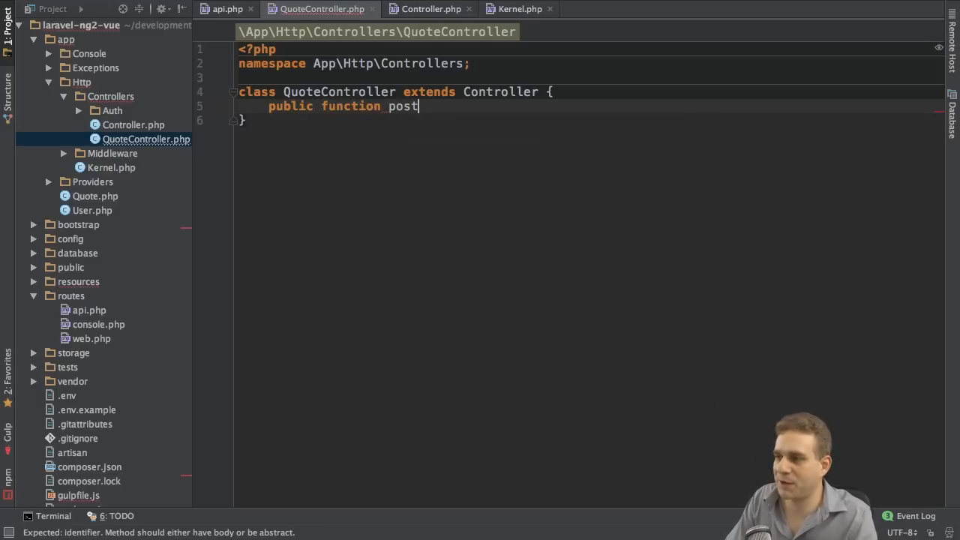
{"action": "type", "text": "Quote"}
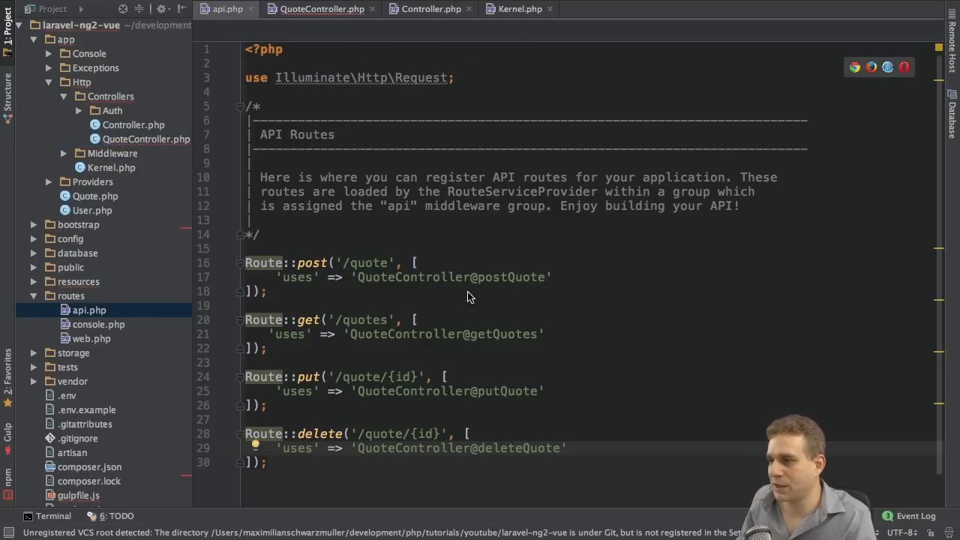
{"action": "left_click", "coordinate": [319, 8]}
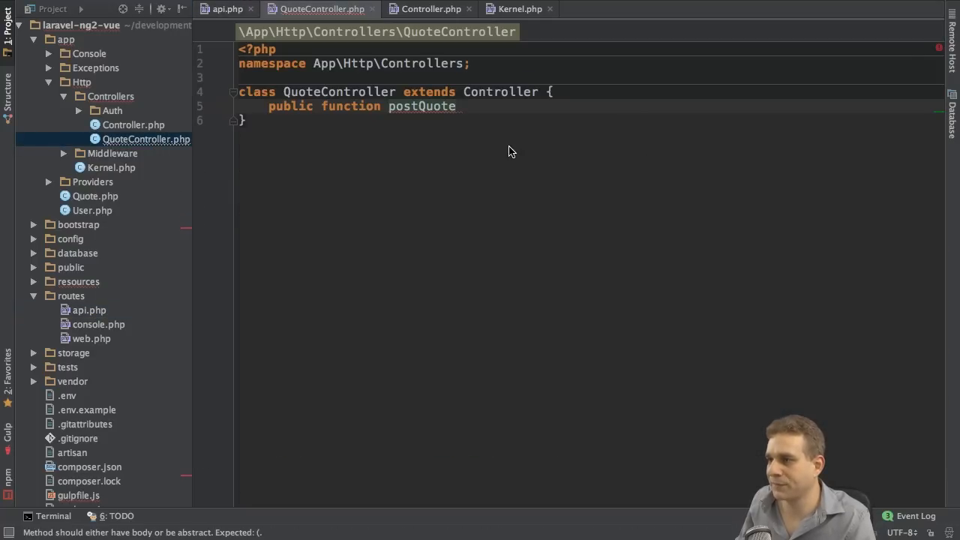
{"action": "type", "text": "()"}
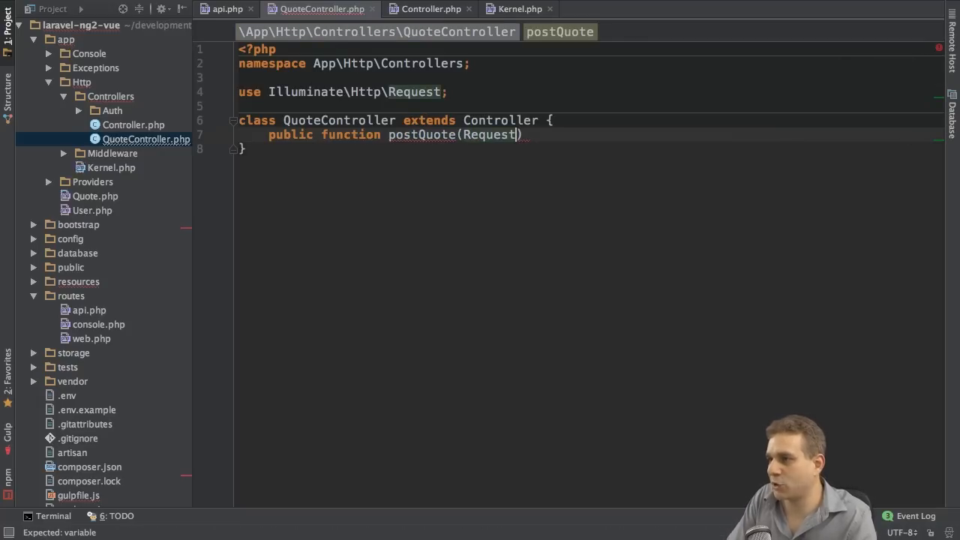
{"action": "type", "text": "$request"}
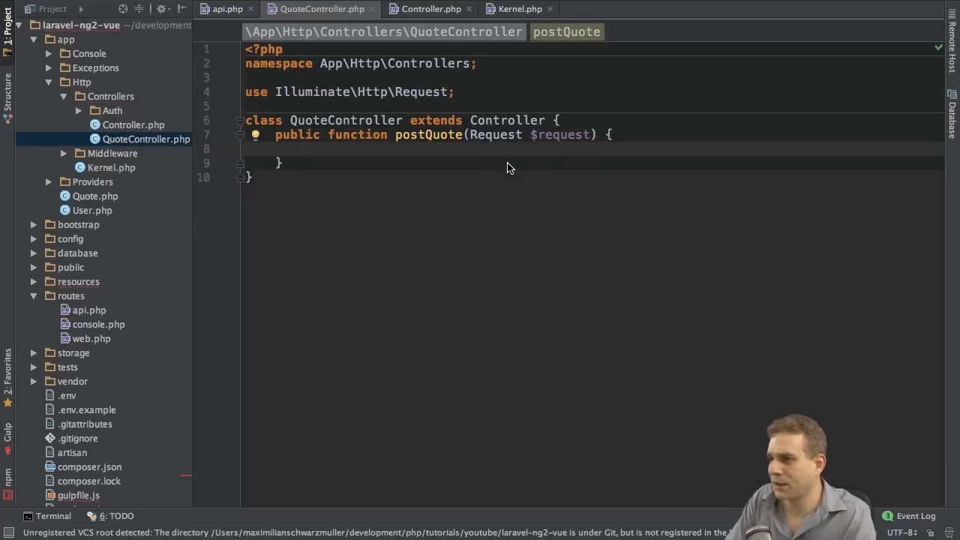
Write public function stubs getQuotes(), putQuote(Request $request, $id) and deleteQuote($id)
{"action": "type", "text": "pu"}
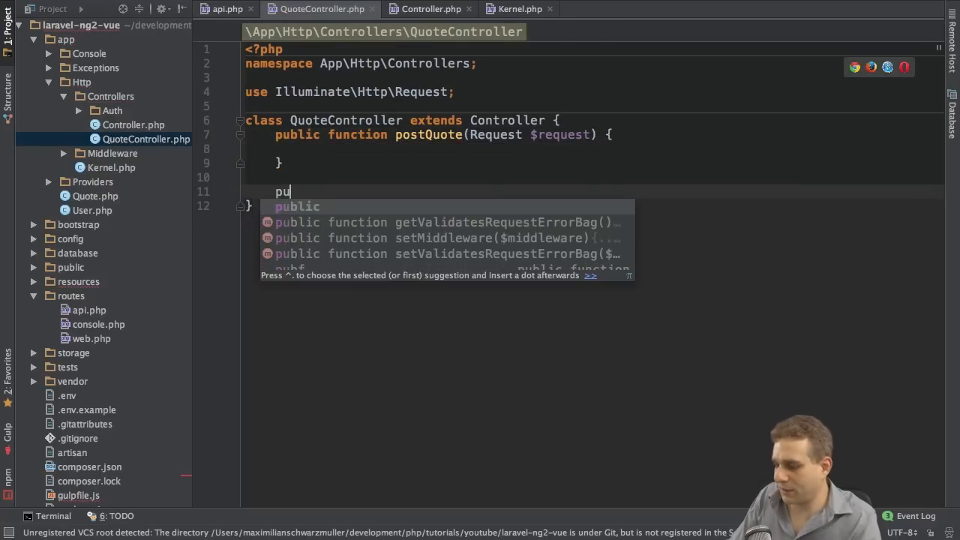
{"action": "type", "text": "blic function getQuotes("}
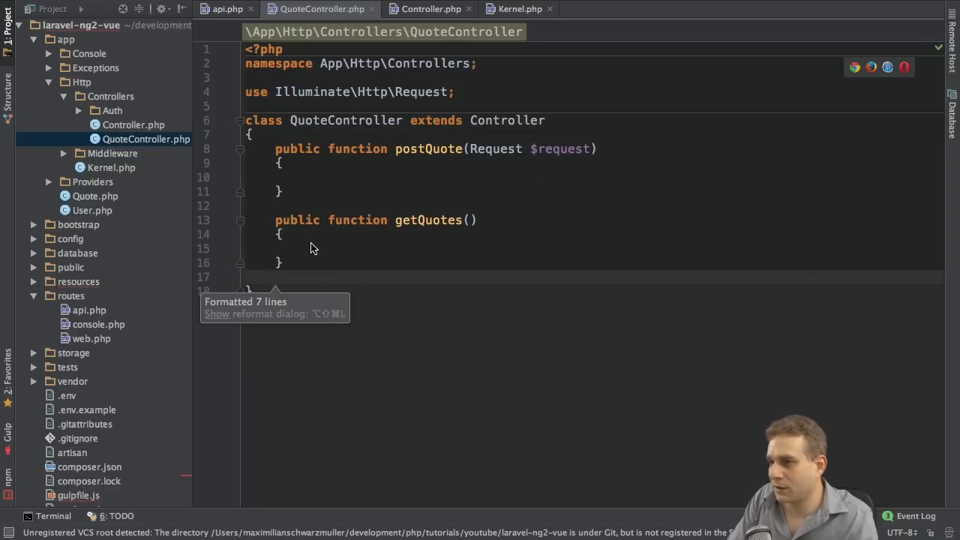
{"action": "type", "text": "public"}
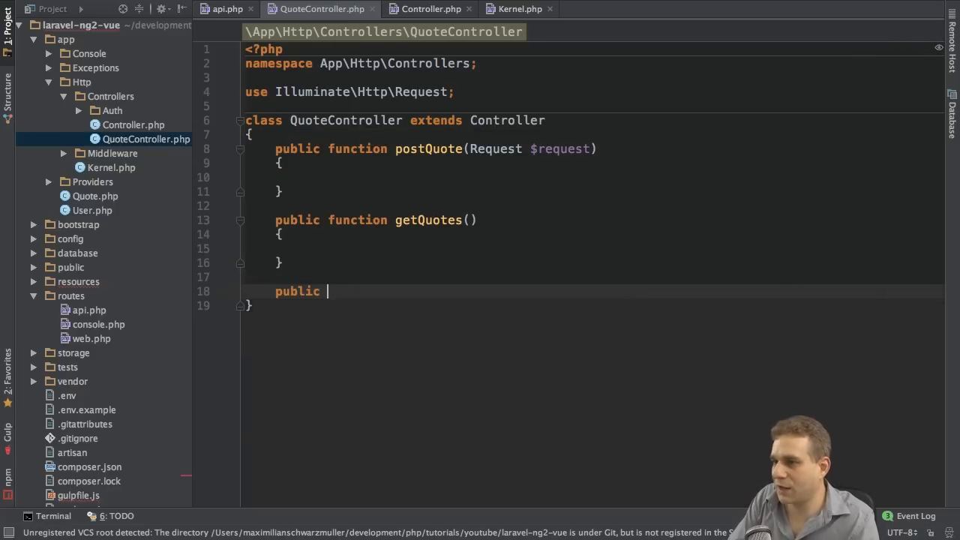
{"action": "type", "text": "function putQ"}
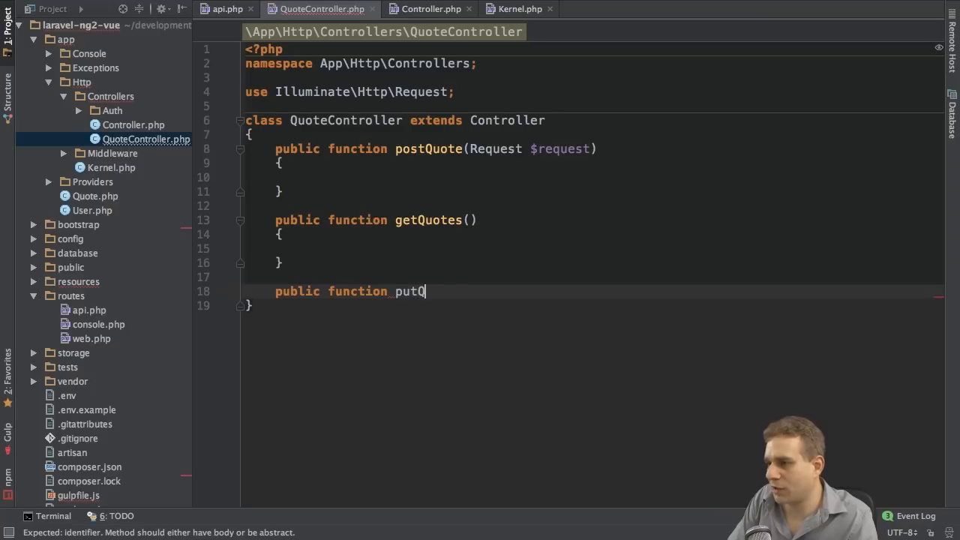
{"action": "type", "text": "uote()"}
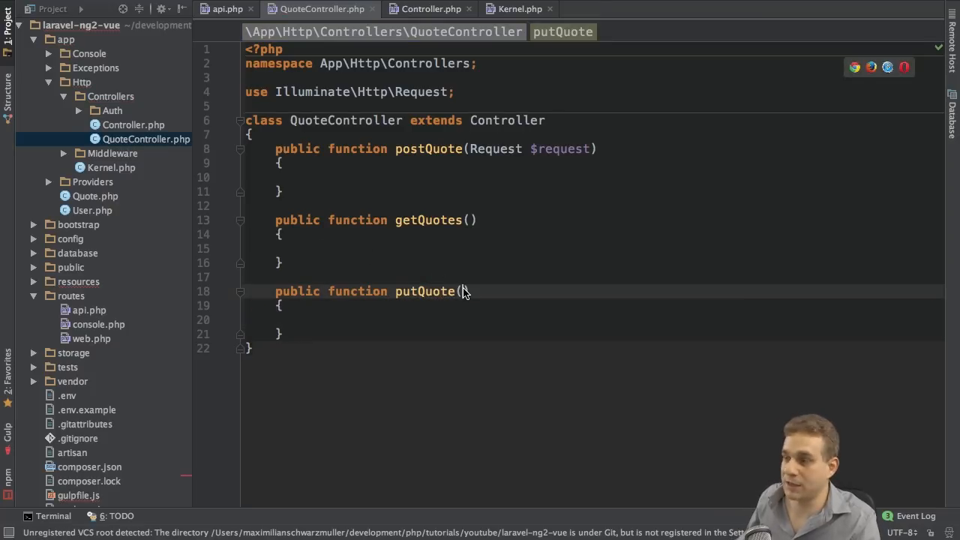
{"action": "mouse_move", "coordinate": [525, 290]}
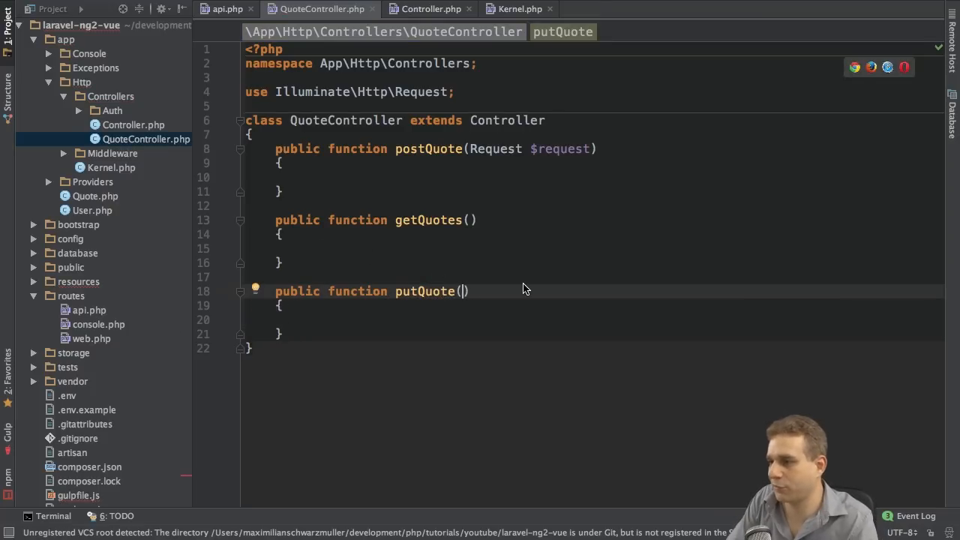
{"action": "type", "text": "$id"}
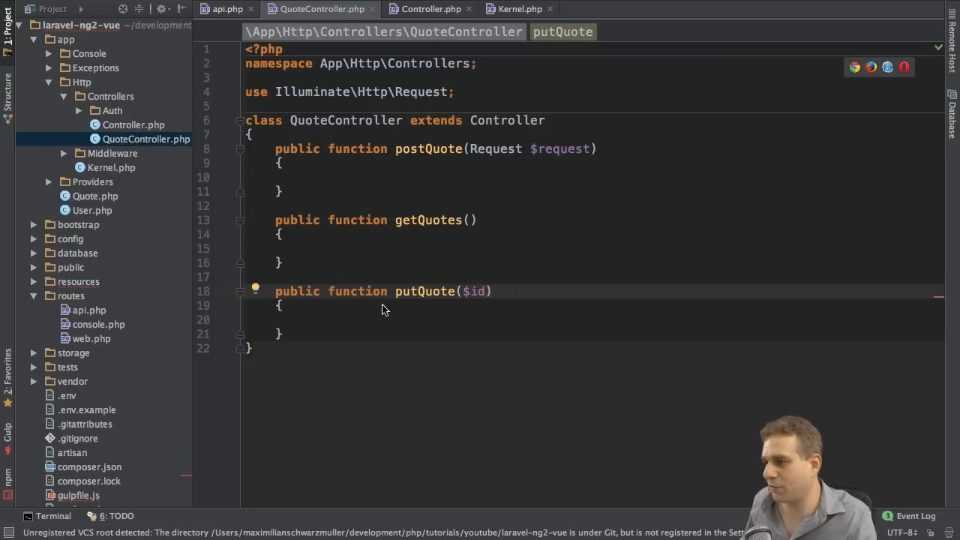
{"action": "type", "text": "Request $request,"}
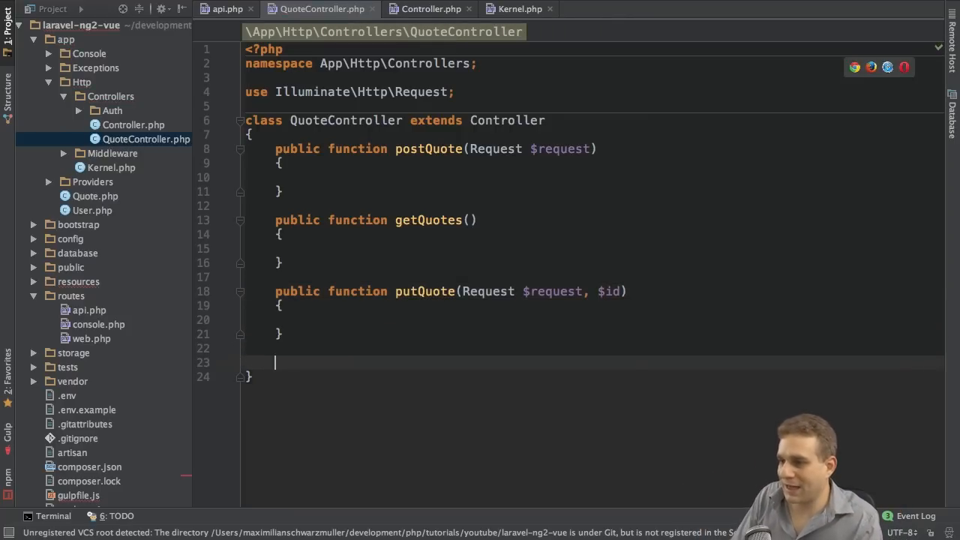
{"action": "type", "text": "public function deleteQuote("}
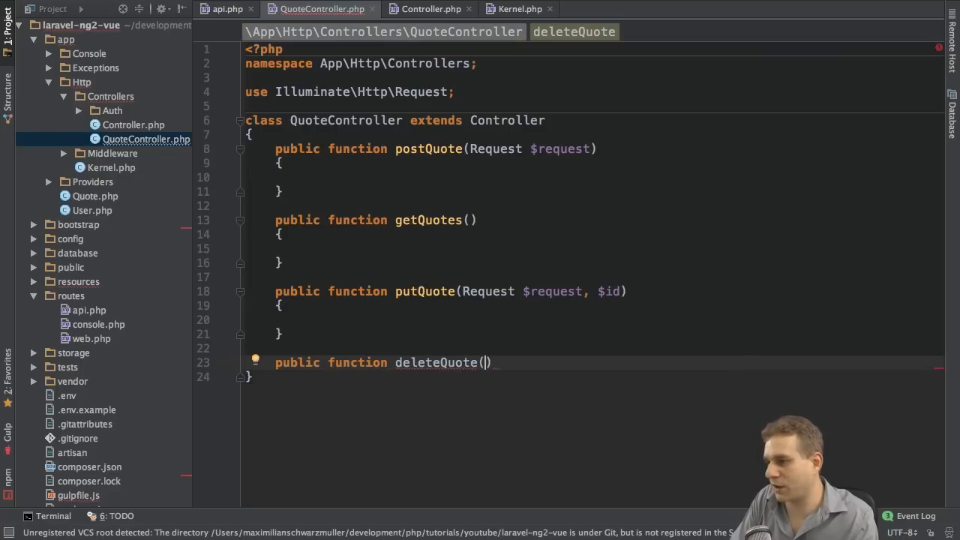
{"action": "type", "text": "$id"}
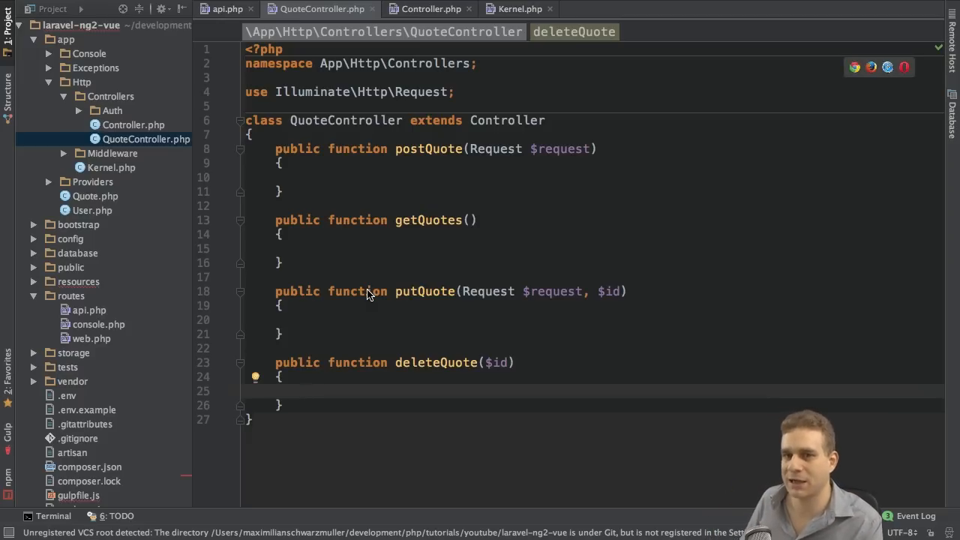
{"action": "left_click", "coordinate": [304, 390]}
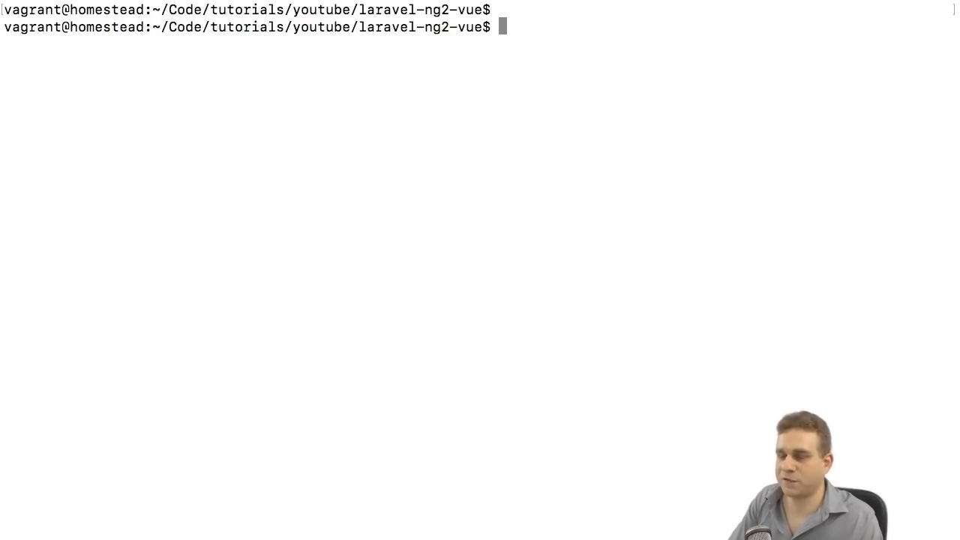
Generate the Quote model by running php artisan make:model Quote
{"action": "type", "text": "php artisan make"}
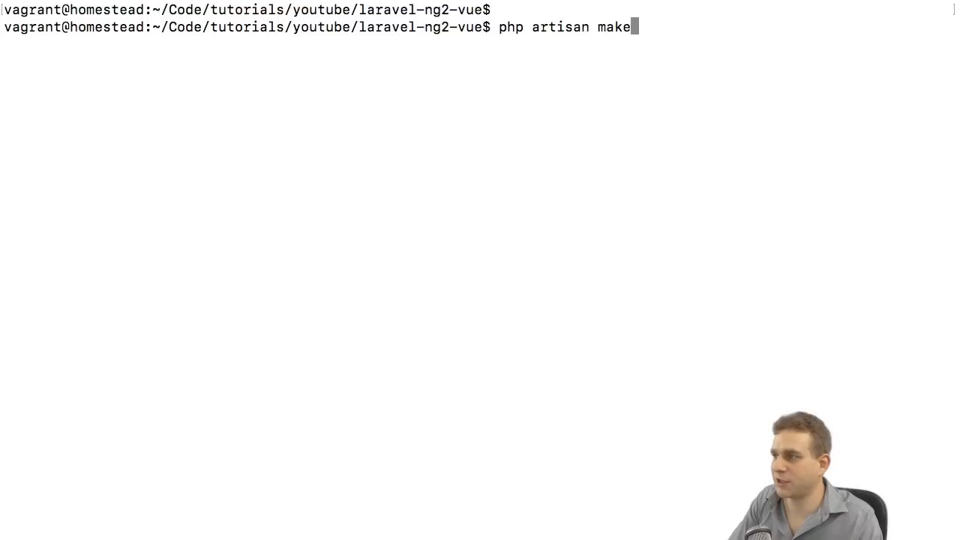
{"action": "type", "text": ":model"}
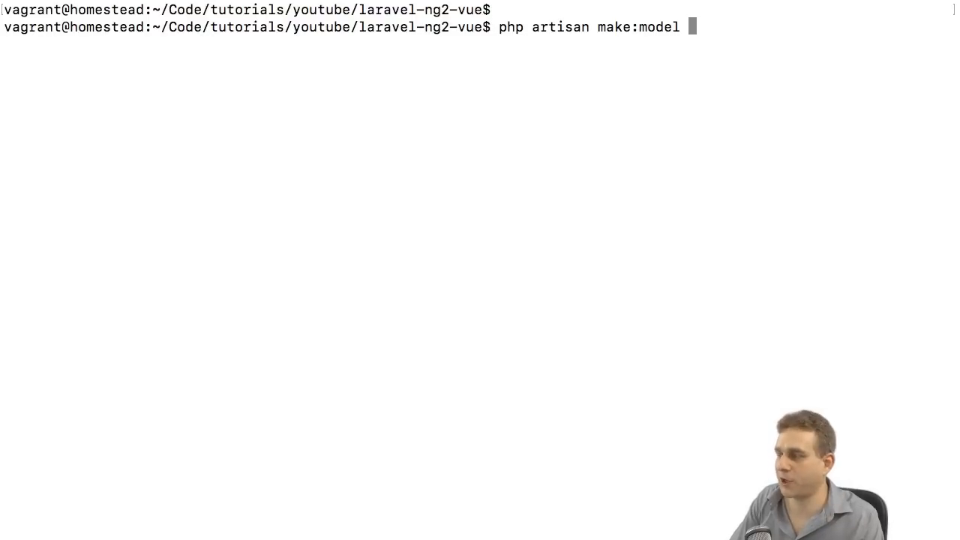
{"action": "type", "text": "Quote"}
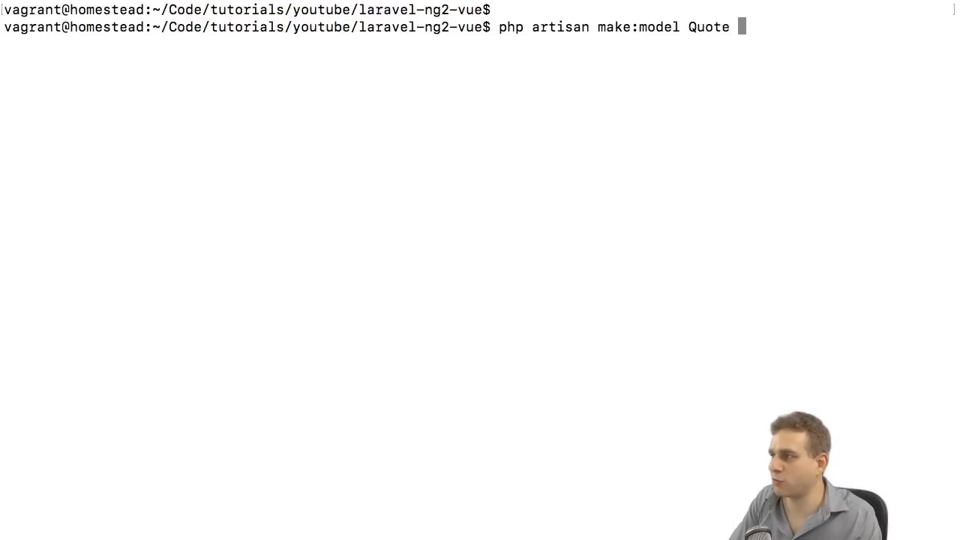
{"action": "key", "text": "Return"}
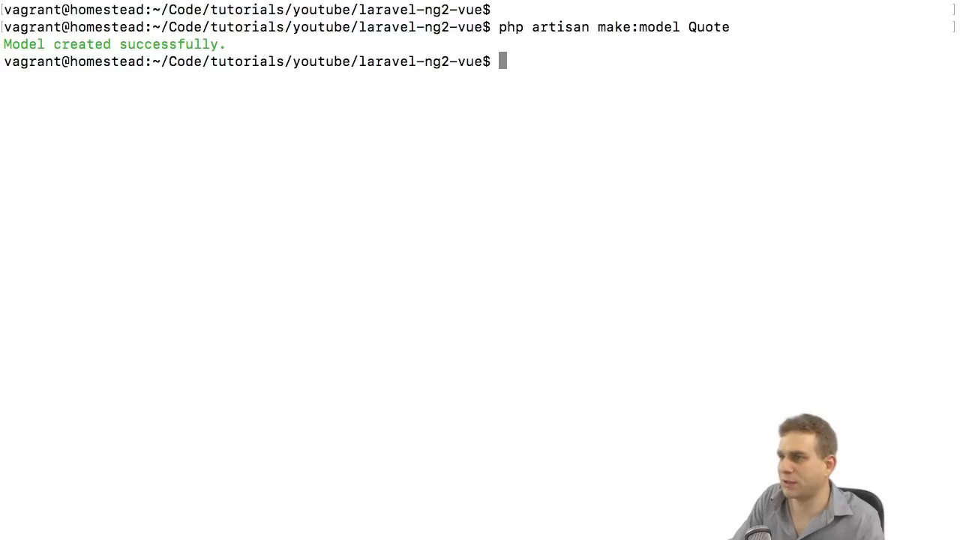
Enter the command php artisan make:migration create_quote_table
{"action": "type", "text": "php artisan"}
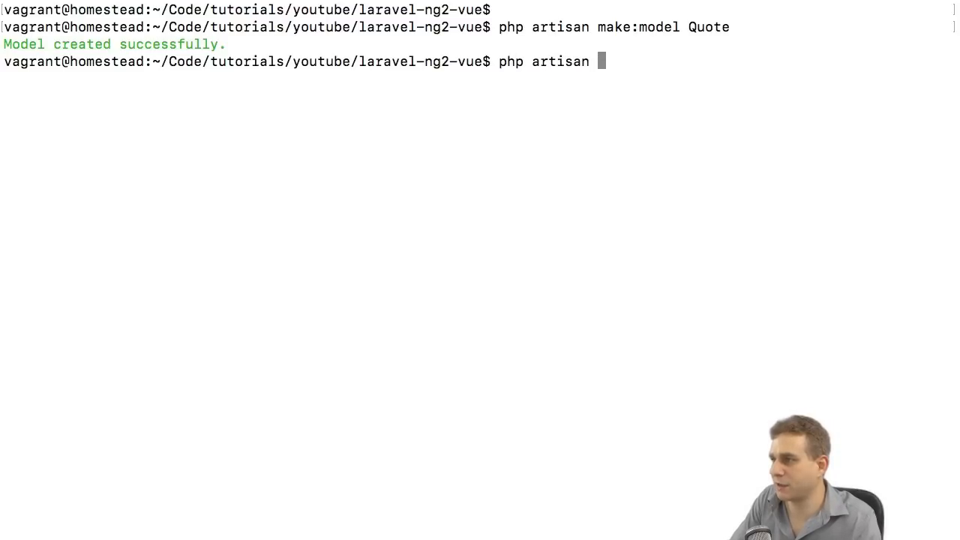
{"action": "type", "text": "make:migration"}
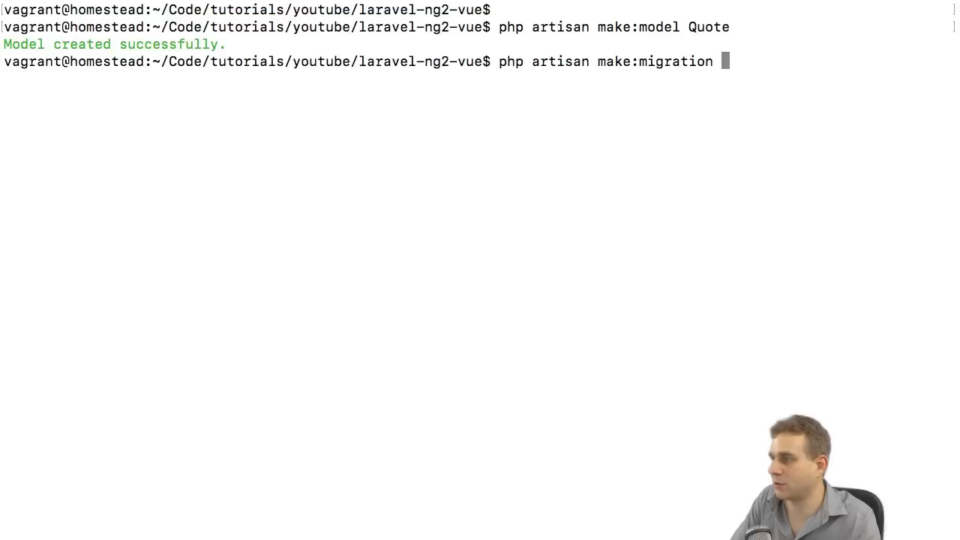
{"action": "type", "text": "create_quote_"}
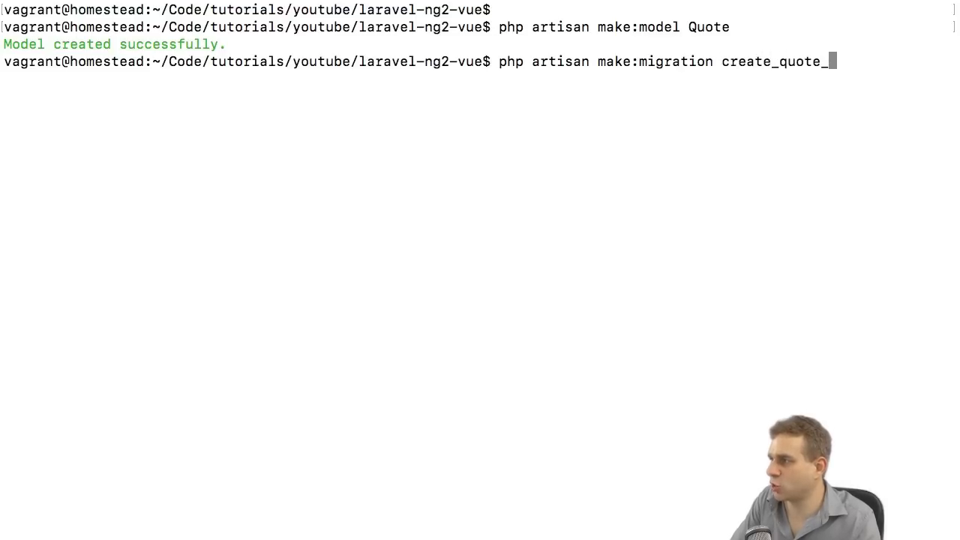
{"action": "type", "text": "table"}
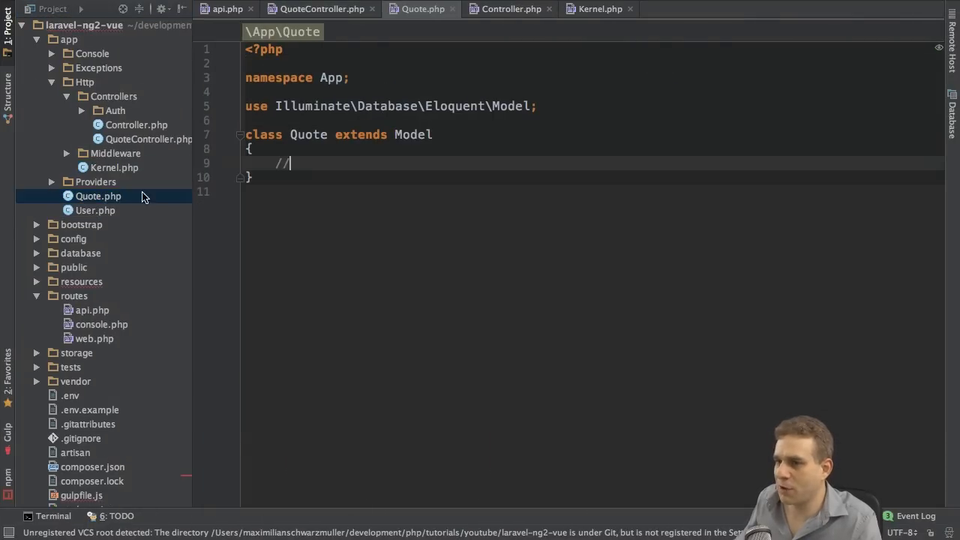
Open Quote.php and the create_quote_table migration from database/migrations
{"action": "double_click", "coordinate": [279, 164]}
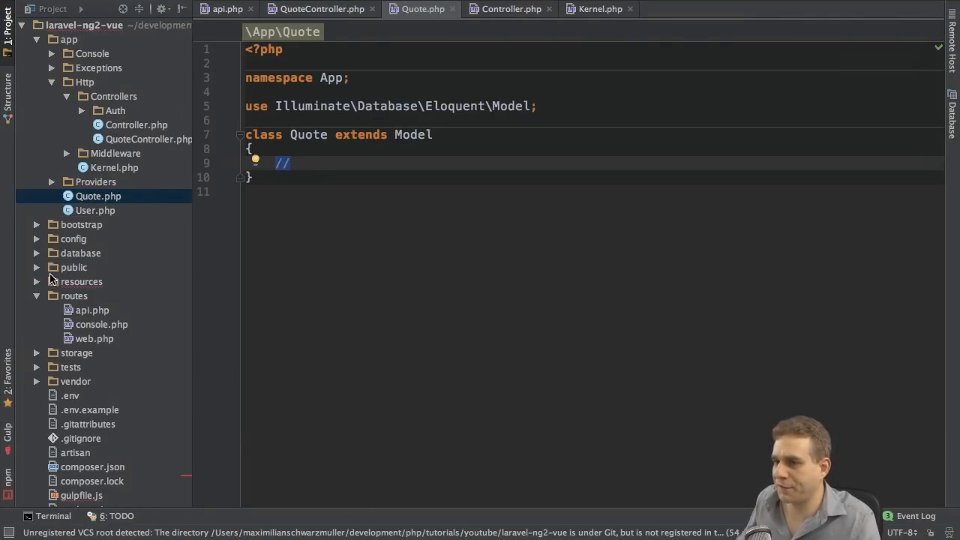
{"action": "left_click", "coordinate": [80, 252]}
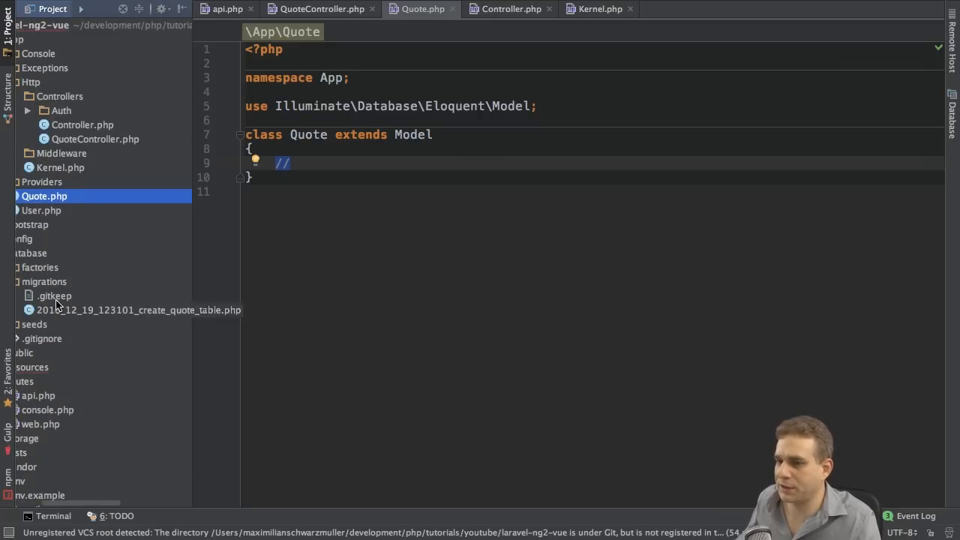
{"action": "mouse_move", "coordinate": [73, 323]}
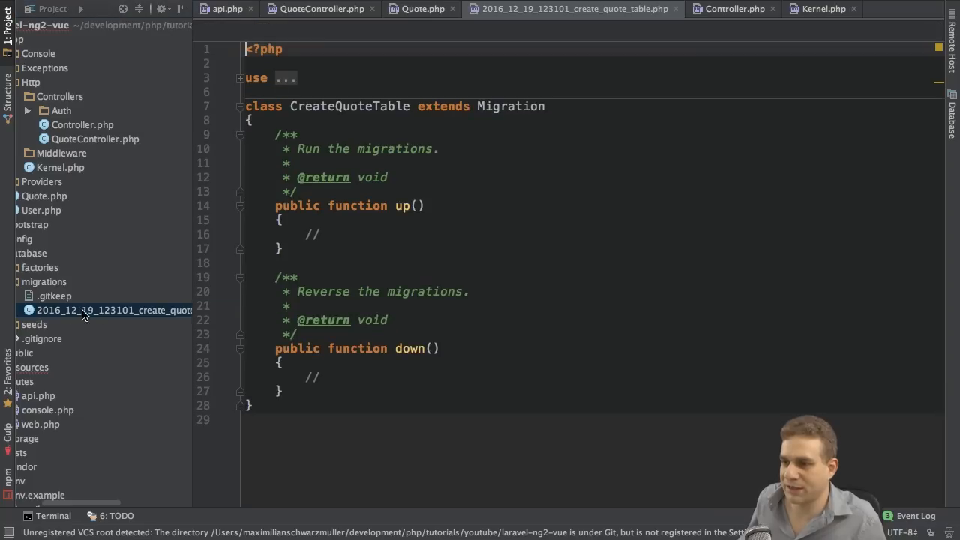
{"action": "left_click", "coordinate": [311, 234]}
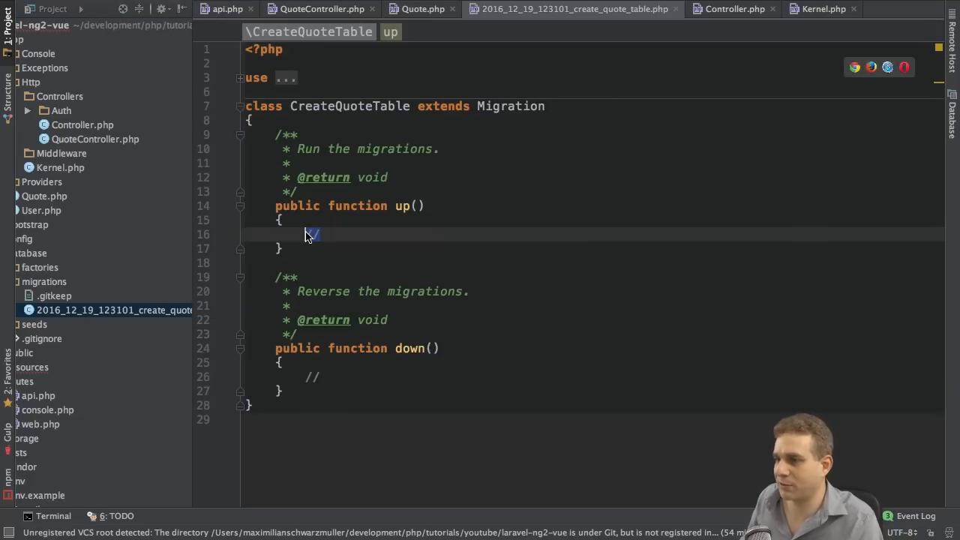
In up(), Schema::create the quotes table with increments id, timestamps and text content
{"action": "type", "text": "Schema::"}
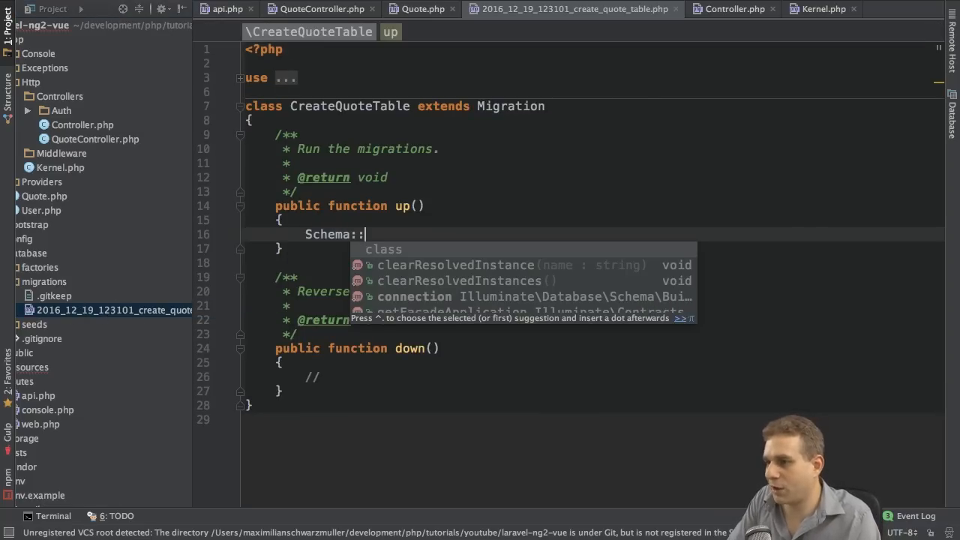
{"action": "type", "text": "create"}
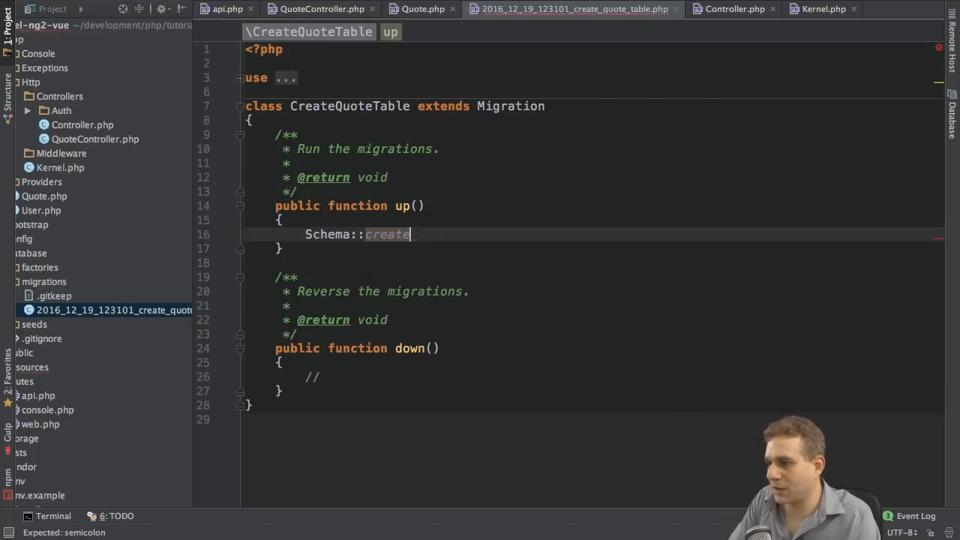
{"action": "type", "text": "('')"}
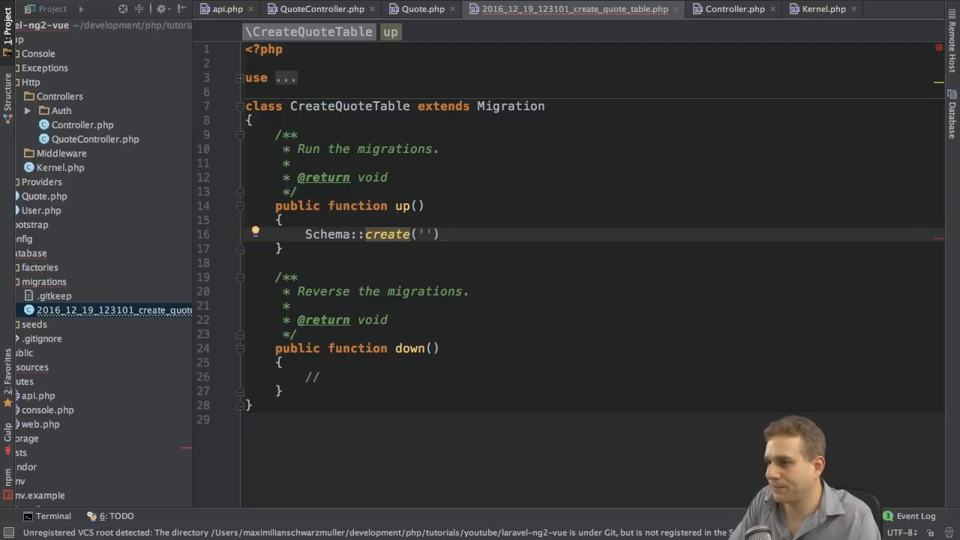
{"action": "type", "text": "quotes"}
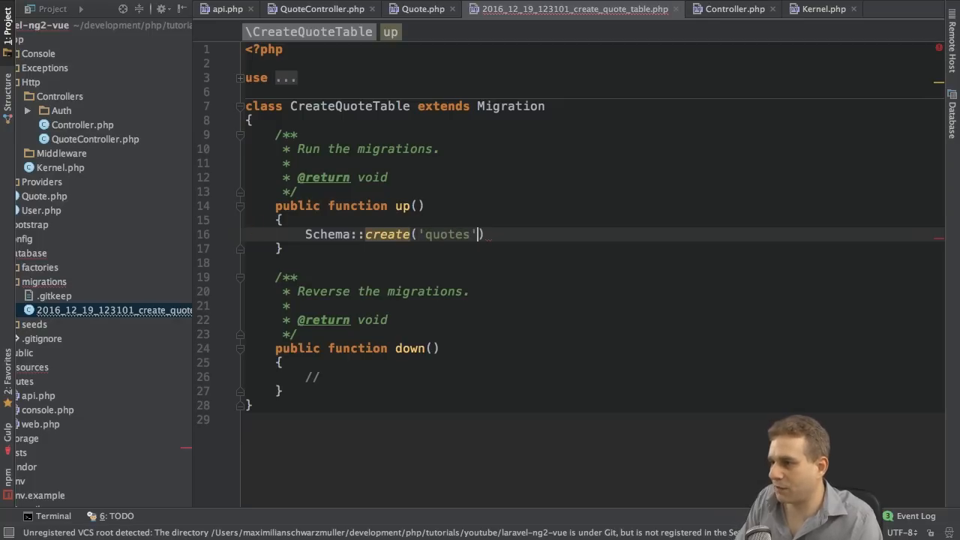
{"action": "type", "text": ";"}
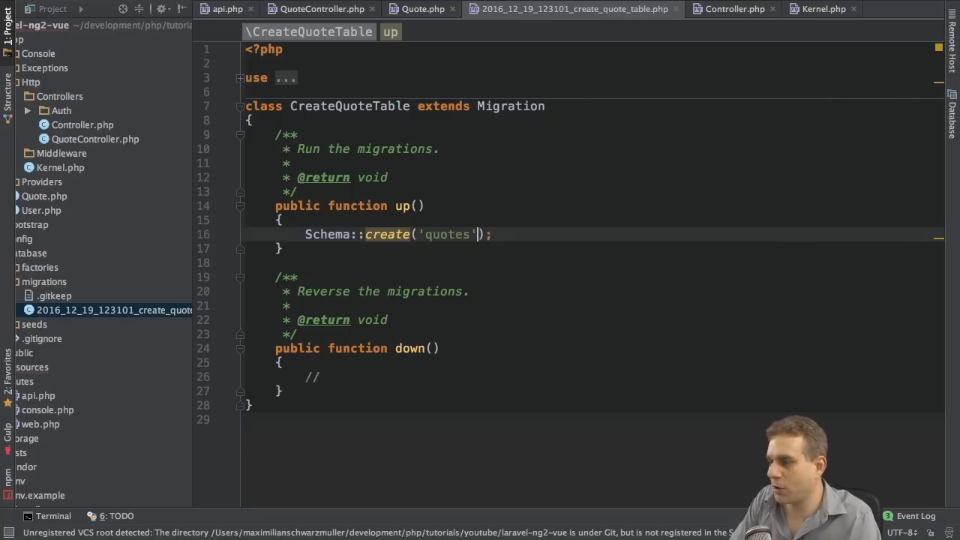
{"action": "type", "text": ","}
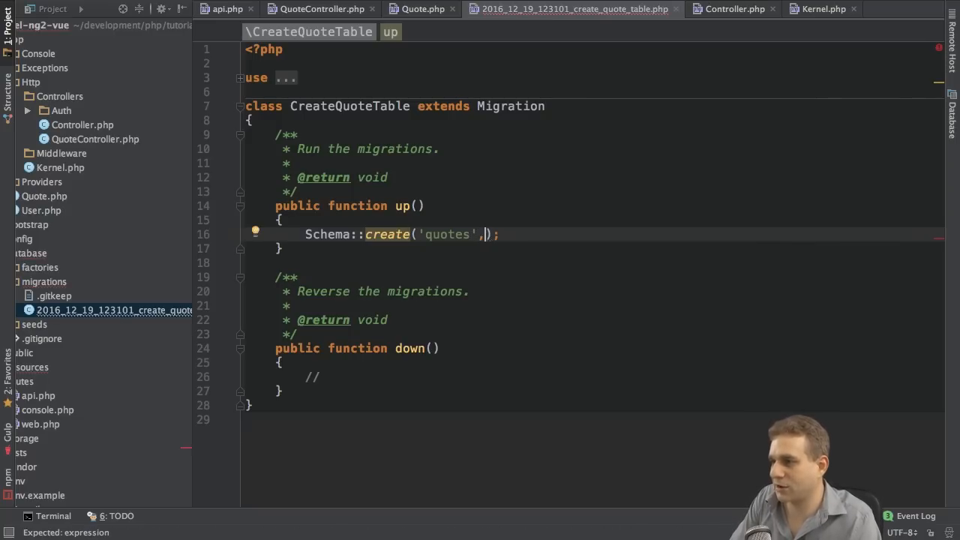
{"action": "type", "text": "function ("}
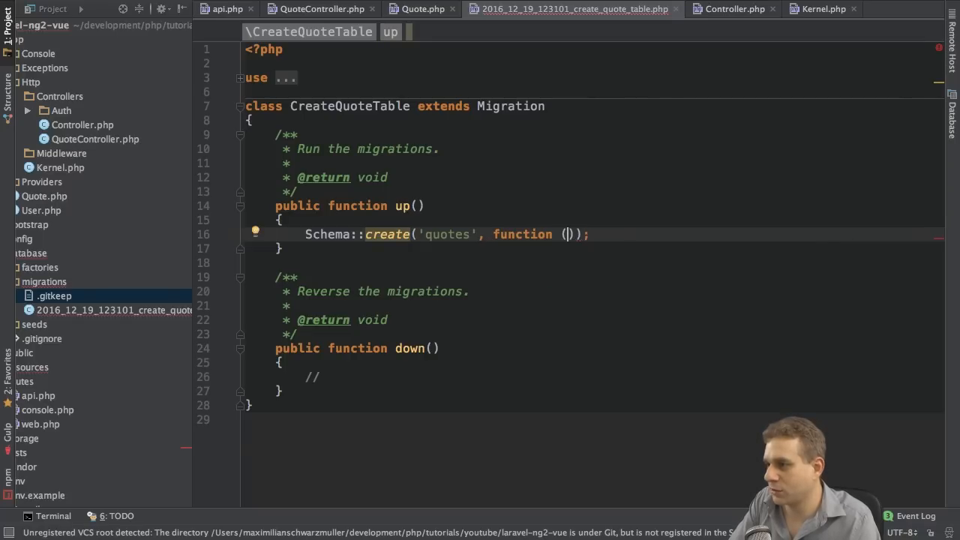
{"action": "type", "text": "Blueprint $table"}
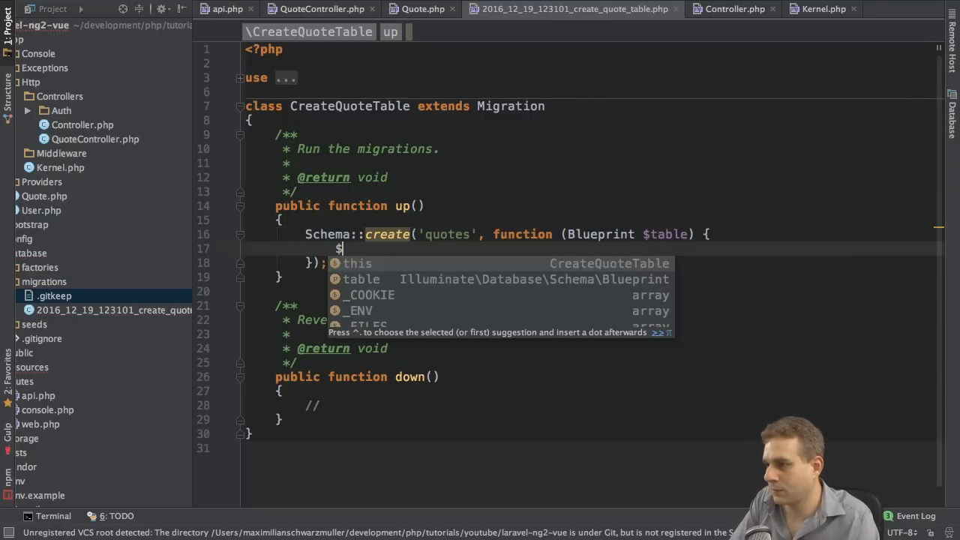
{"action": "type", "text": "$table->increments("}
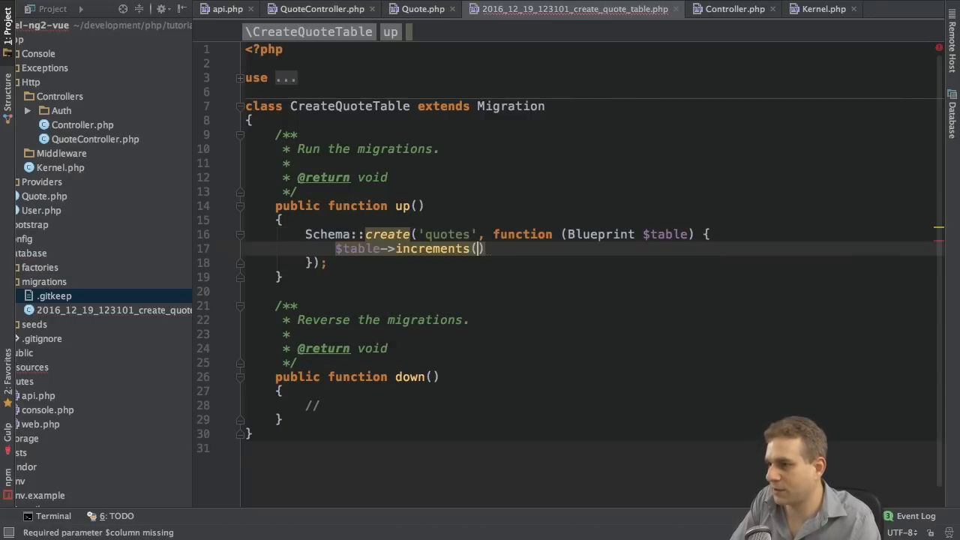
{"action": "type", "text": "'id'"}
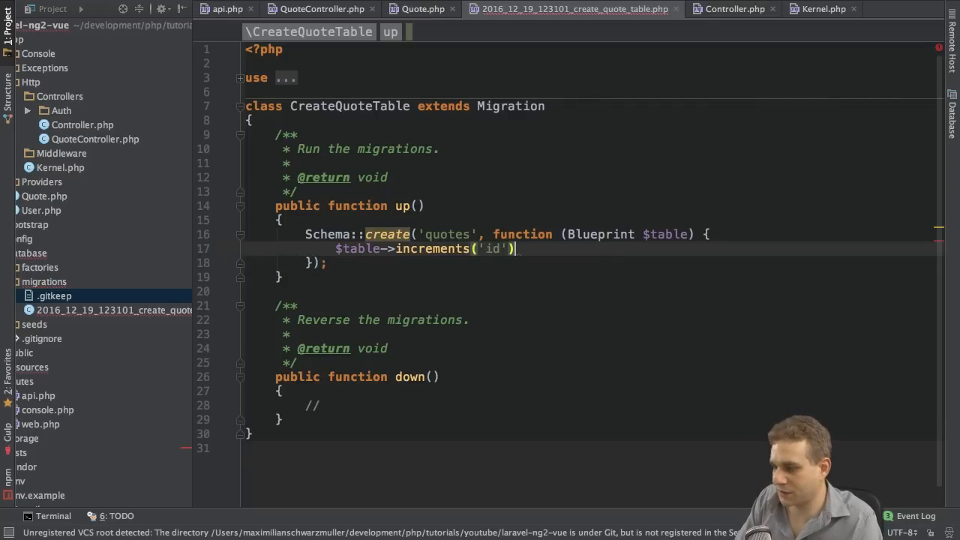
{"action": "type", "text": "$table->text('cont"}
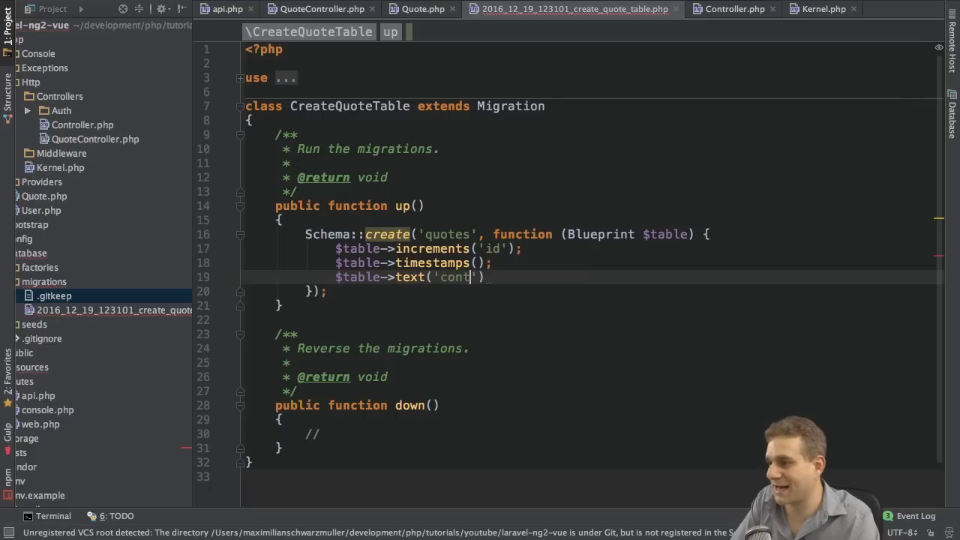
{"action": "type", "text": "ent');"}
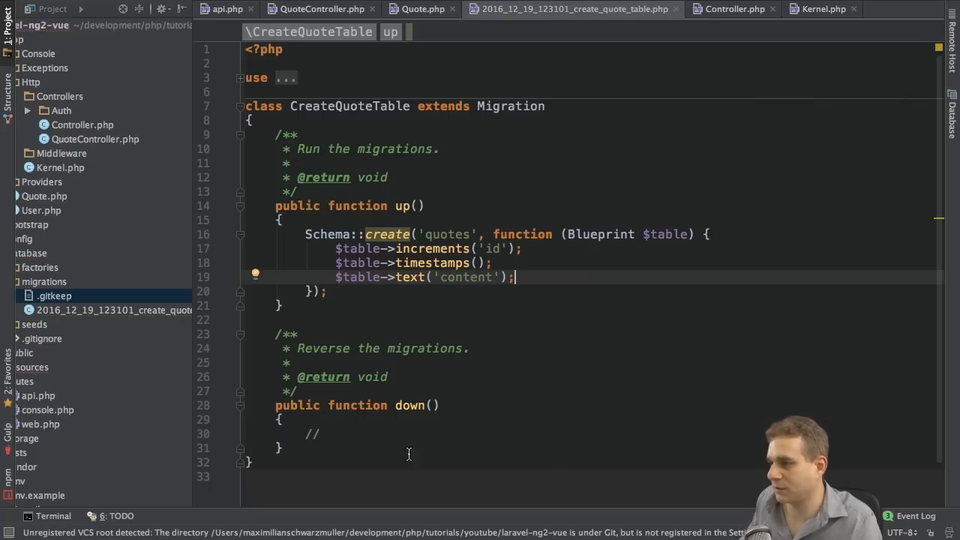
In down(), drop the table with Schema::drop('quotes')
{"action": "left_click", "coordinate": [314, 433]}
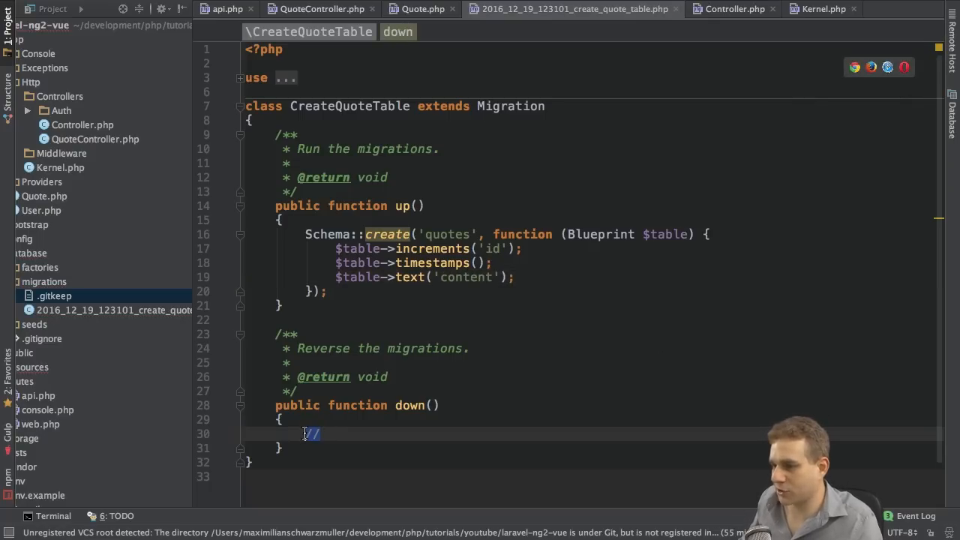
{"action": "type", "text": "Schema::drop"}
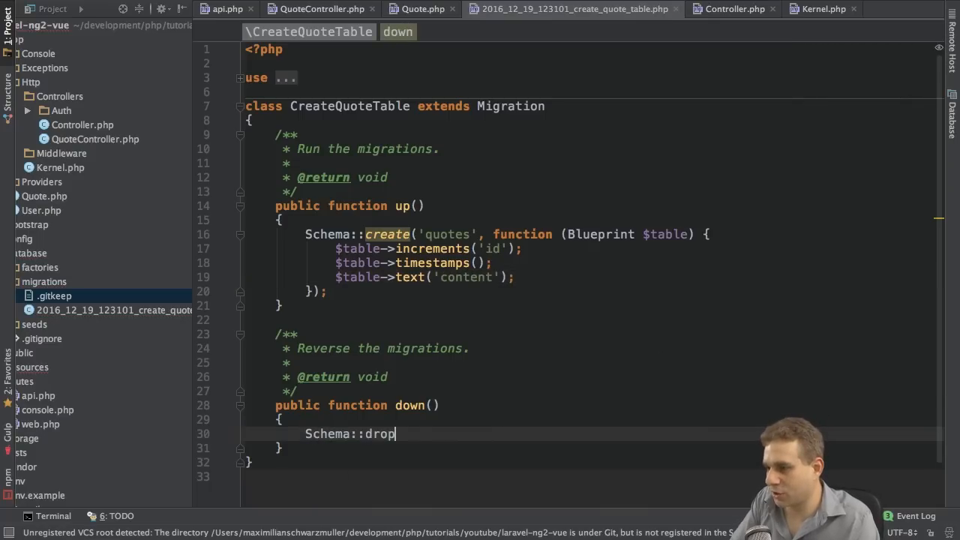
{"action": "type", "text": "('quotes');"}
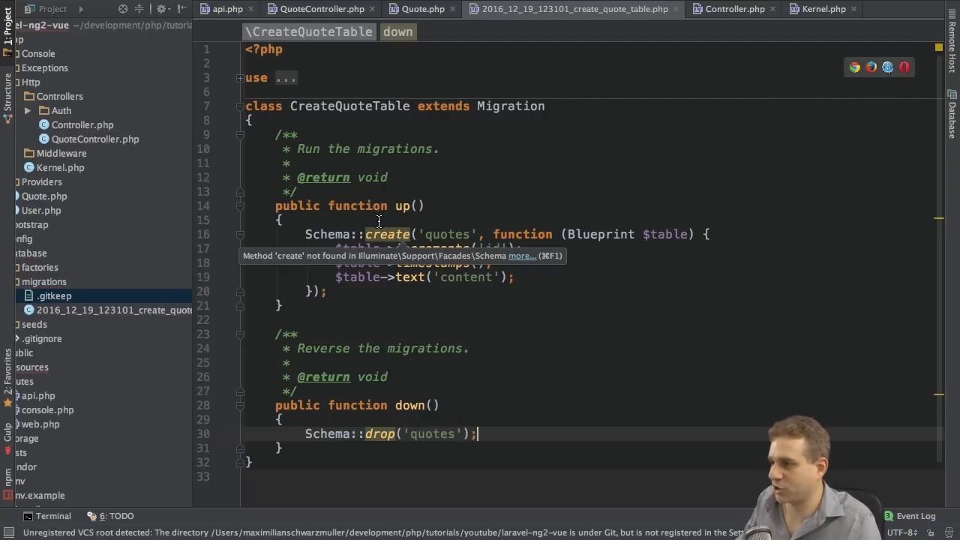
{"action": "mouse_move", "coordinate": [375, 255]}
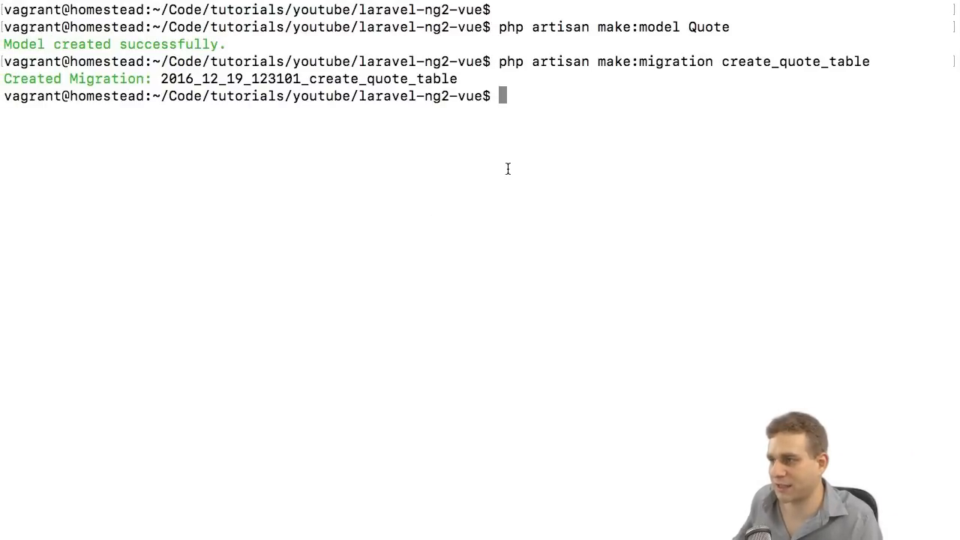
Run 'php artisan migrate' in the terminal to create the quotes table
{"action": "type", "text": "php ar"}
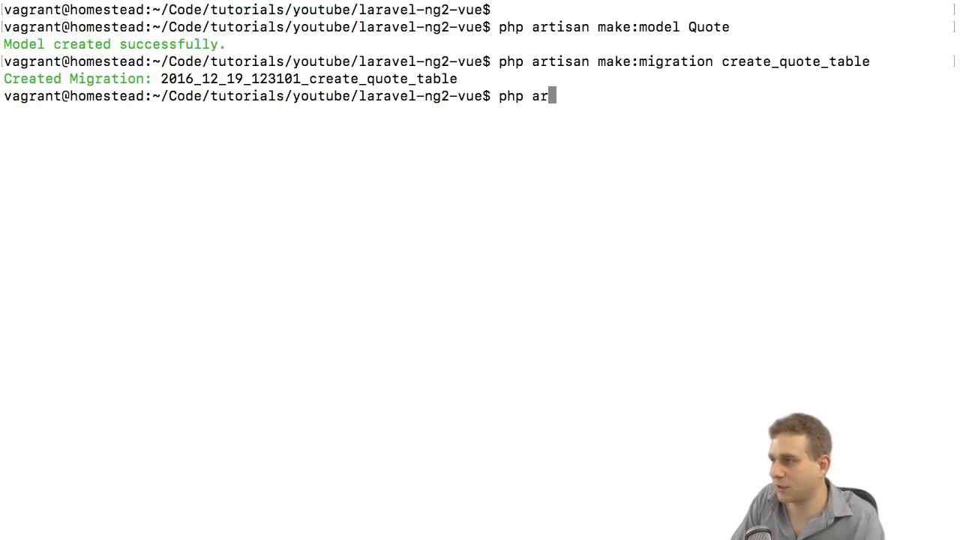
{"action": "type", "text": "tisan migrate"}
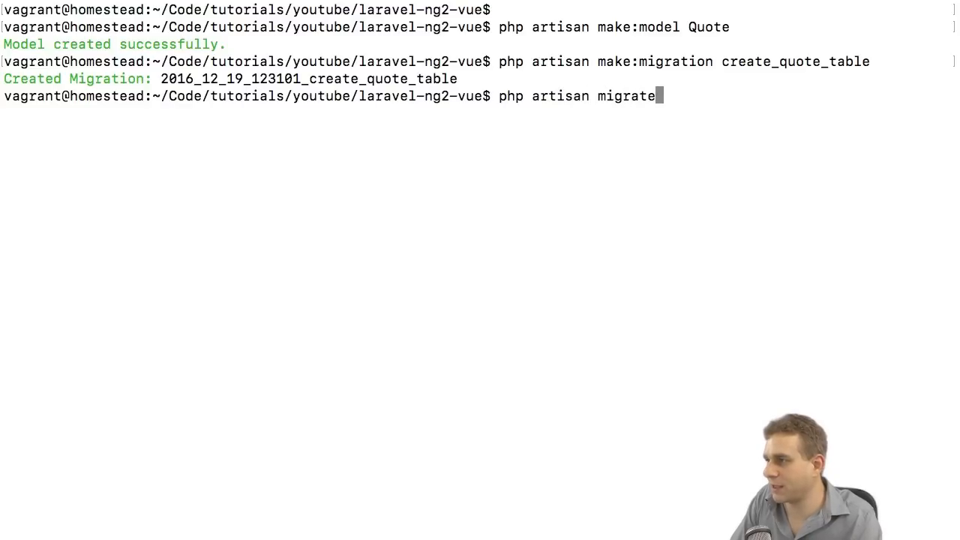
{"action": "key", "text": "Return"}
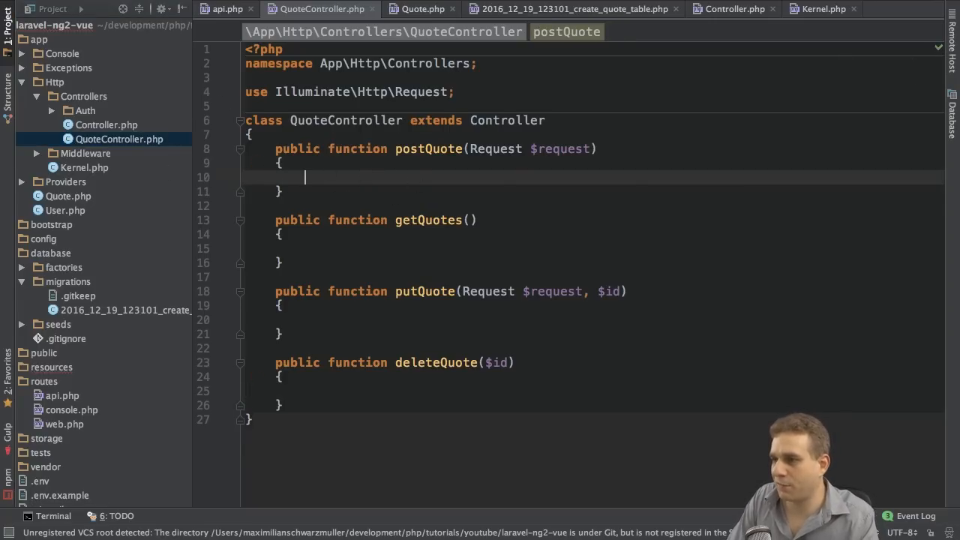
In postQuote, create a new Quote, set content from request input 'content', and call save()
{"action": "type", "text": "$q"}
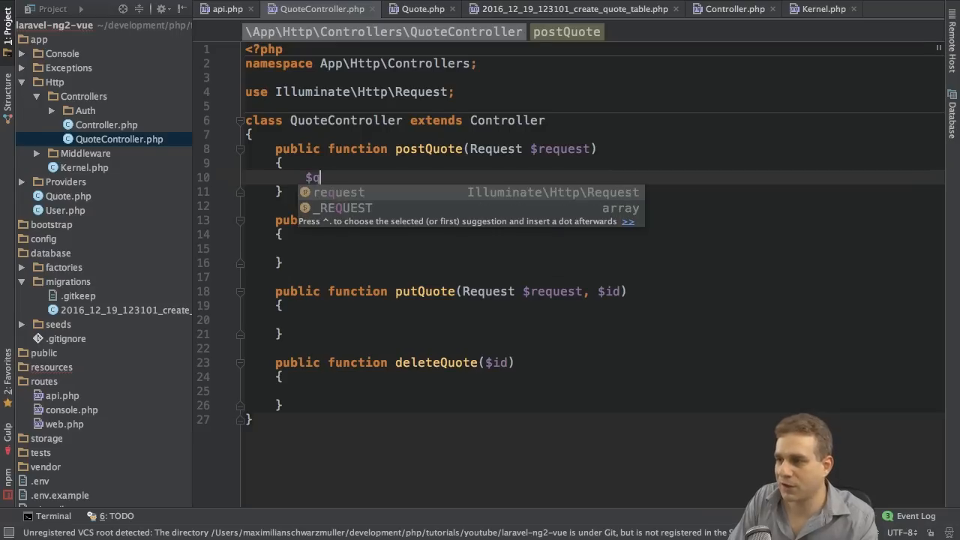
{"action": "type", "text": "uote = new"}
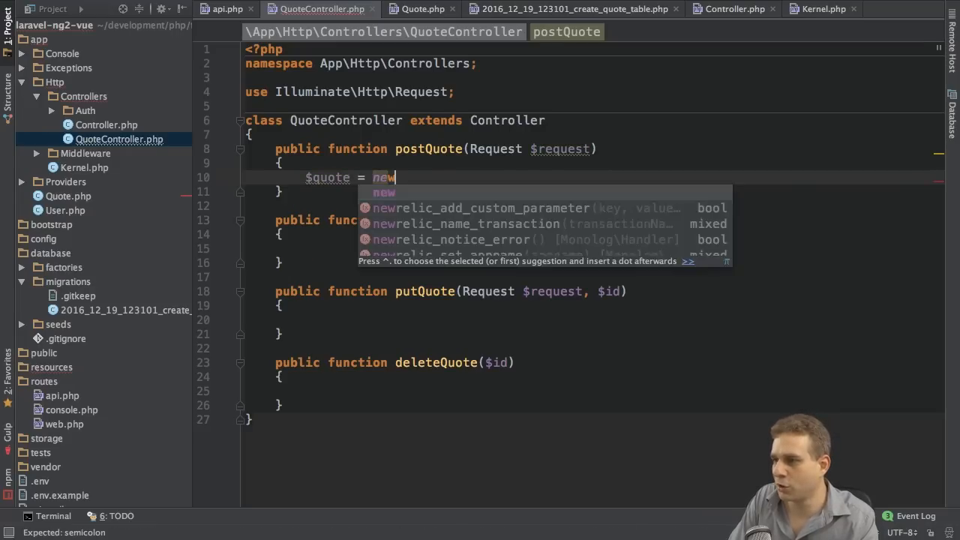
{"action": "type", "text": "Quote();"}
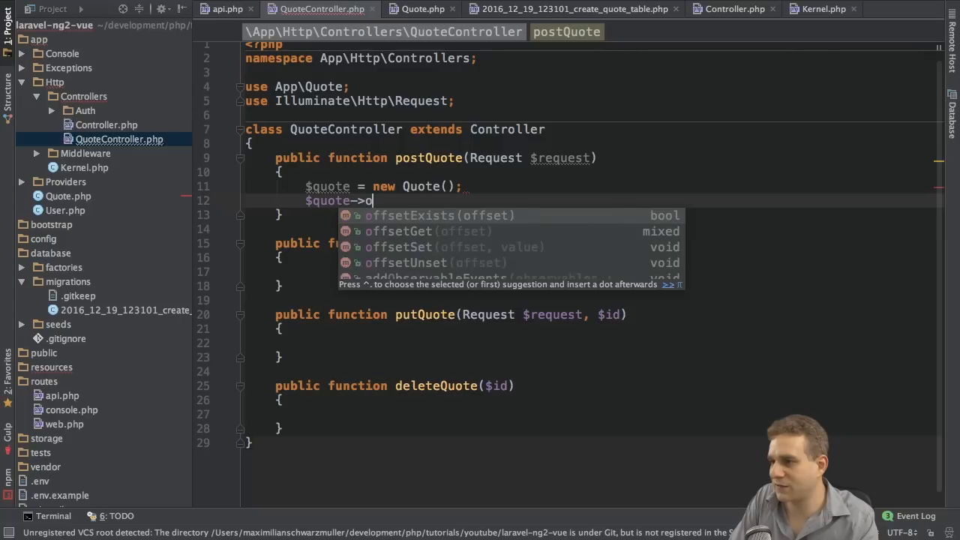
{"action": "type", "text": "content = $r"}
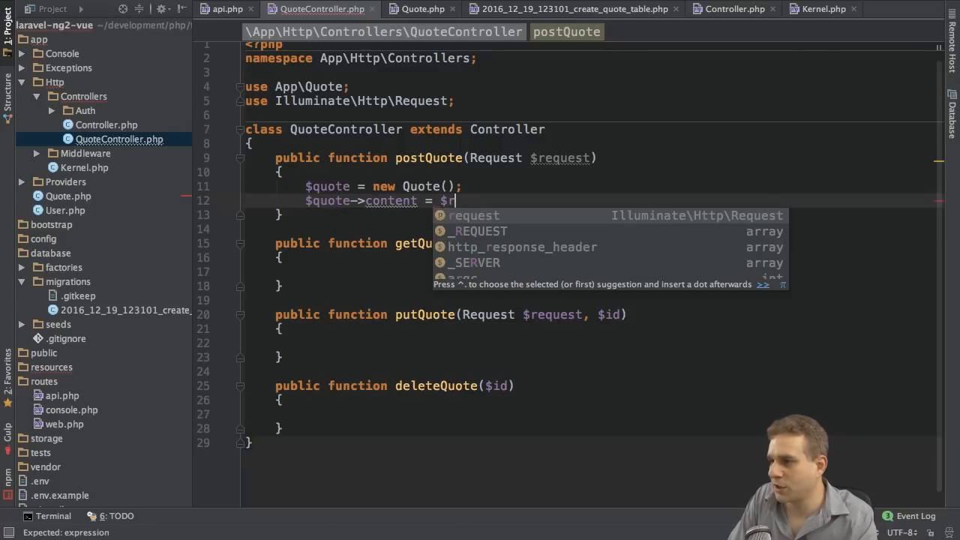
{"action": "type", "text": "equest->inpu"}
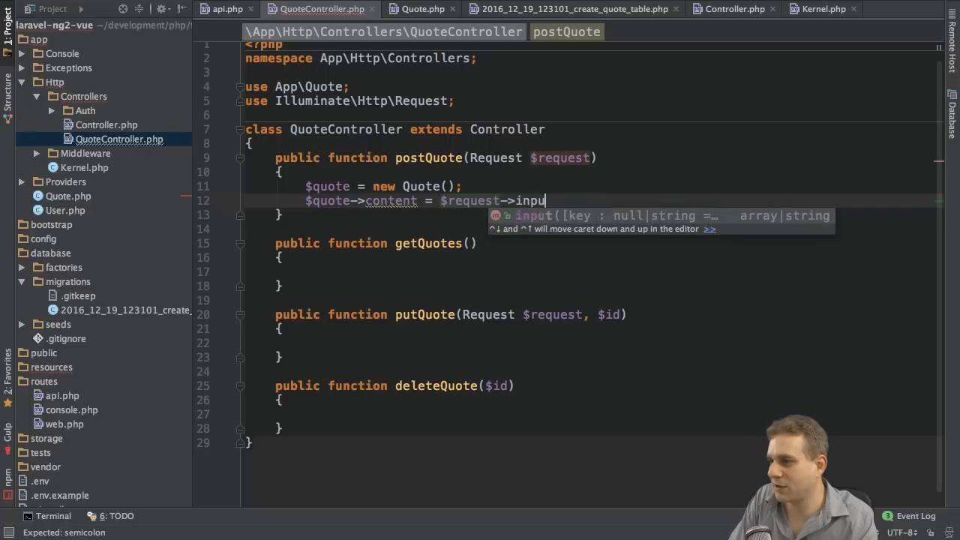
{"action": "type", "text": "t('quote')"}
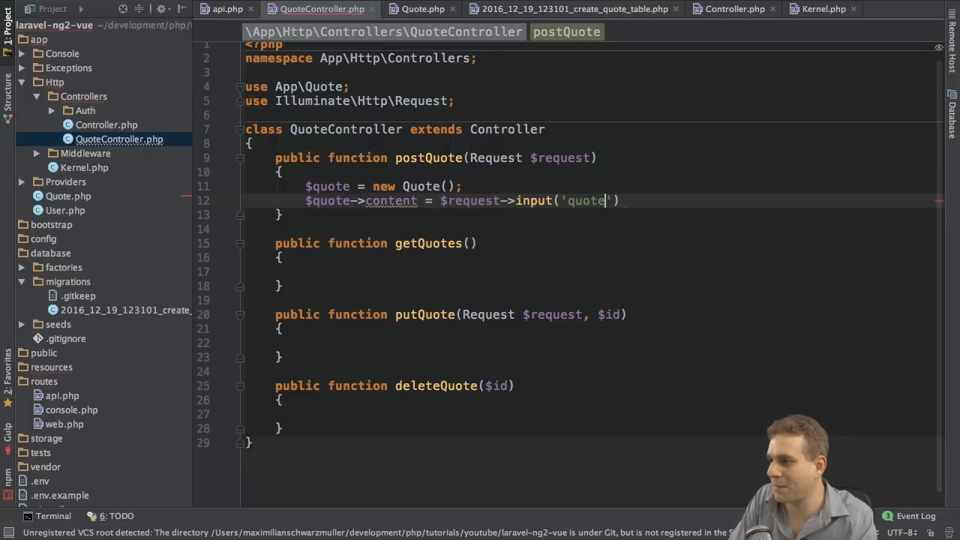
{"action": "type", "text": ";"}
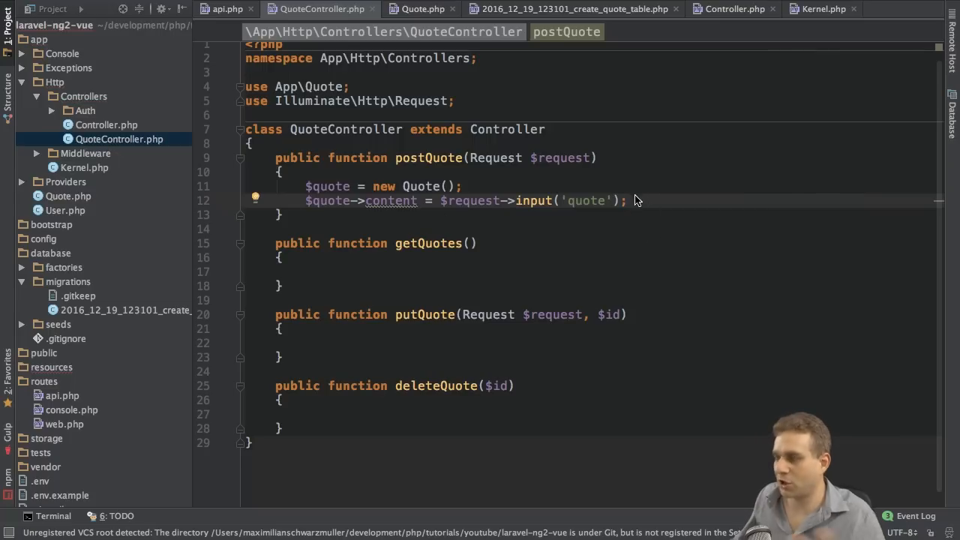
{"action": "type", "text": "cont"}
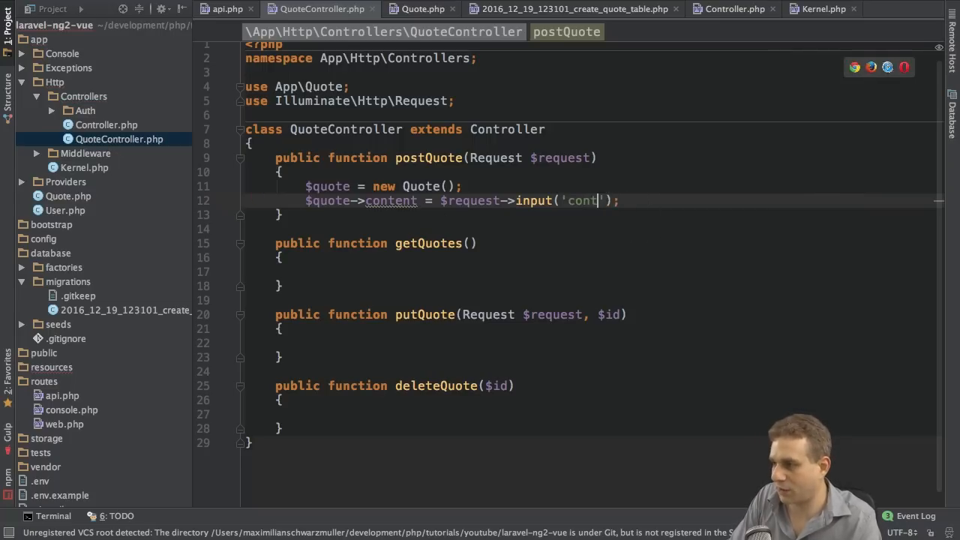
{"action": "type", "text": "ent"}
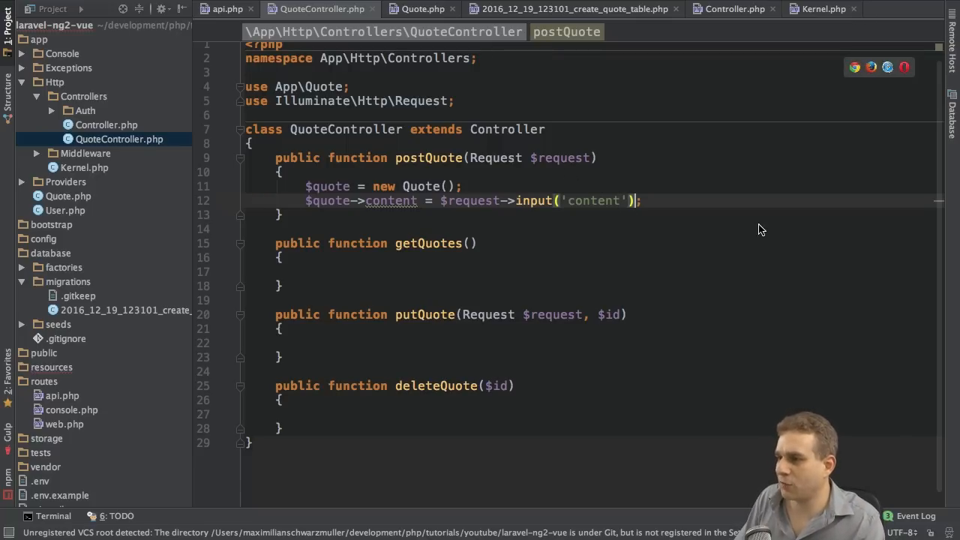
{"action": "type", "text": "$"}
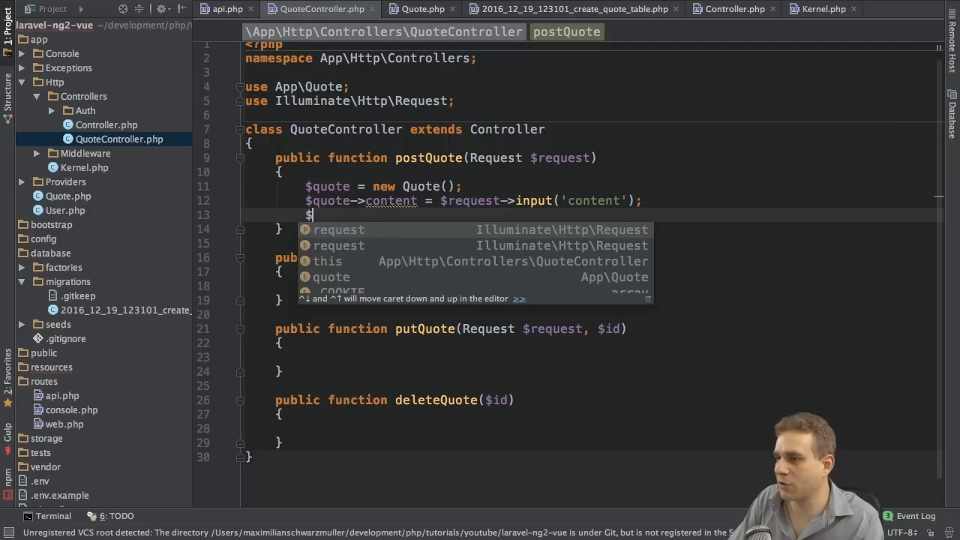
{"action": "type", "text": "quote->save();"}
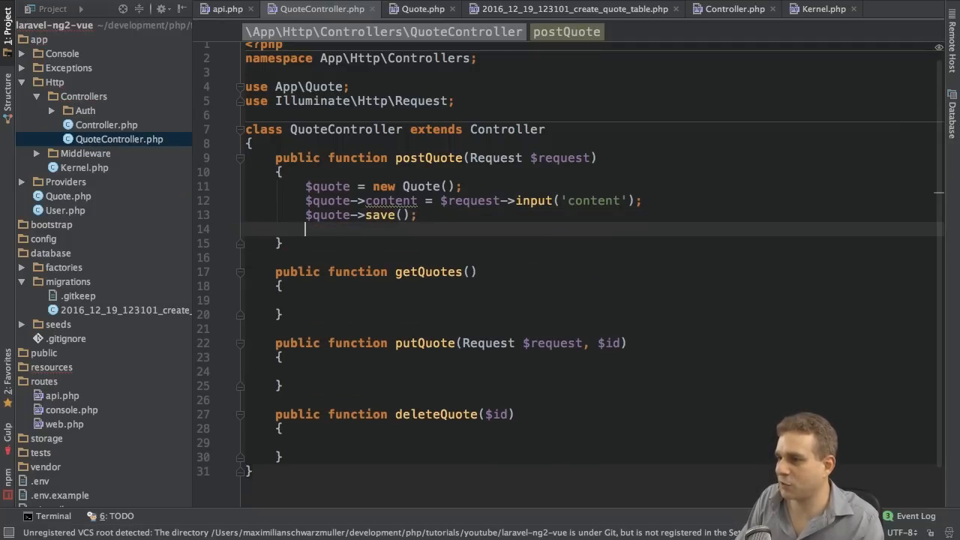
{"action": "type", "text": "return response("}
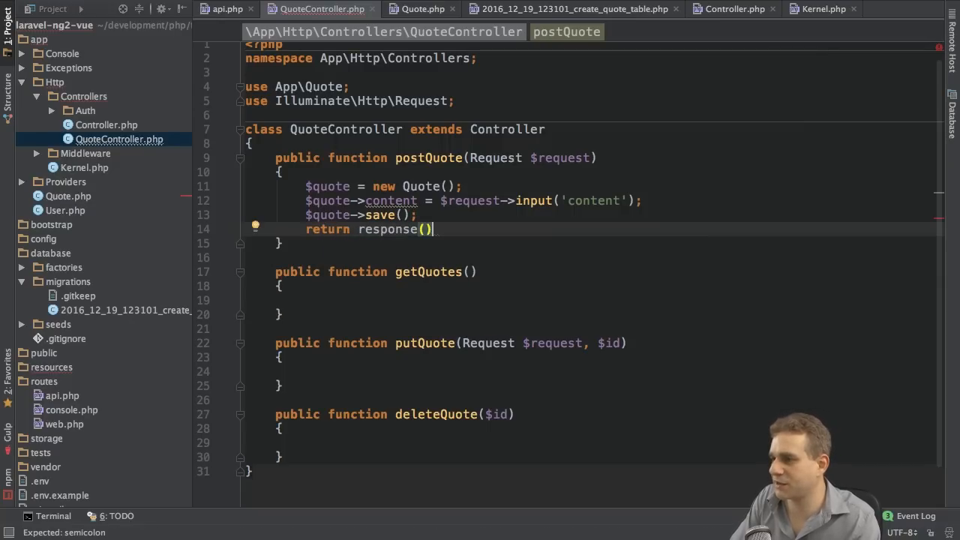
Return response()->json(['quote' => $quote], 201) from postQuote
{"action": "type", "text": "->json();"}
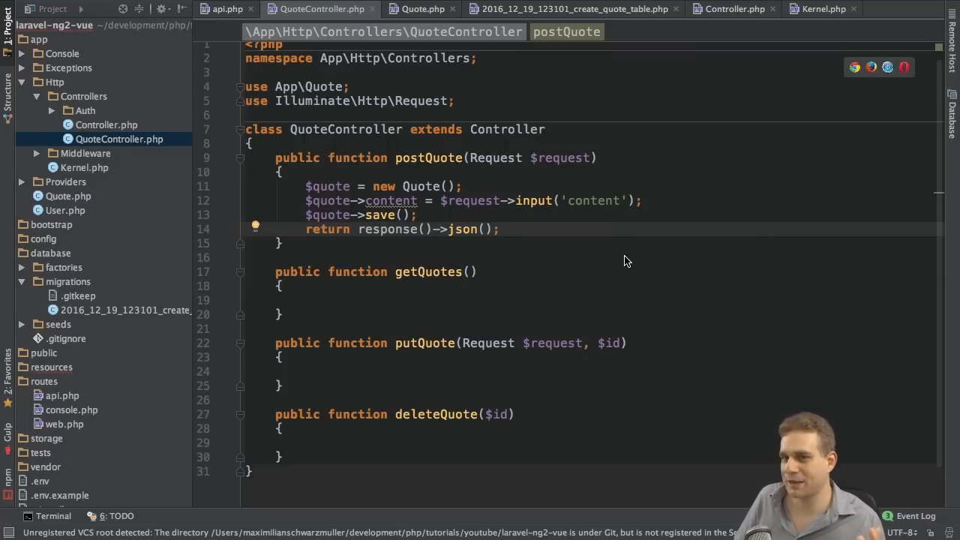
{"action": "mouse_move", "coordinate": [515, 221]}
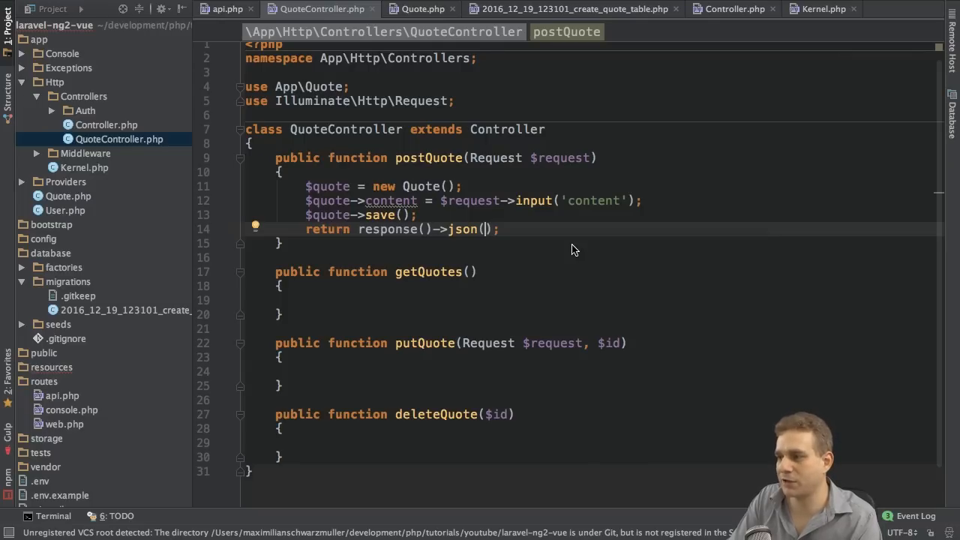
{"action": "type", "text": "[]"}
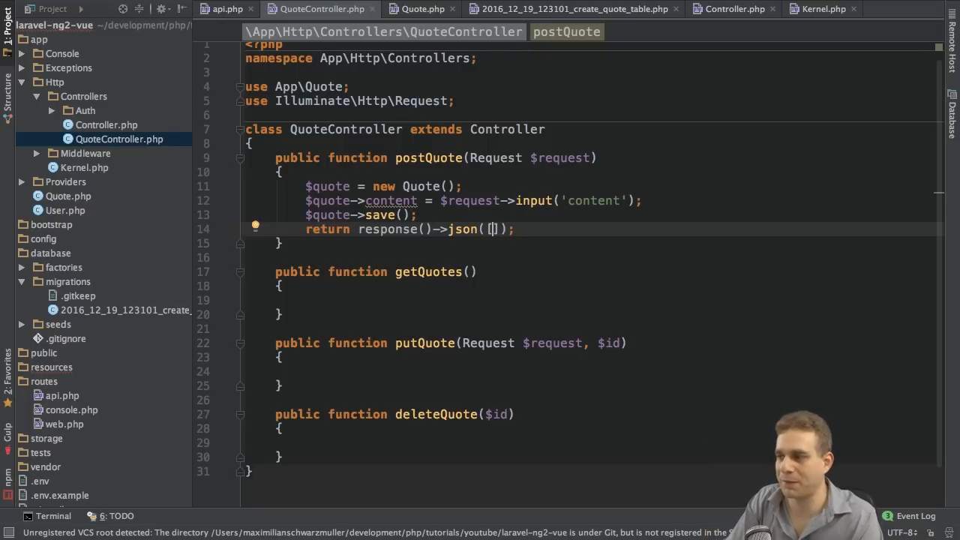
{"action": "type", "text": "''"}
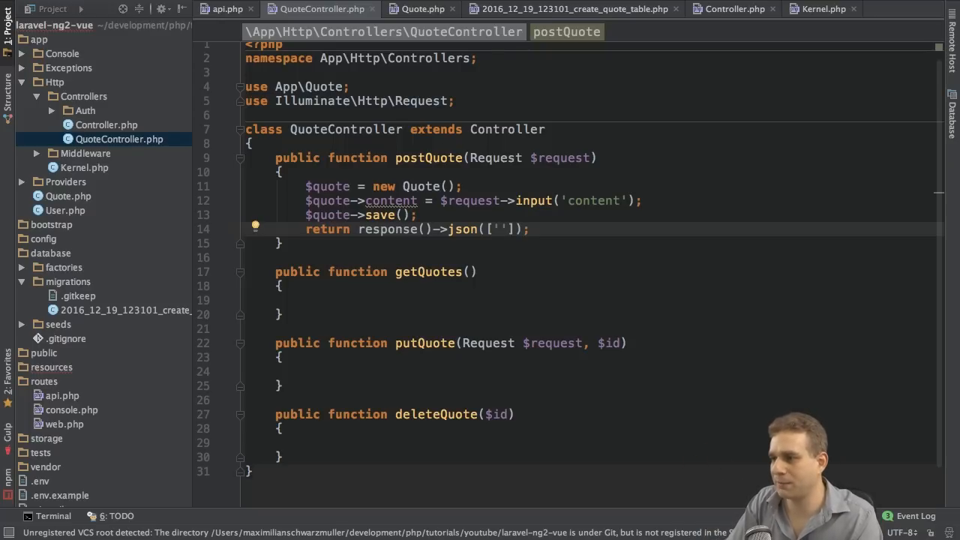
{"action": "type", "text": "'quote'"}
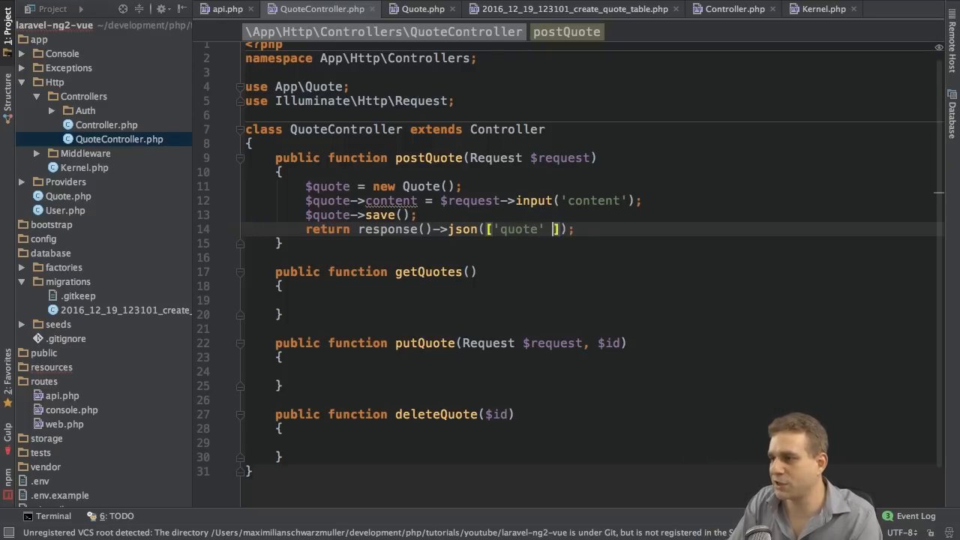
{"action": "type", "text": "=> $quote"}
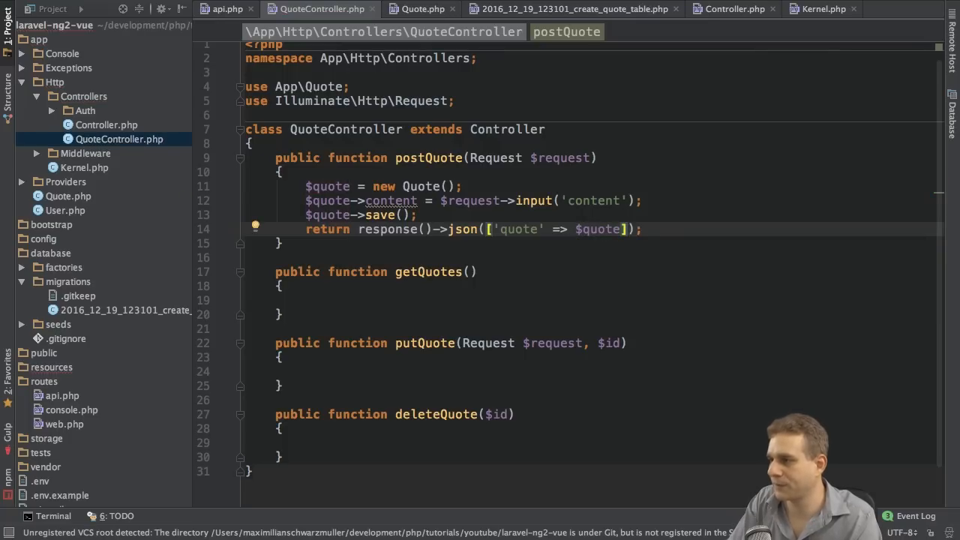
{"action": "type", "text": ","}
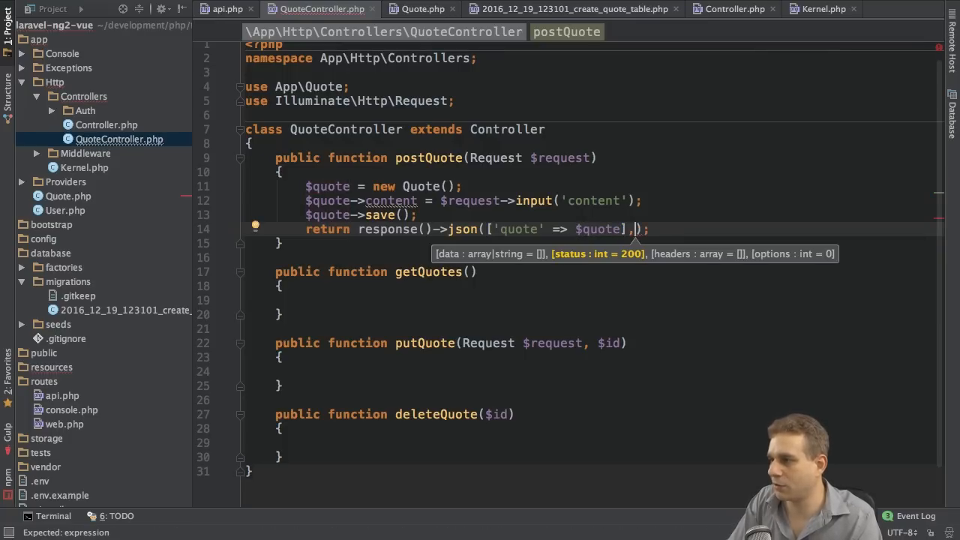
{"action": "type", "text": "2"}
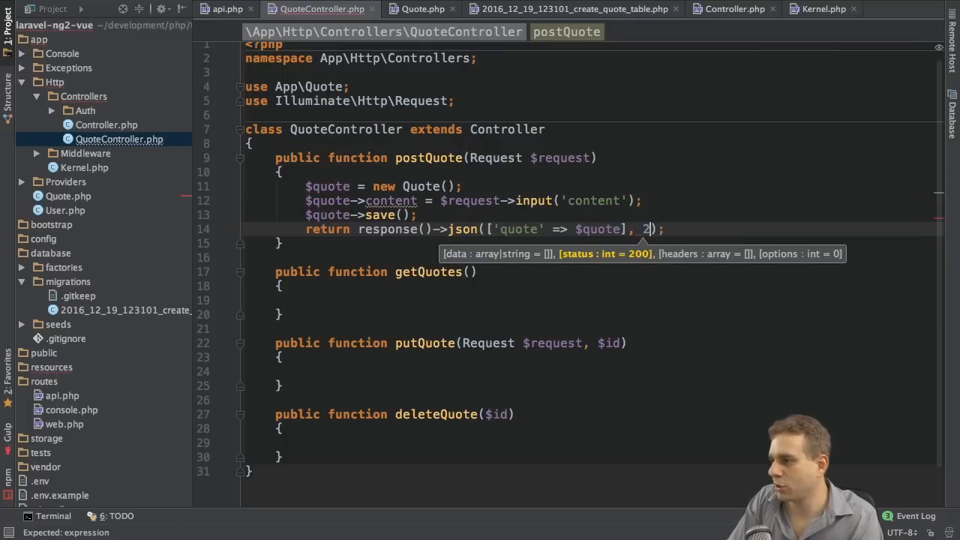
{"action": "type", "text": "01"}
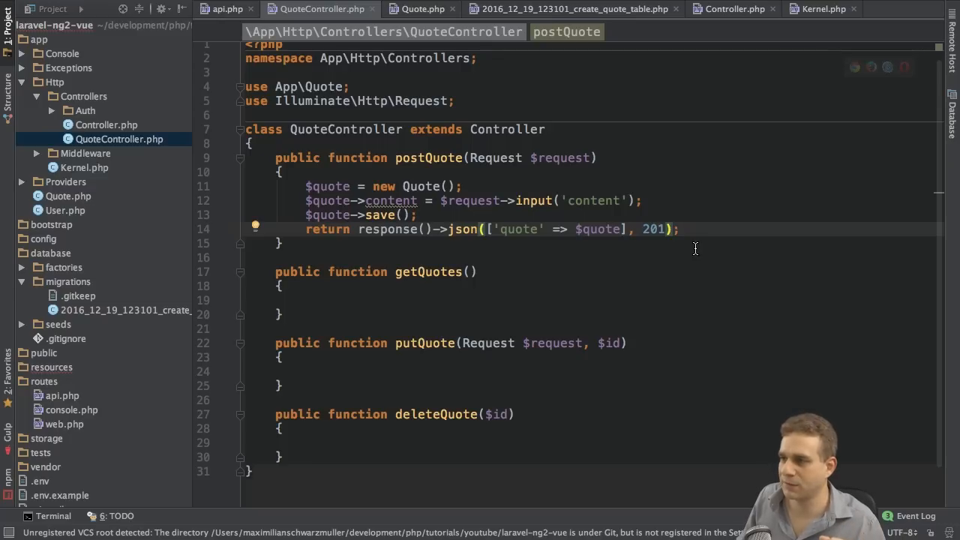
{"action": "mouse_move", "coordinate": [338, 226]}
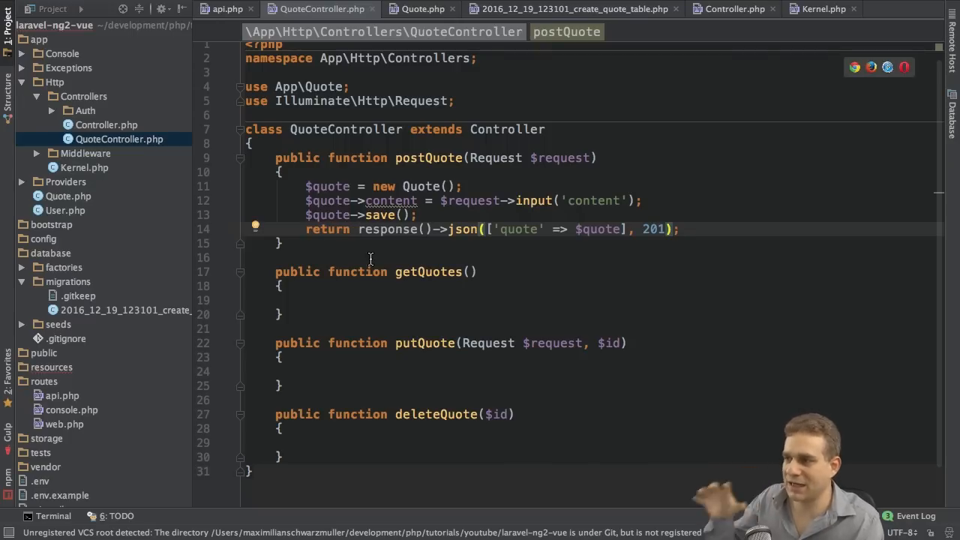
{"action": "mouse_move", "coordinate": [453, 271]}
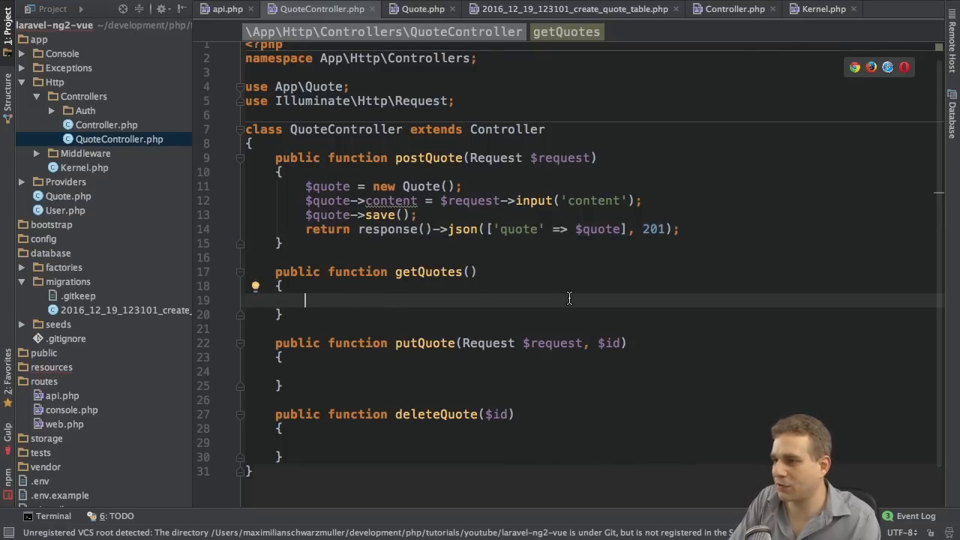
In getQuotes, load all quotes with Quote::all() into a $response array keyed 'quotes'
{"action": "type", "text": "$quotes = Q"}
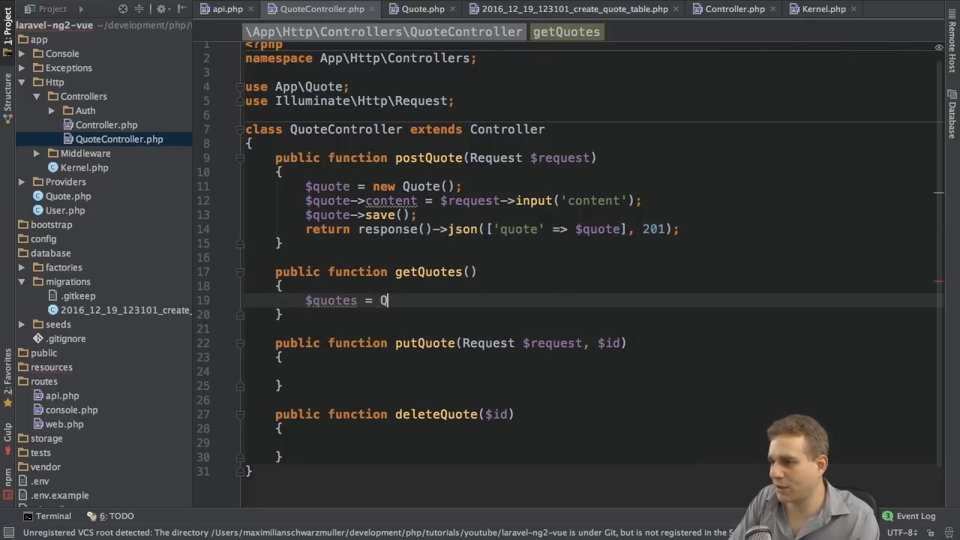
{"action": "type", "text": "uote::all"}
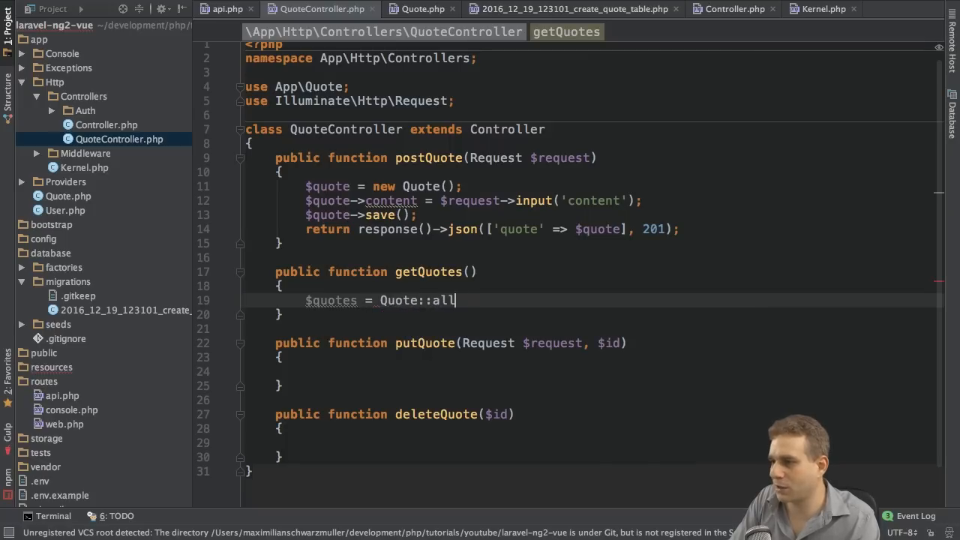
{"action": "type", "text": "();"}
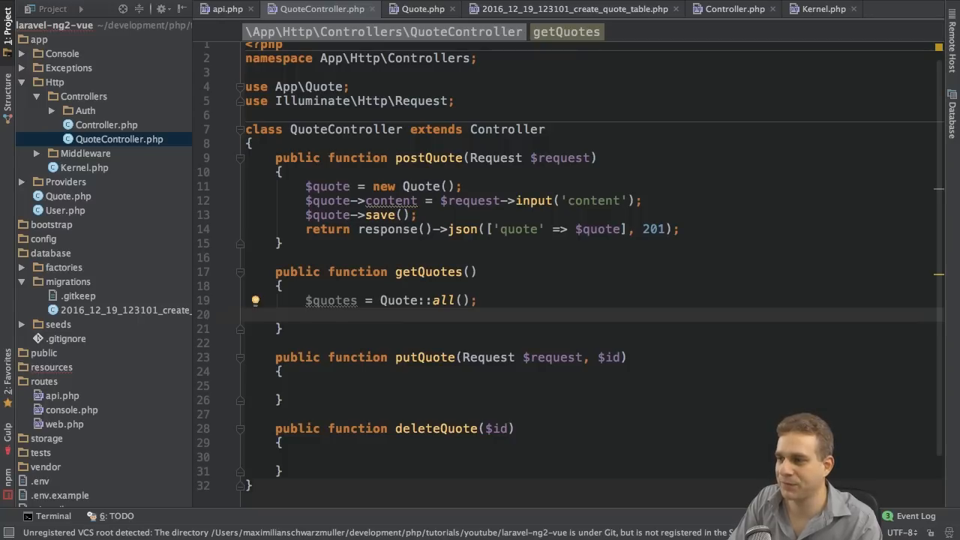
{"action": "type", "text": "$"}
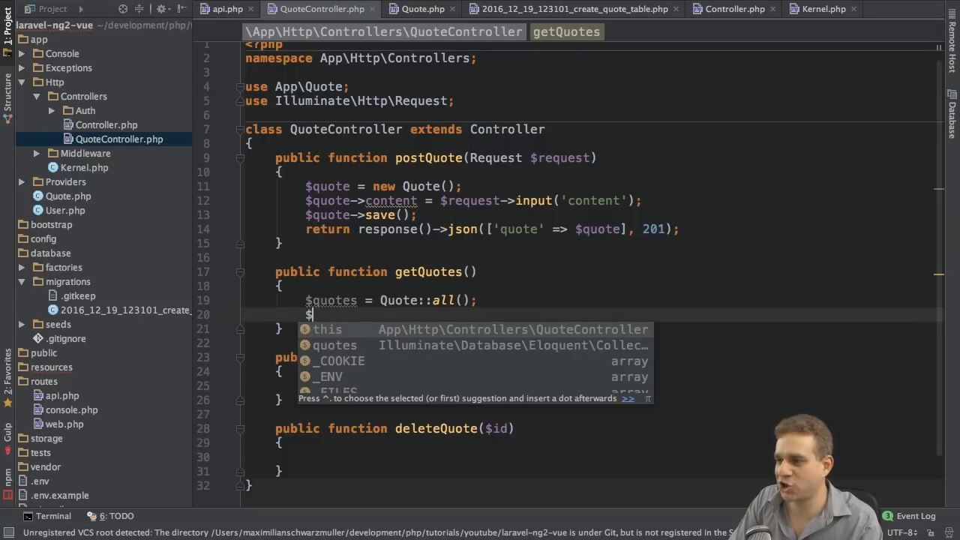
{"action": "type", "text": "$response = ["}
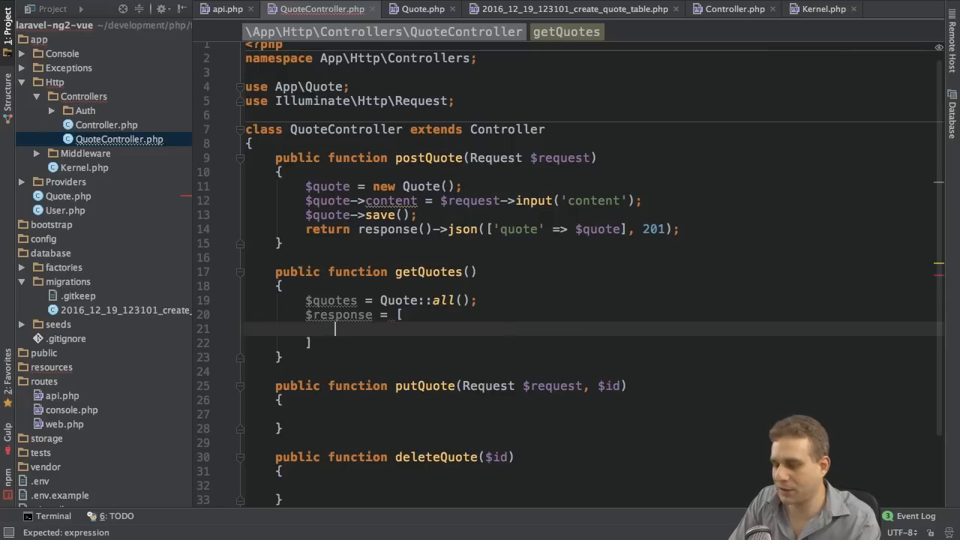
{"action": "type", "text": ";"}
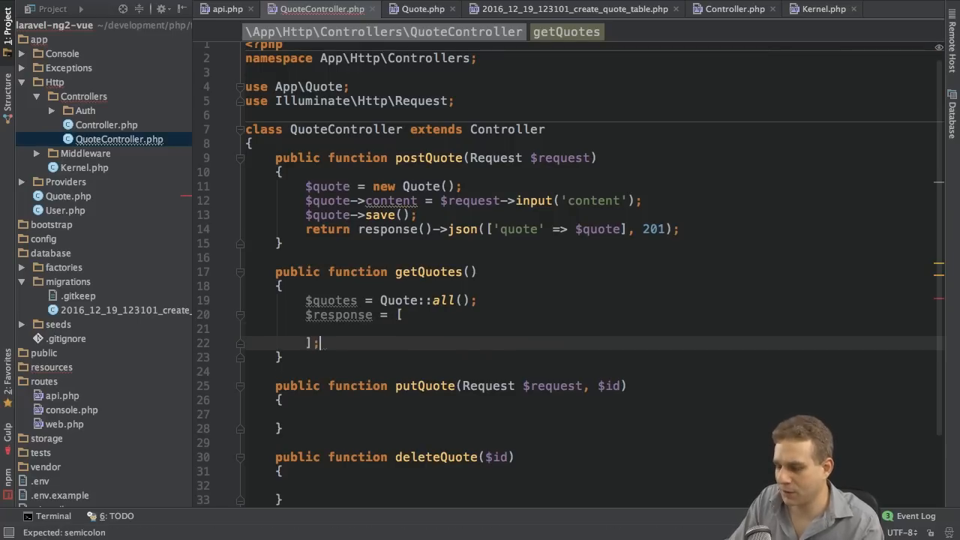
{"action": "type", "text": "'quotes' => $quotes"}
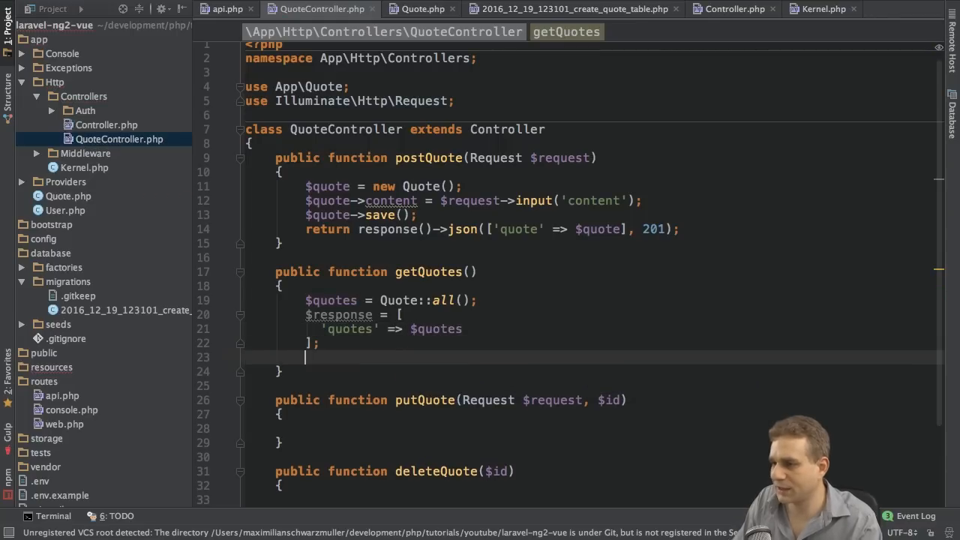
Return response()->json($response, 200) from getQuotes
{"action": "type", "text": "return"}
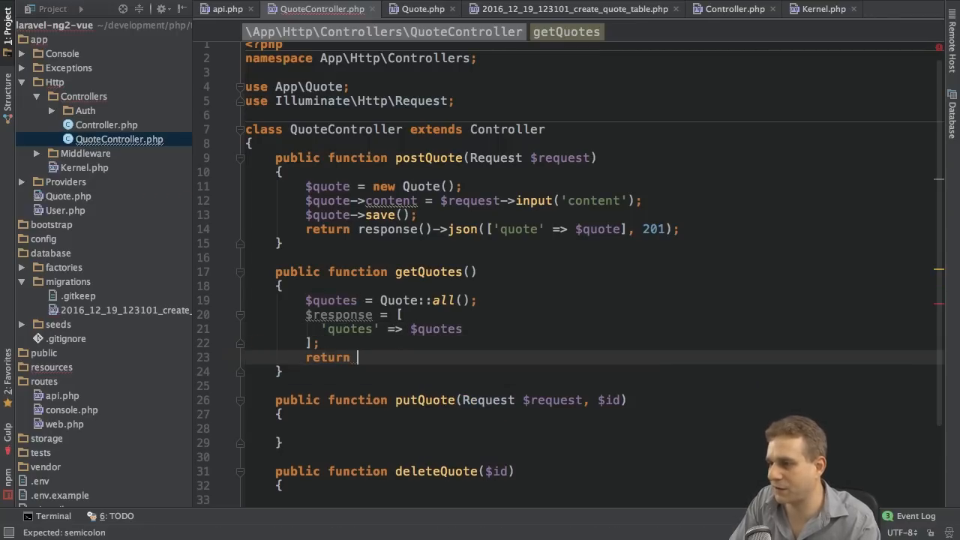
{"action": "type", "text": "response()->j"}
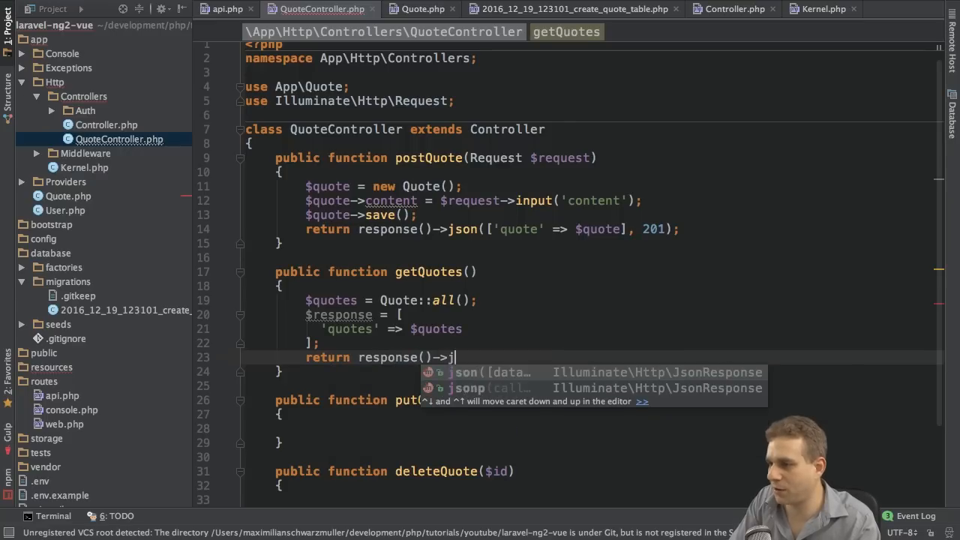
{"action": "type", "text": "json($response)"}
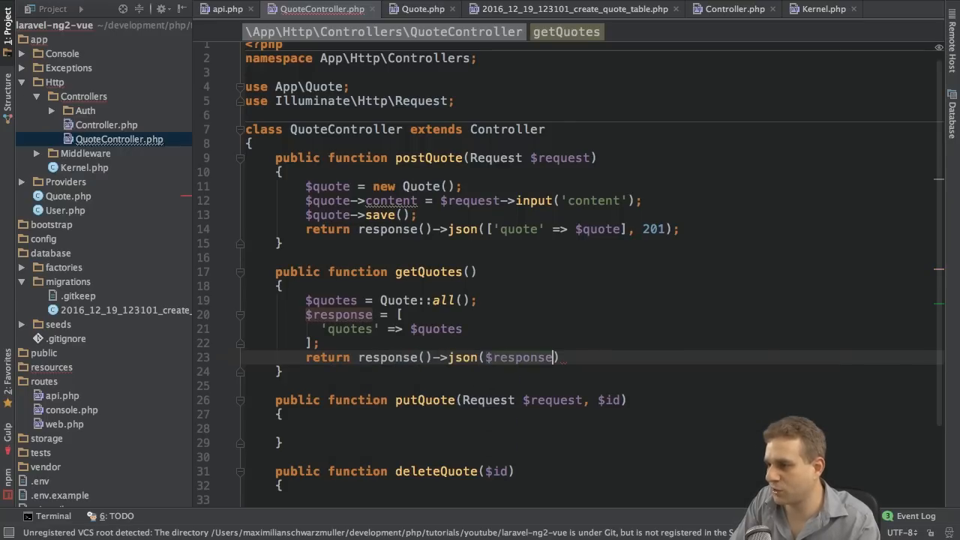
{"action": "type", "text": ", 200"}
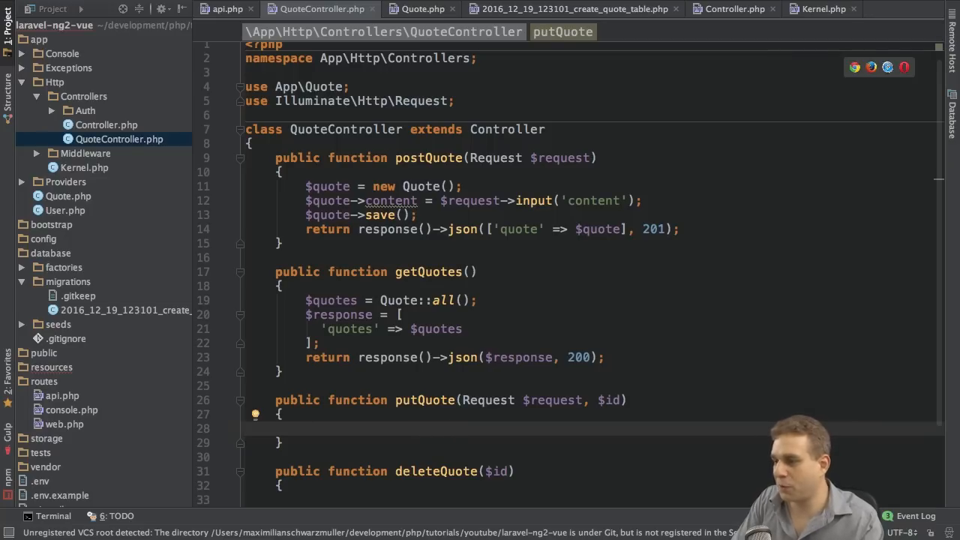
In putQuote, find the quote and return a 404 'Document not found' JSON if missing
{"action": "type", "text": "$quote = Quote::find($id);"}
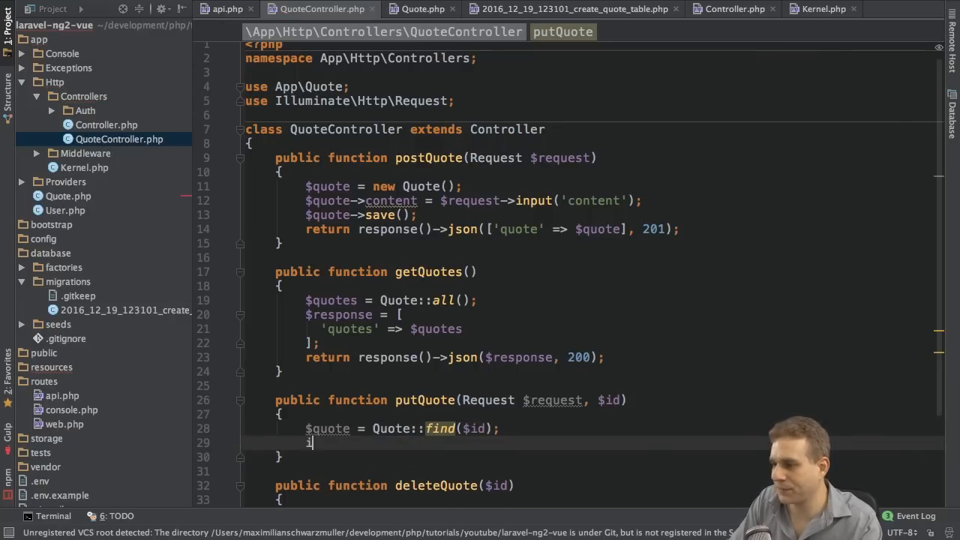
{"action": "type", "text": "if ()"}
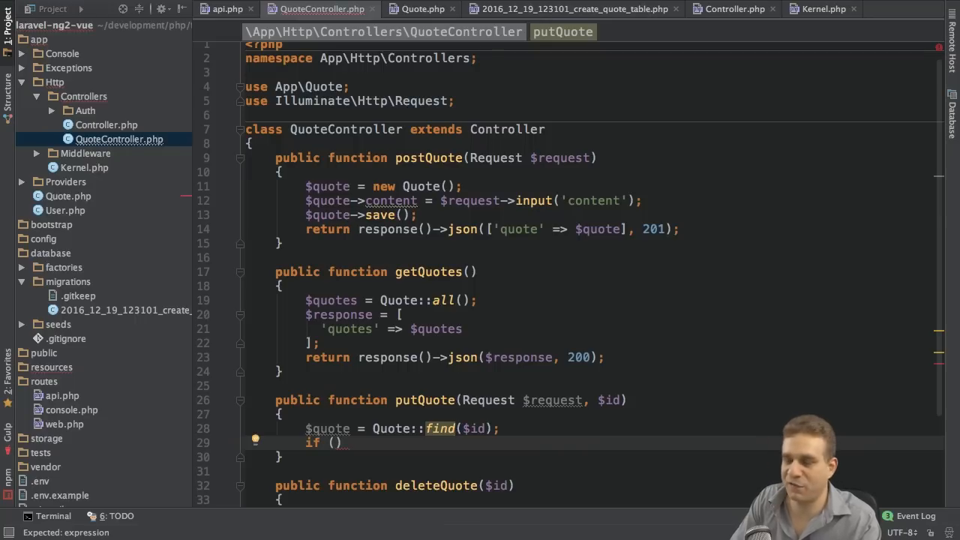
{"action": "type", "text": "!"}
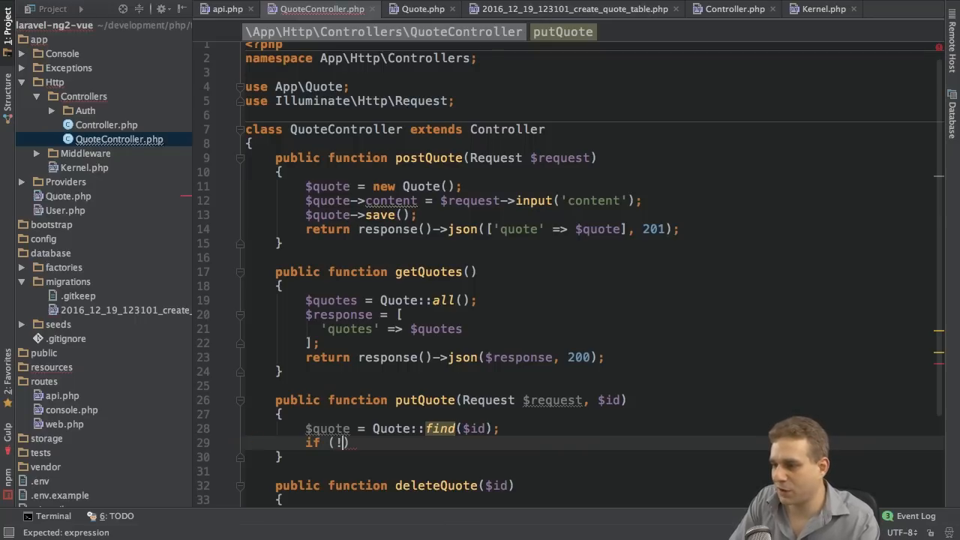
{"action": "type", "text": "$quote) {"}
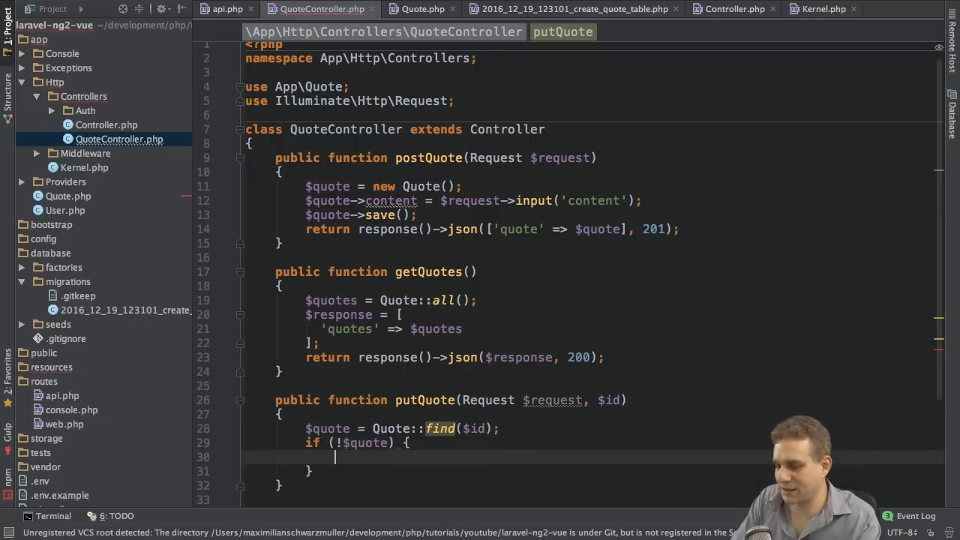
{"action": "type", "text": "return response()->json(['message']);"}
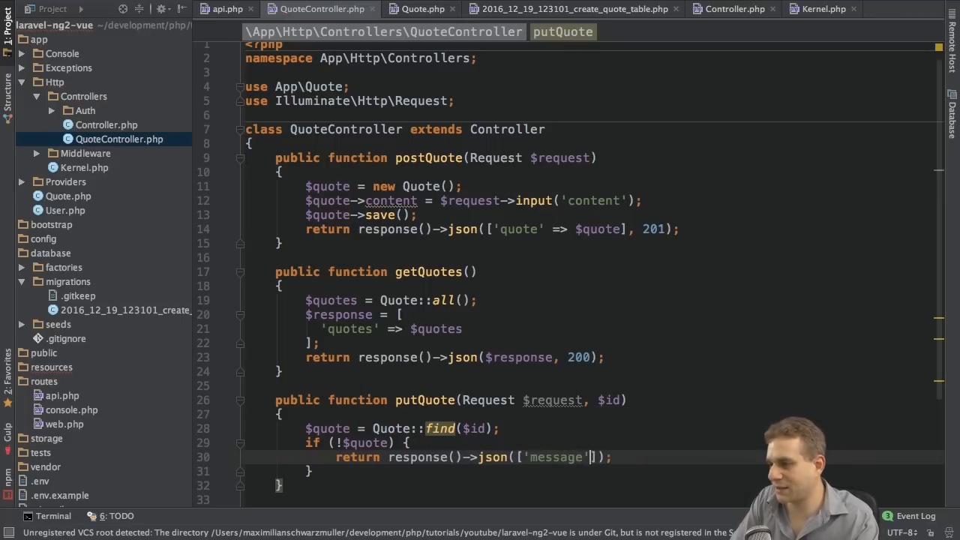
{"action": "type", "text": "=> '"}
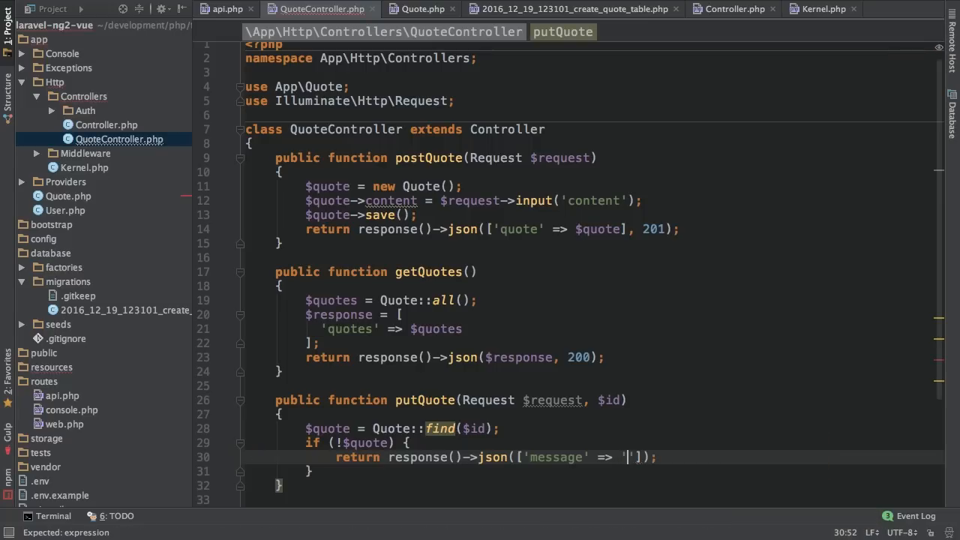
{"action": "type", "text": "Document not fo"}
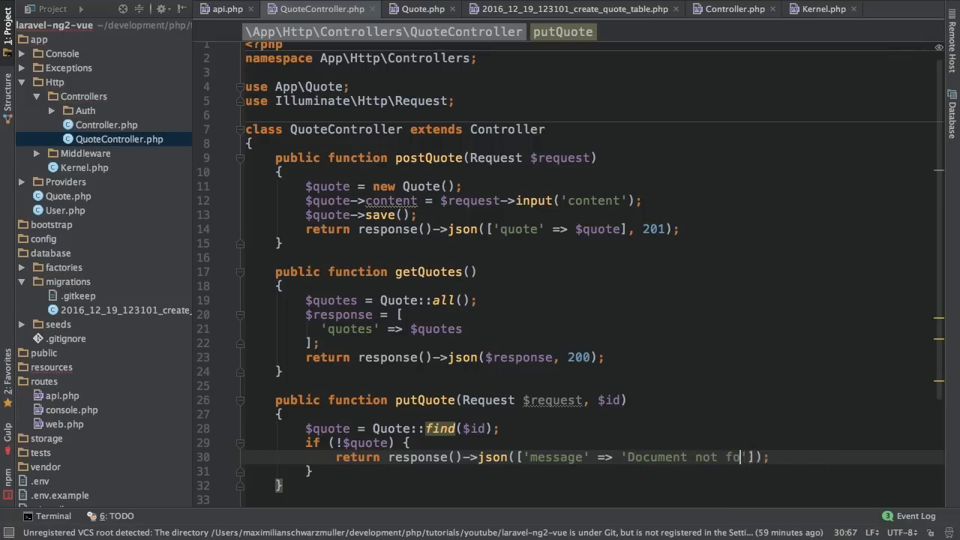
{"action": "type", "text": "und'], 404"}
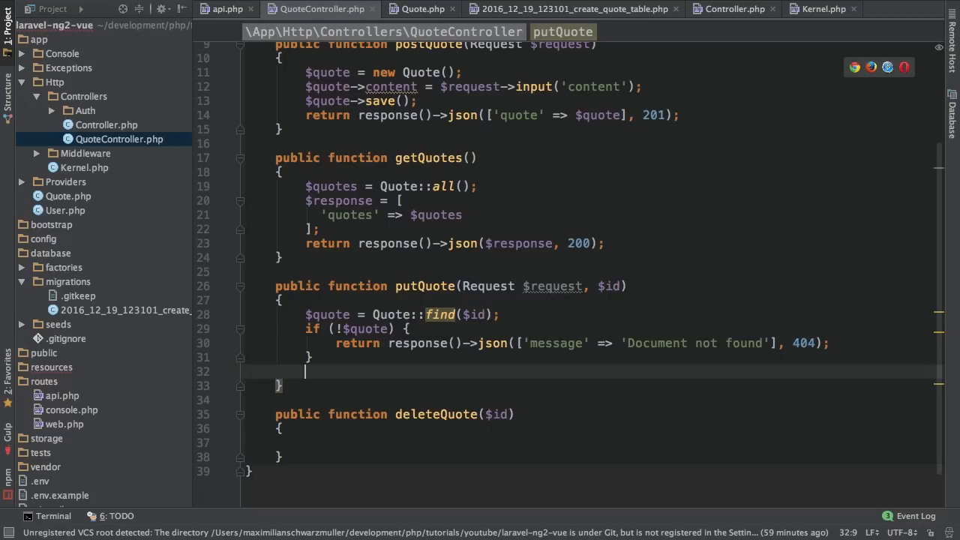
Set the quote's content from request input 'content' and save it
{"action": "type", "text": "$quote-"}
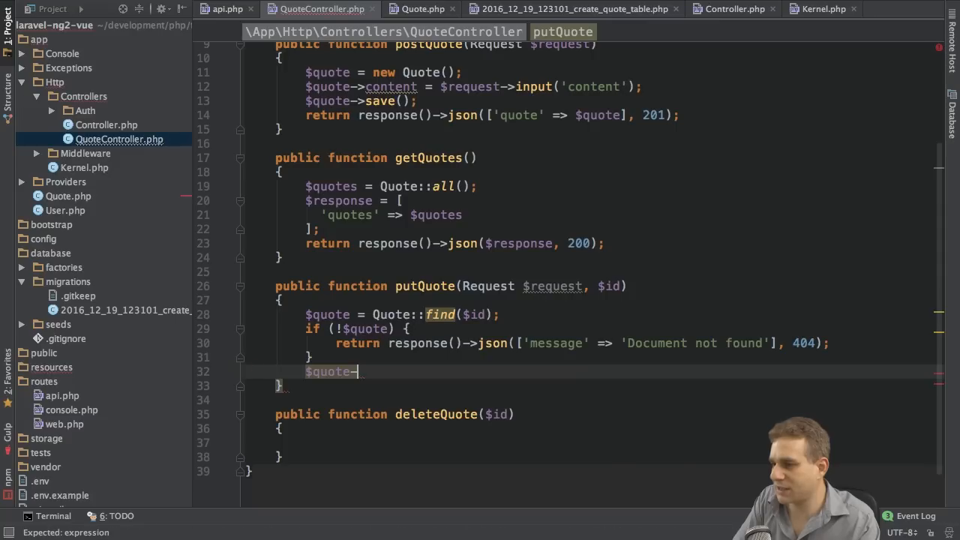
{"action": "type", "text": "content = $r"}
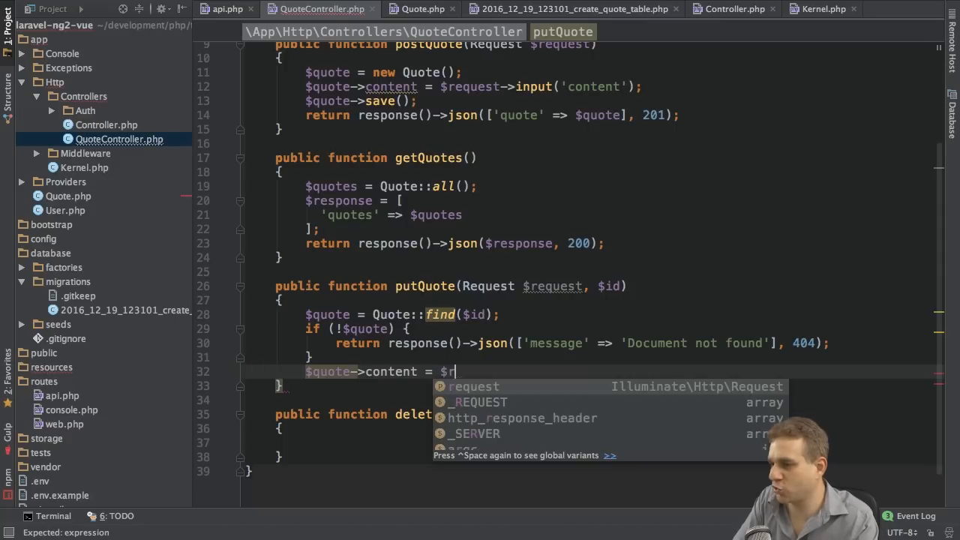
{"action": "type", "text": "request->input()"}
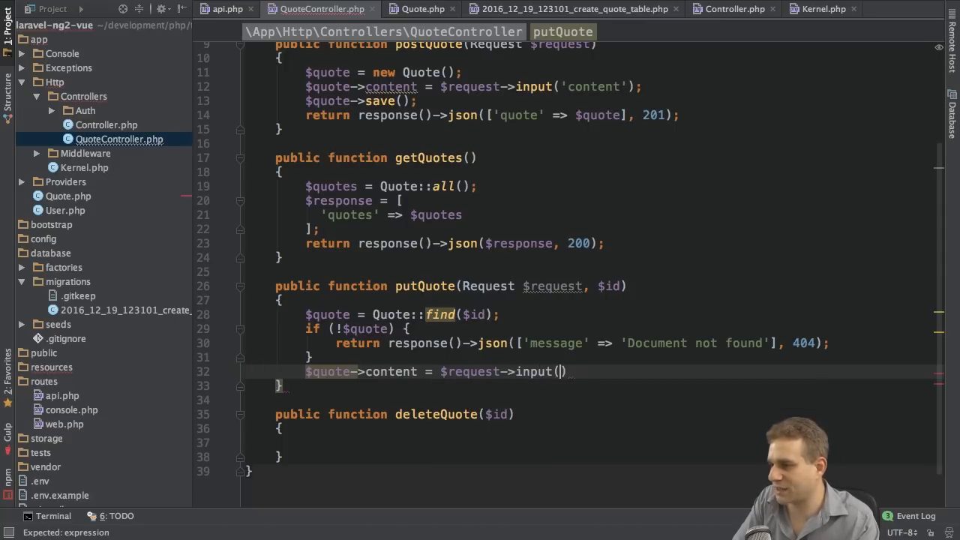
{"action": "type", "text": "'content'"}
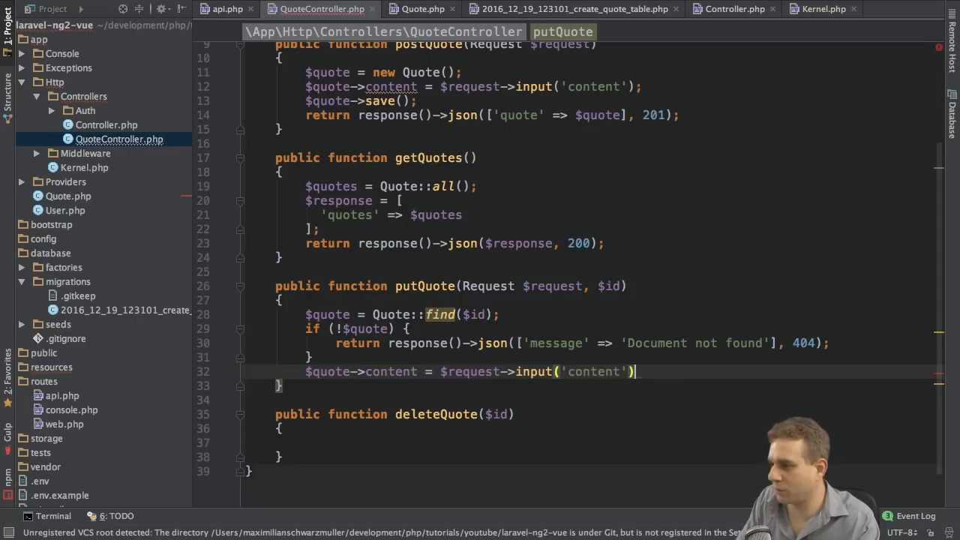
{"action": "type", "text": "$quote->update();"}
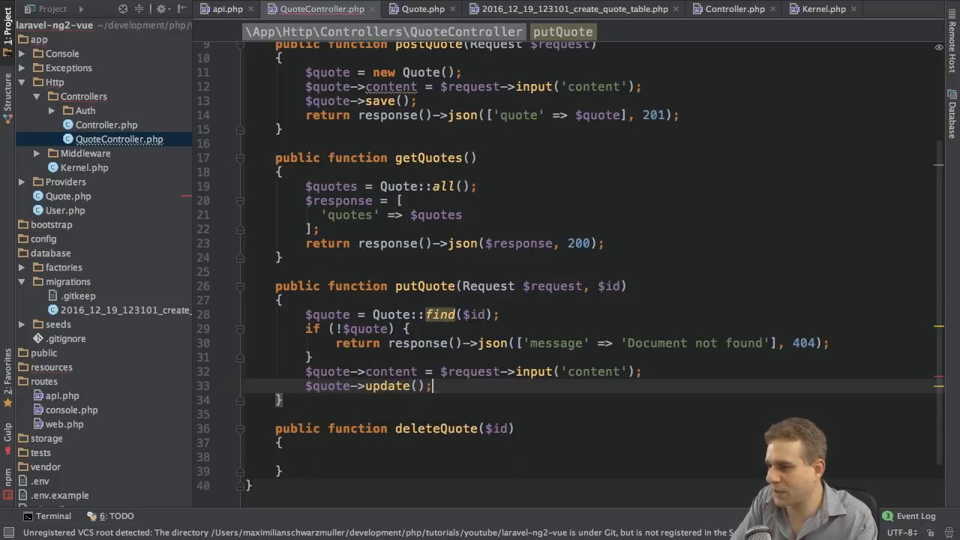
{"action": "key", "text": "Backspace"}
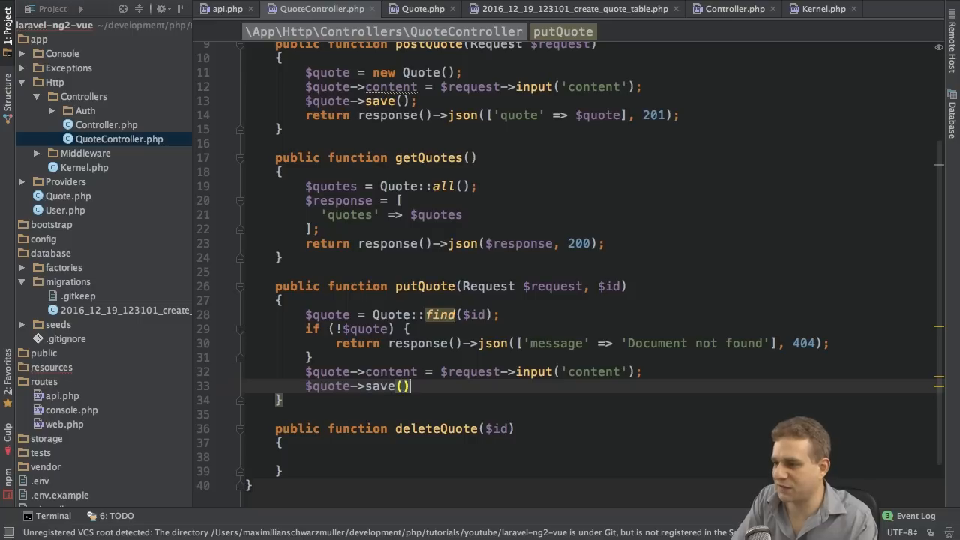
{"action": "type", "text": ";"}
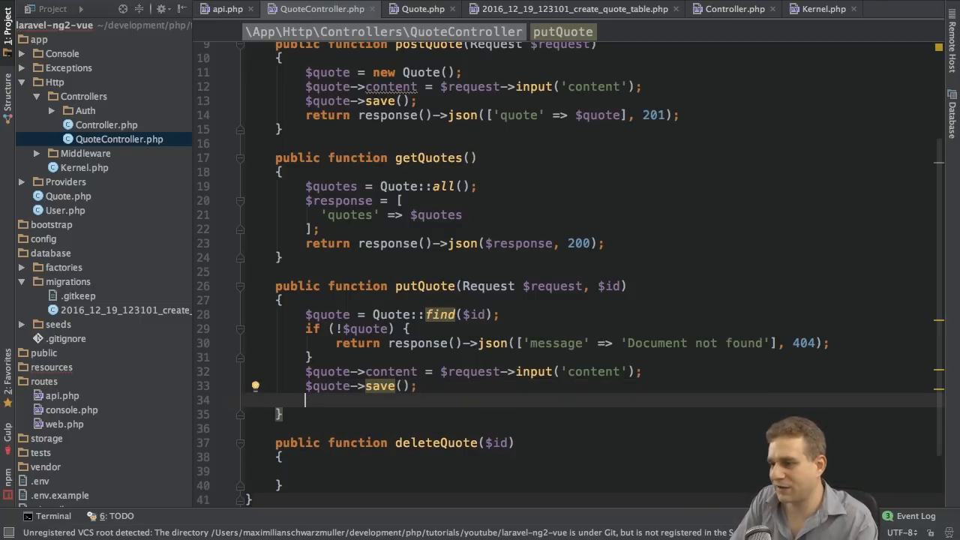
Return the updated quote as JSON with status 200
{"action": "type", "text": "return response()"}
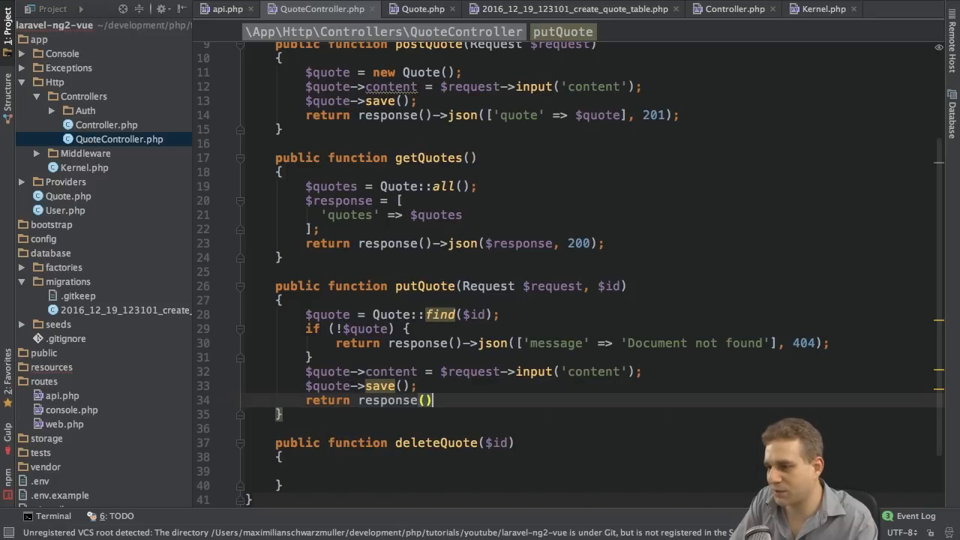
{"action": "type", "text": "->json()"}
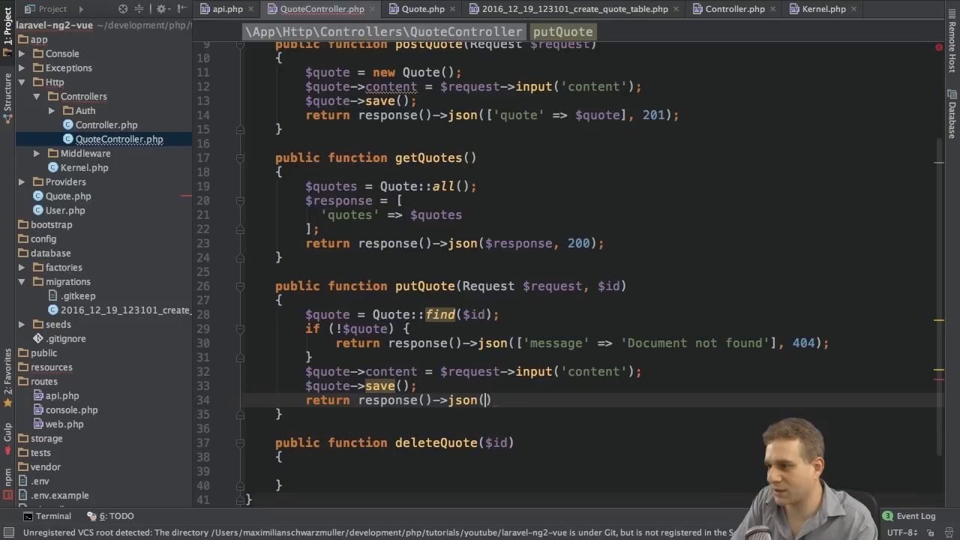
{"action": "type", "text": "["}
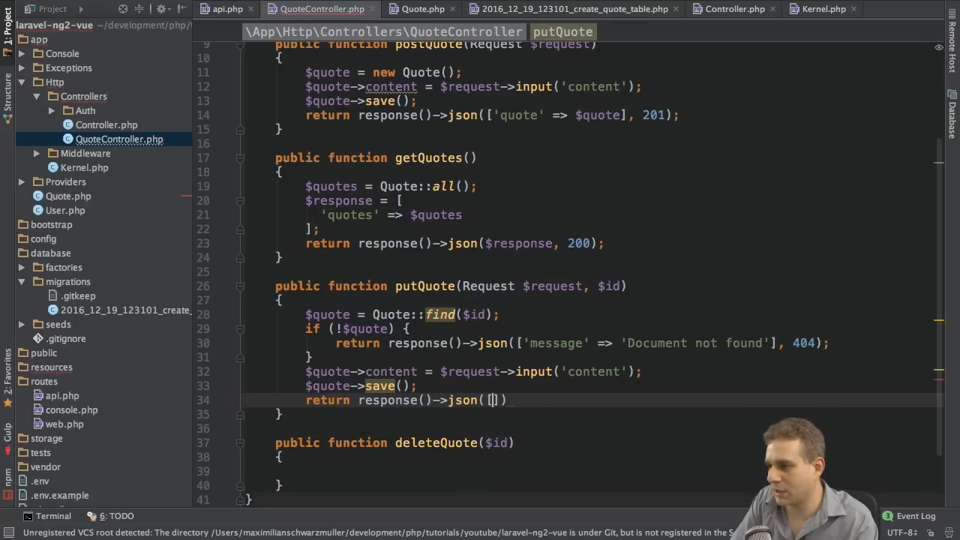
{"action": "type", "text": "quote' => $quote"}
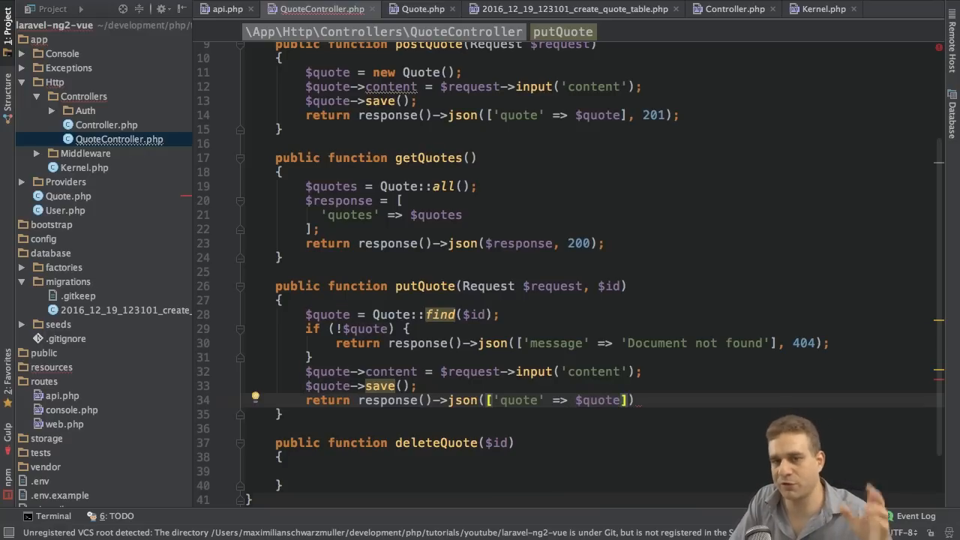
{"action": "type", "text": ", 200"}
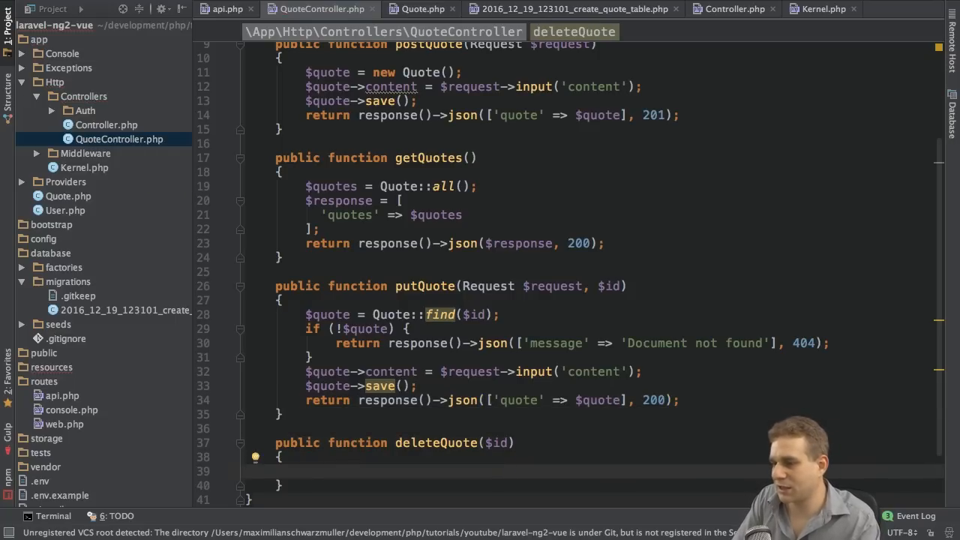
{"action": "type", "text": "$quote->d"}
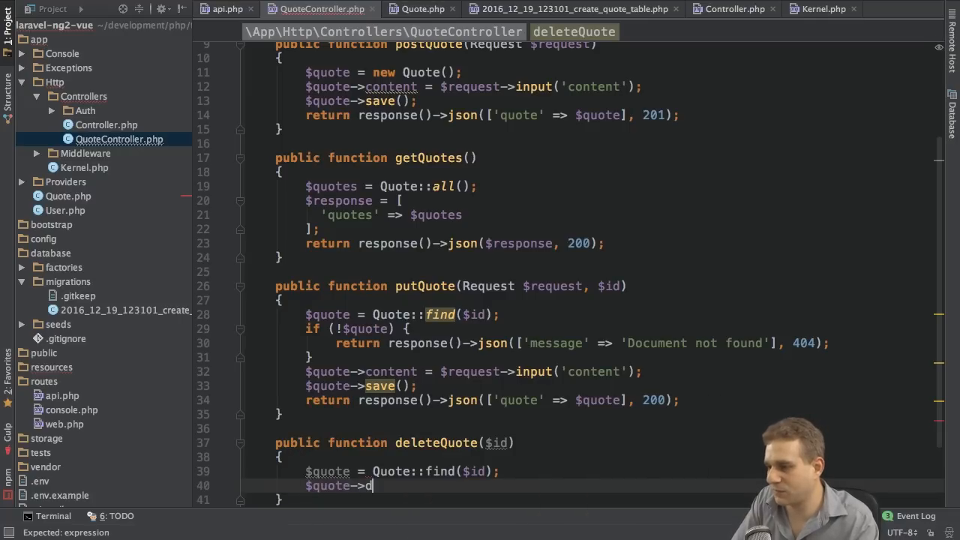
{"action": "type", "text": "elete();"}
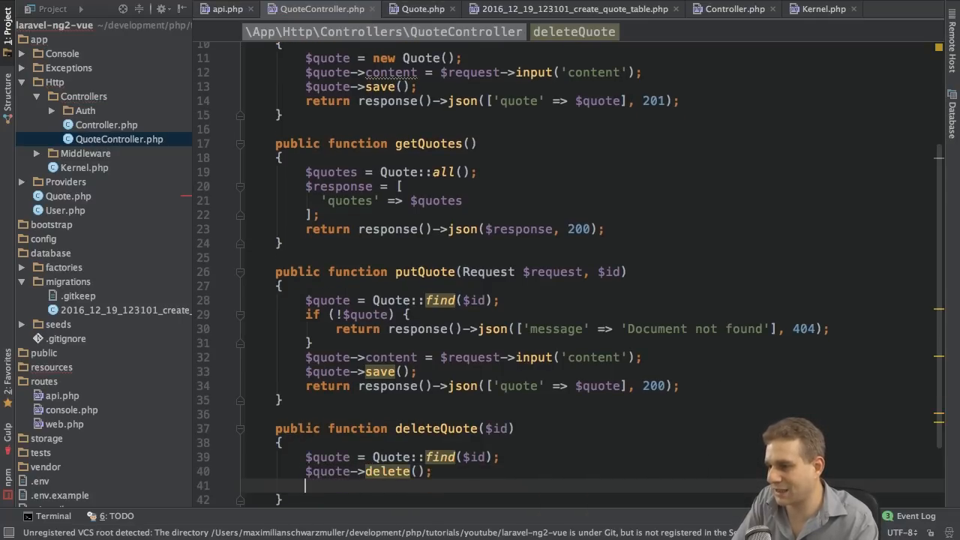
{"action": "type", "text": "return response()->json(["}
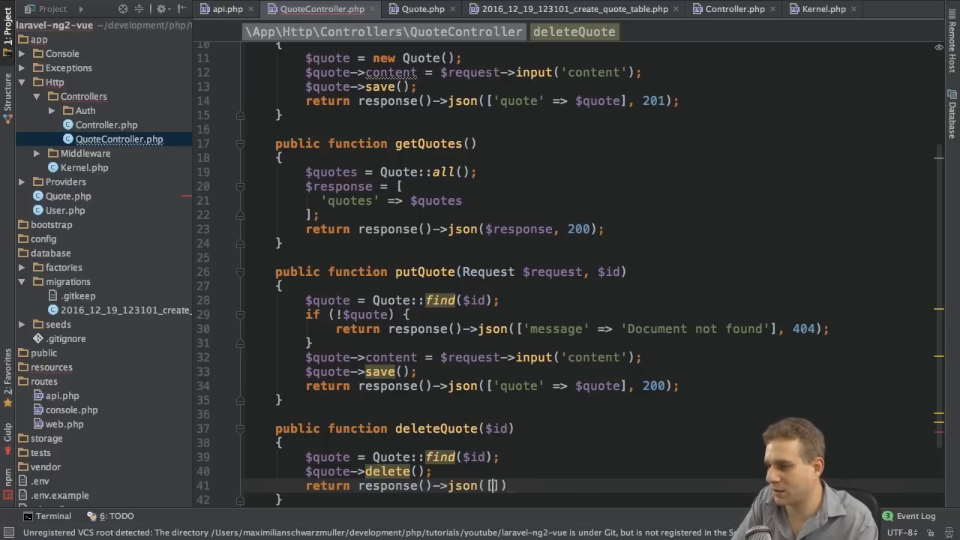
{"action": "type", "text": "message' => 'Q'"}
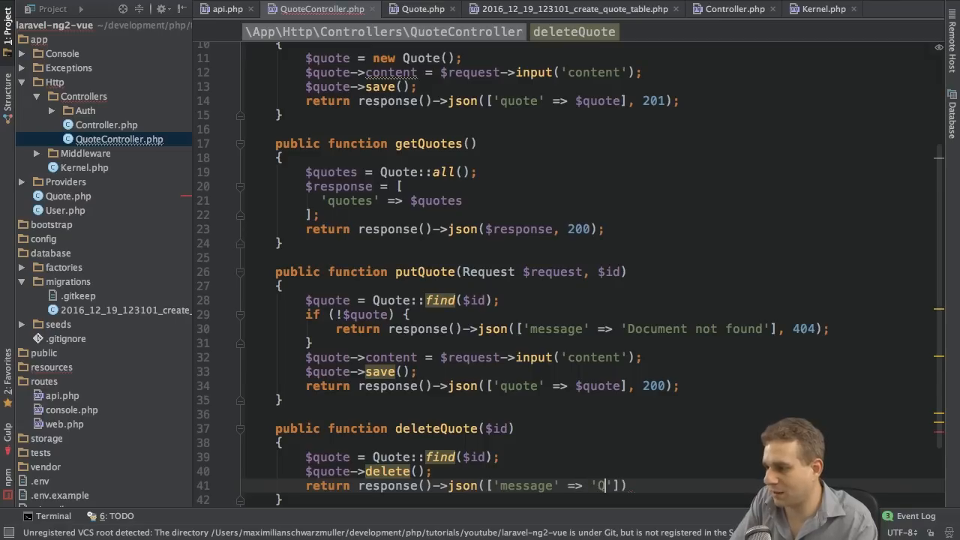
{"action": "type", "text": "uote deleted"}
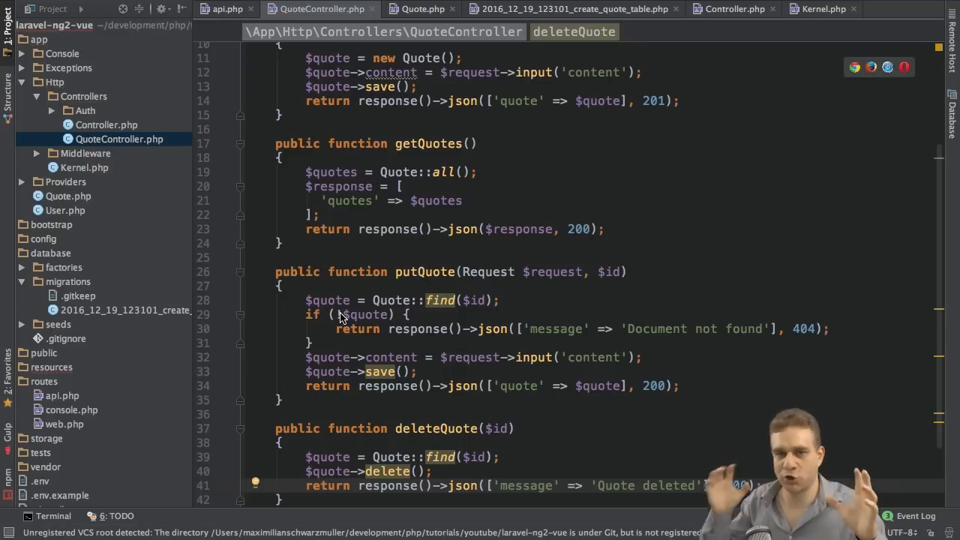
{"action": "scroll", "scroll_direction": "up", "scroll_amount": 3}
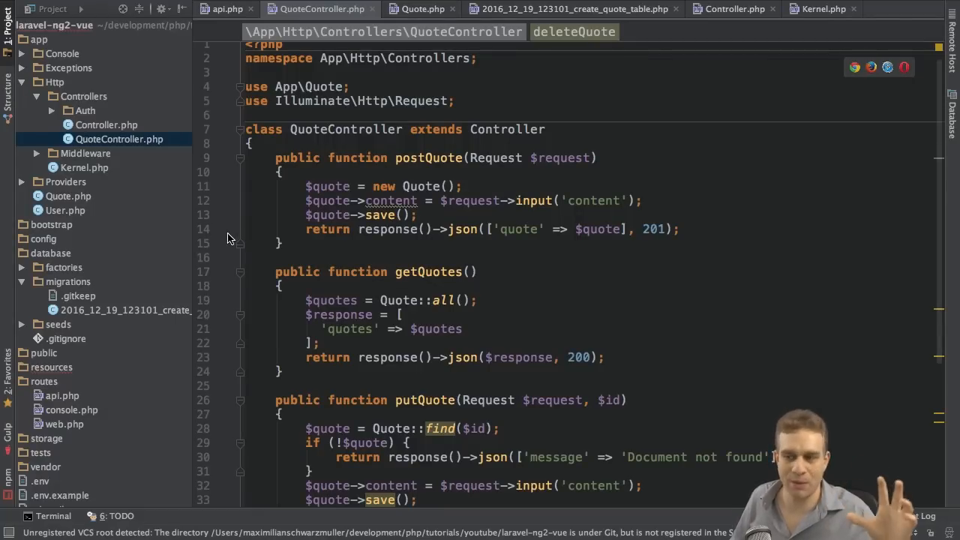
{"action": "left_click", "coordinate": [224, 9]}
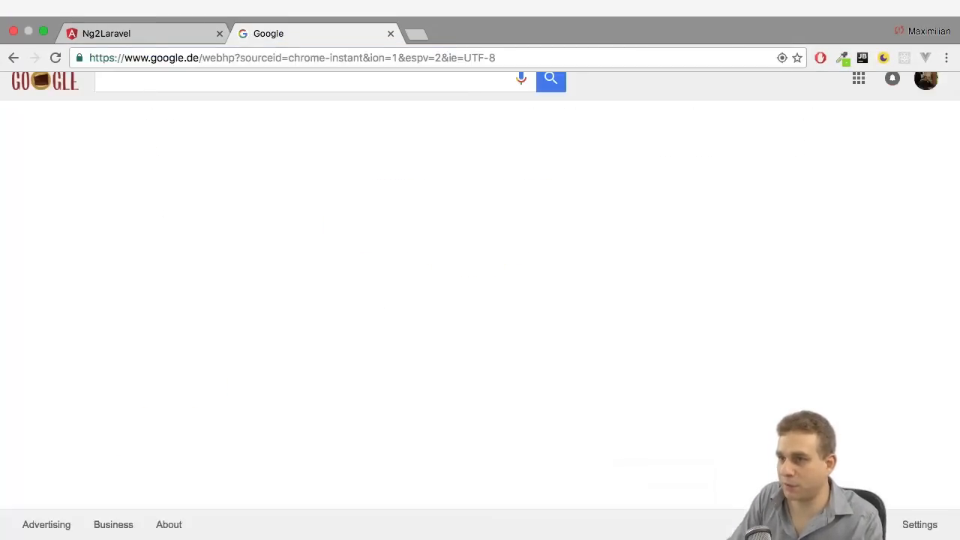
Search Google for 'postman'
{"action": "type", "text": "postman"}
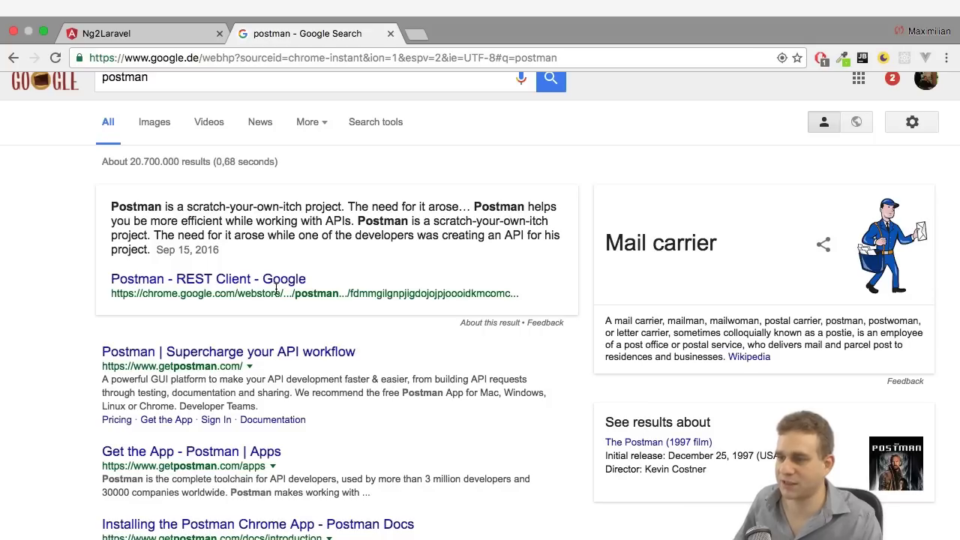
{"action": "mouse_move", "coordinate": [250, 233]}
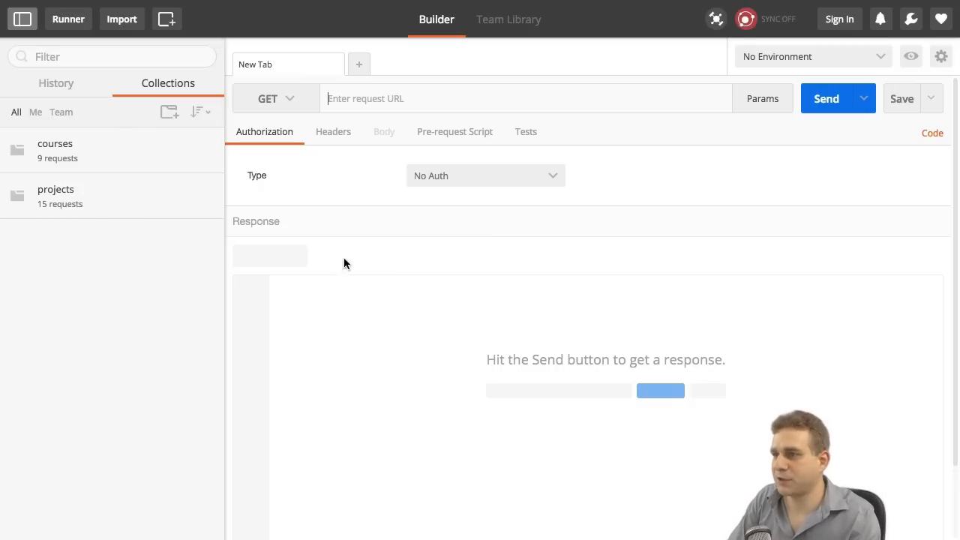
Create a POST request to laravel-ng2-vue.dev/api/ in Postman
{"action": "left_click", "coordinate": [275, 98]}
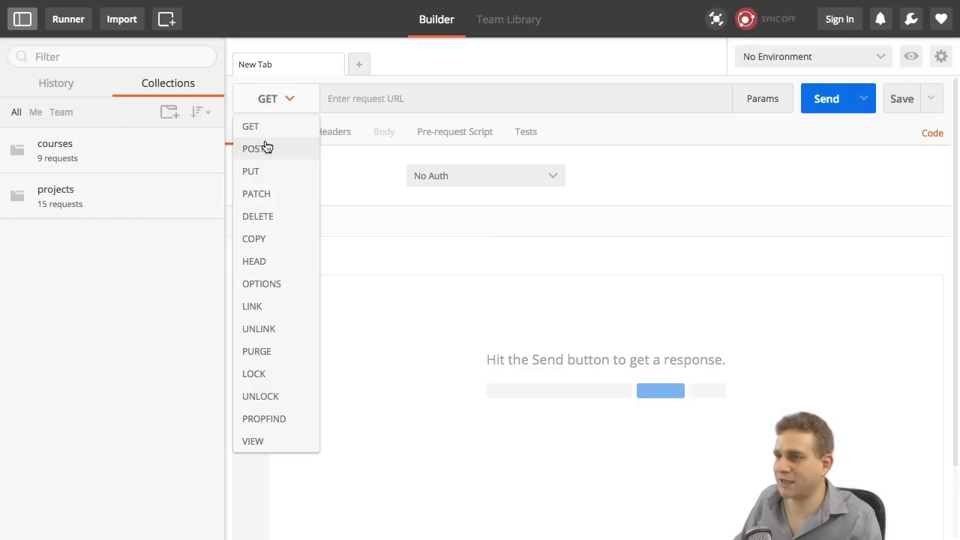
{"action": "left_click", "coordinate": [257, 148]}
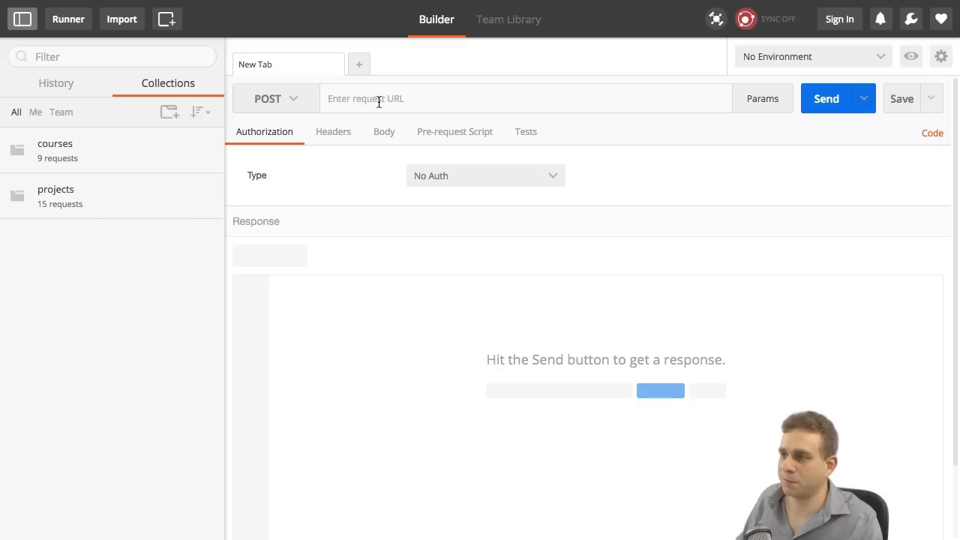
{"action": "type", "text": "laravel-ng2-"}
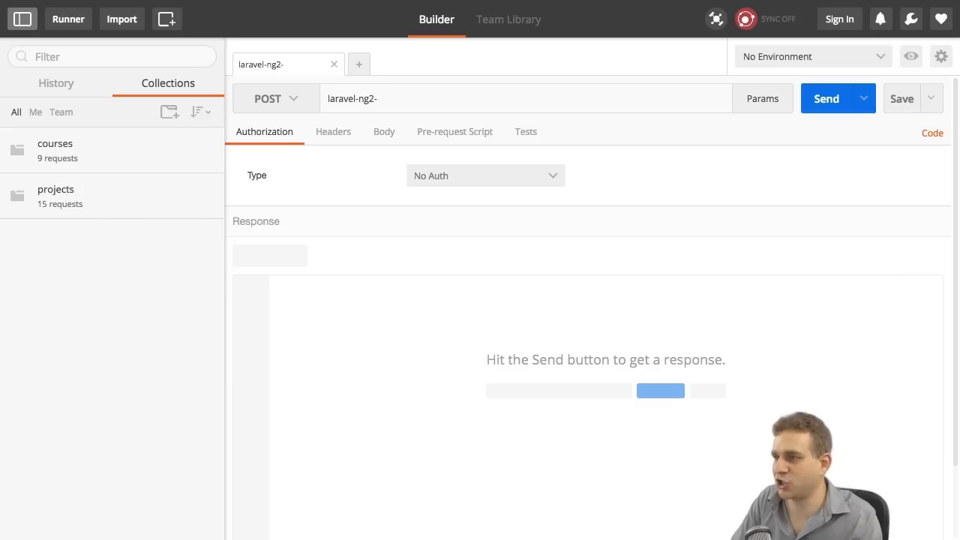
{"action": "type", "text": "vue.dev/a"}
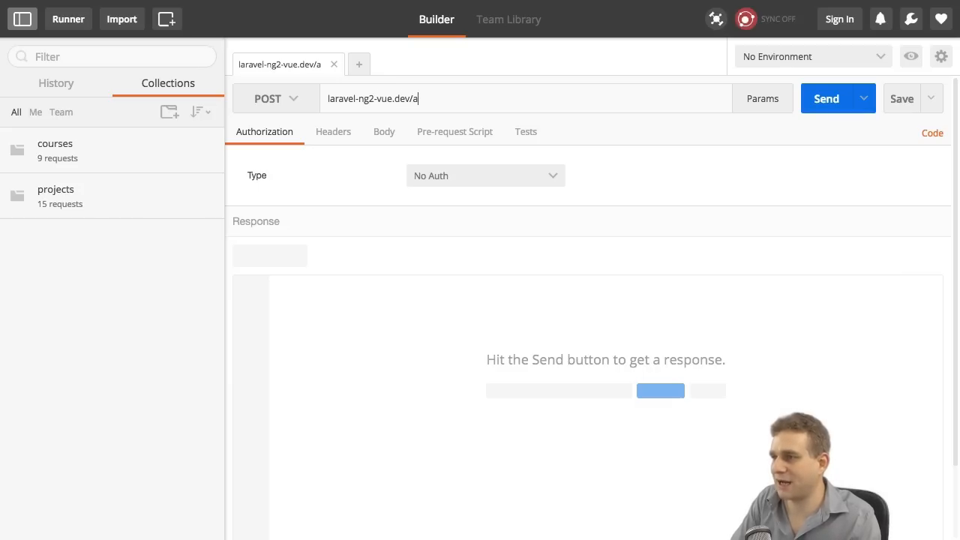
{"action": "type", "text": "pi/"}
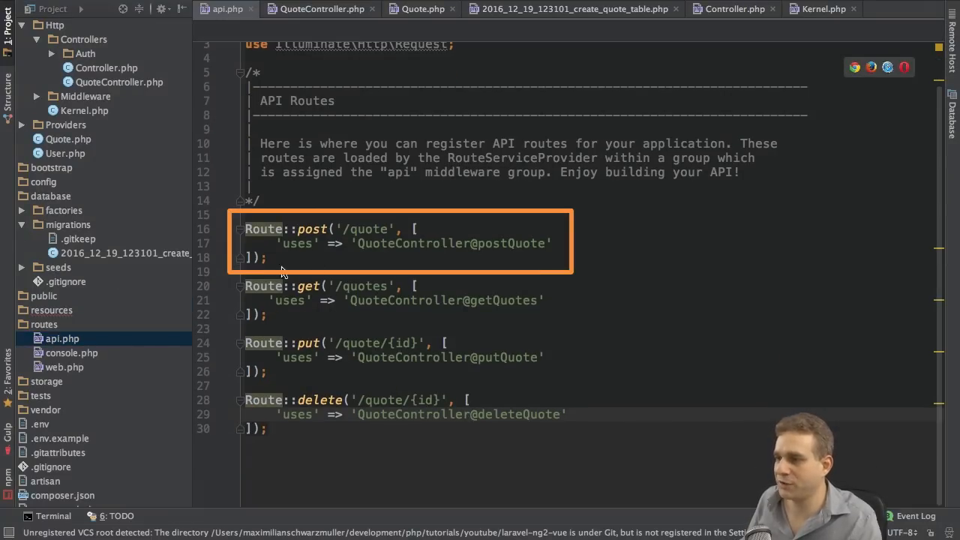
{"action": "mouse_move", "coordinate": [291, 260]}
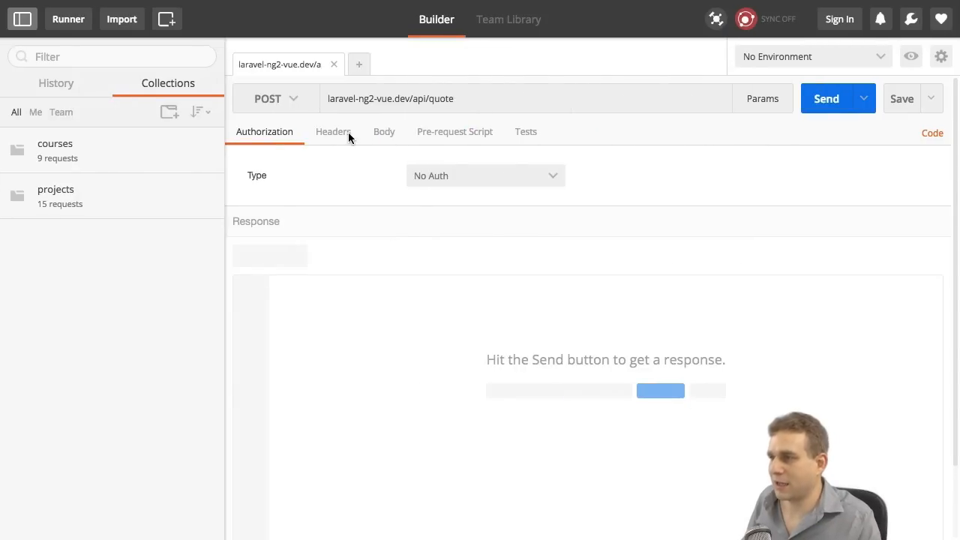
Set the request body to raw {"content":"some content"}
{"action": "left_click", "coordinate": [384, 131]}
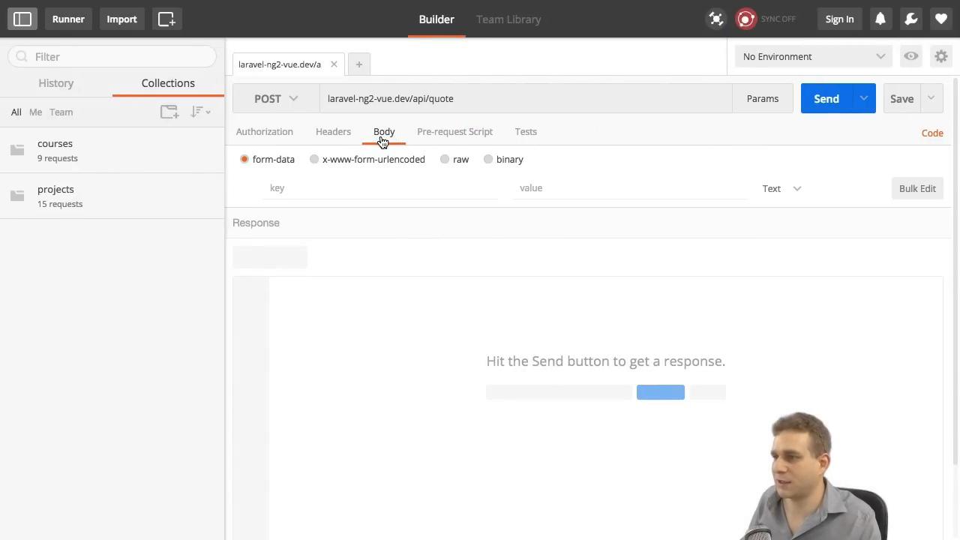
{"action": "left_click", "coordinate": [446, 159]}
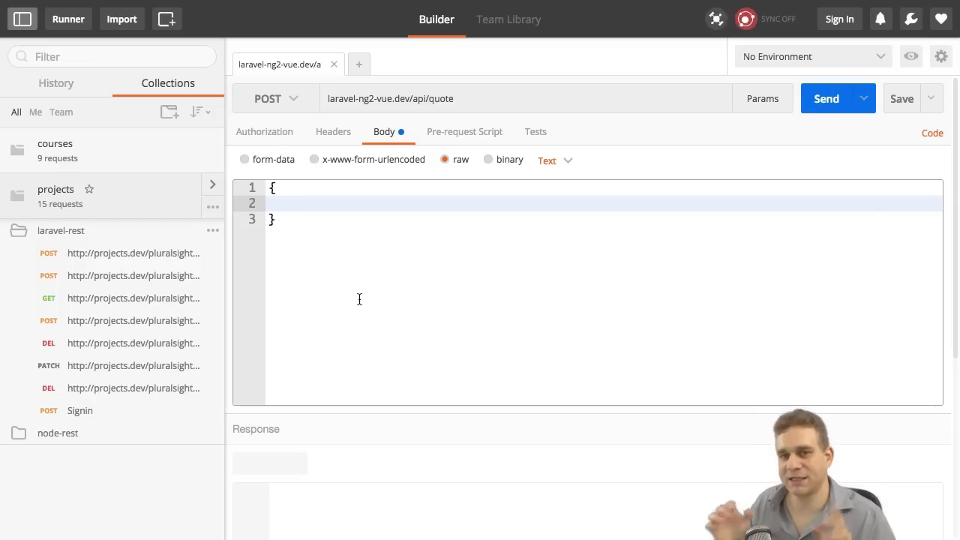
{"action": "type", "text": "\""}
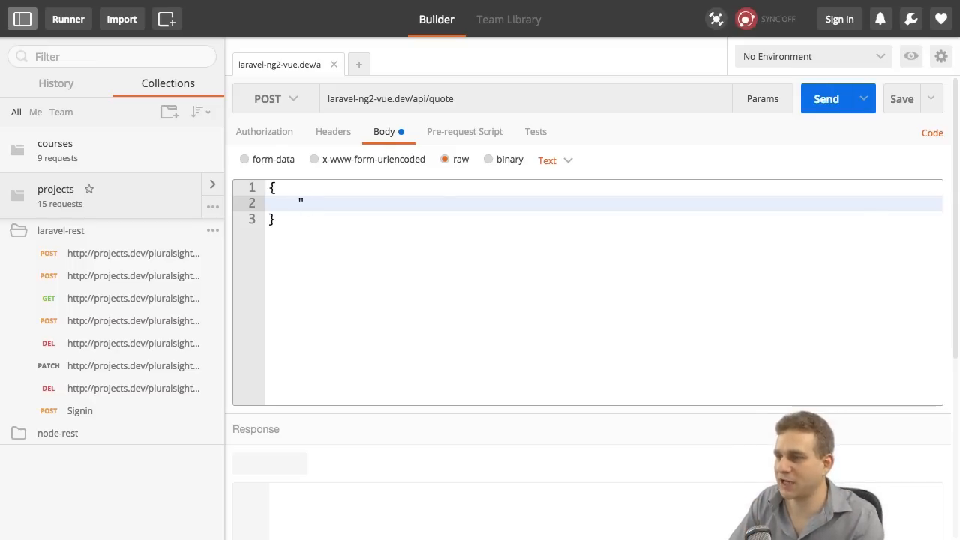
{"action": "type", "text": "content:"}
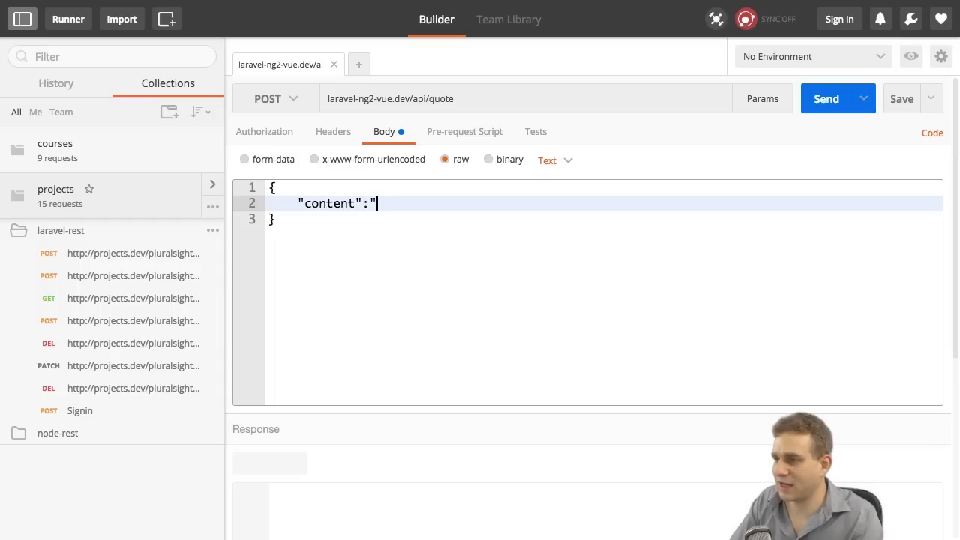
{"action": "type", "text": "some content"}
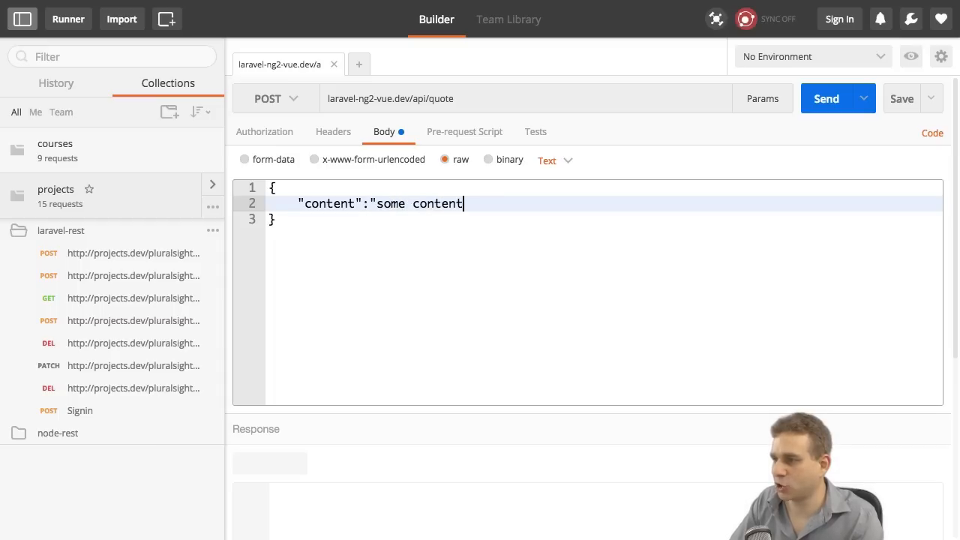
{"action": "type", "text": "\""}
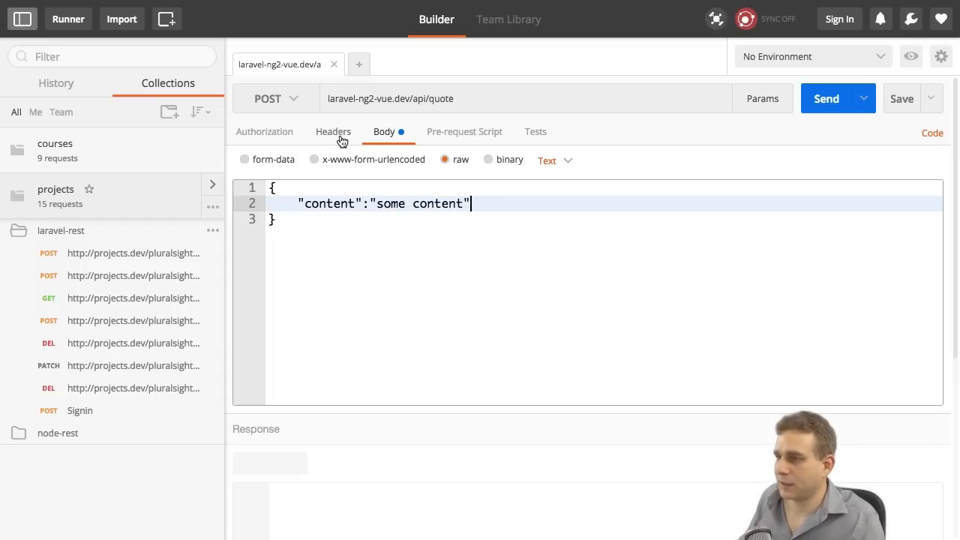
Add a Content-Type: application/json header and send the POST request
{"action": "left_click", "coordinate": [333, 131]}
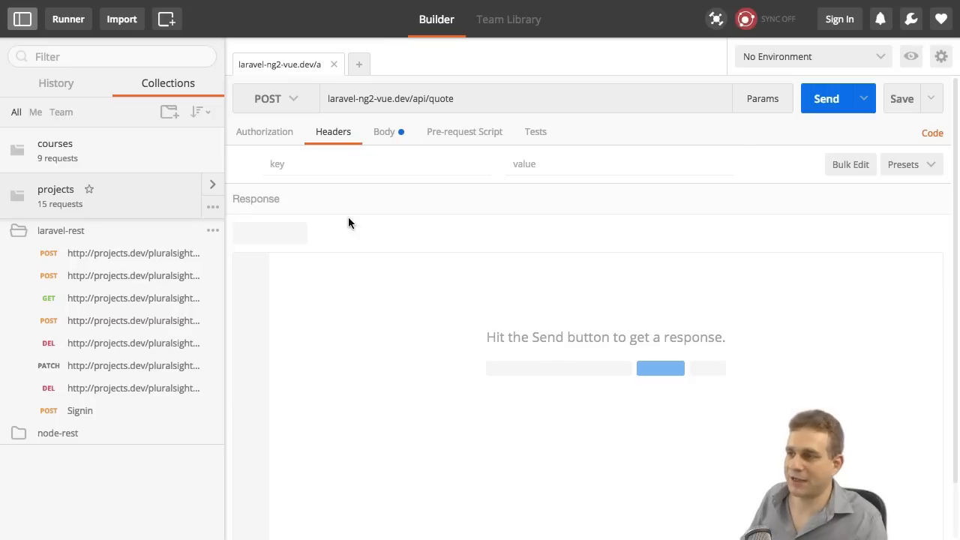
{"action": "left_click", "coordinate": [337, 164]}
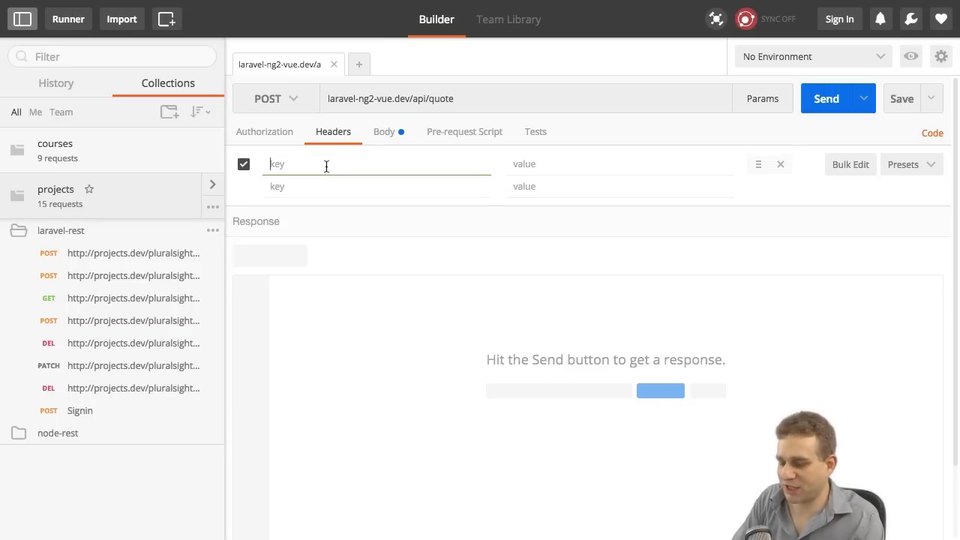
{"action": "type", "text": "Content-Type"}
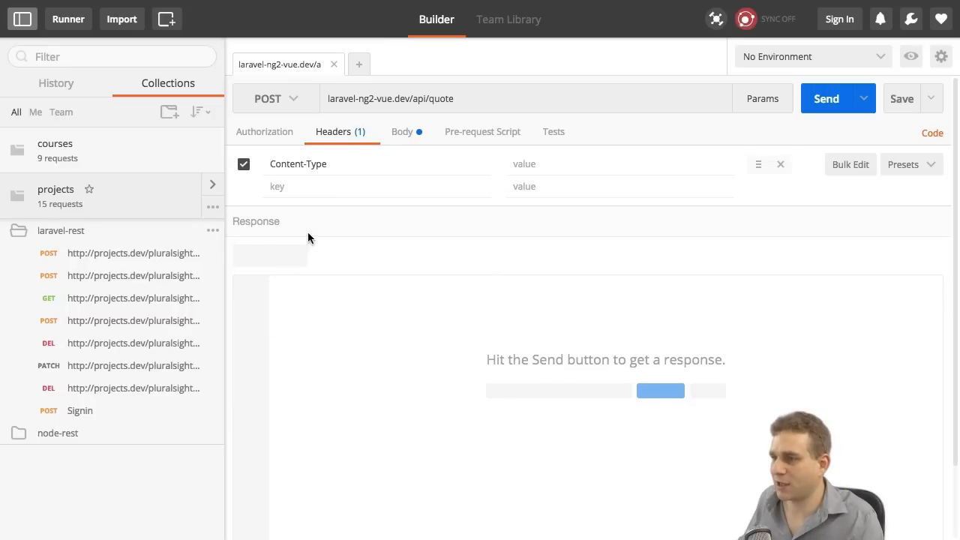
{"action": "type", "text": "appl"}
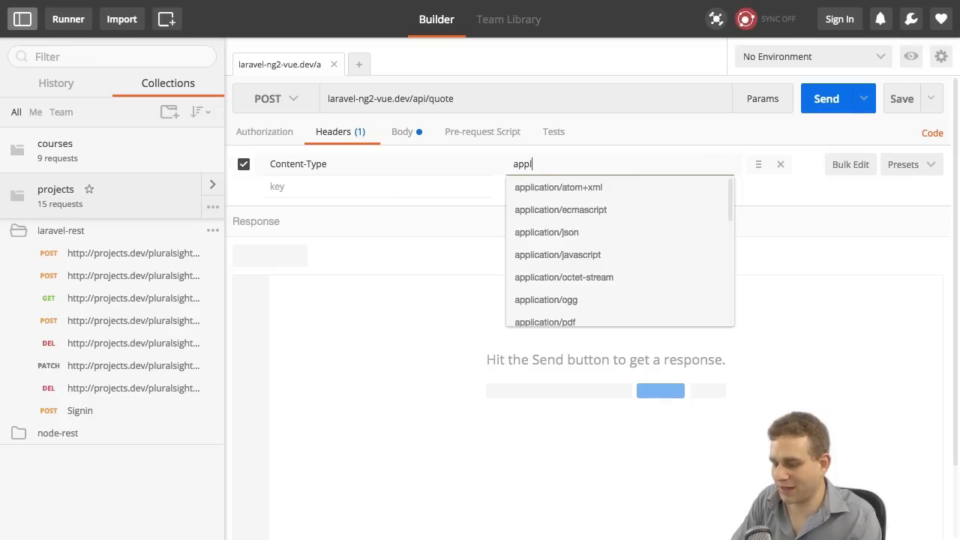
{"action": "left_click", "coordinate": [546, 232]}
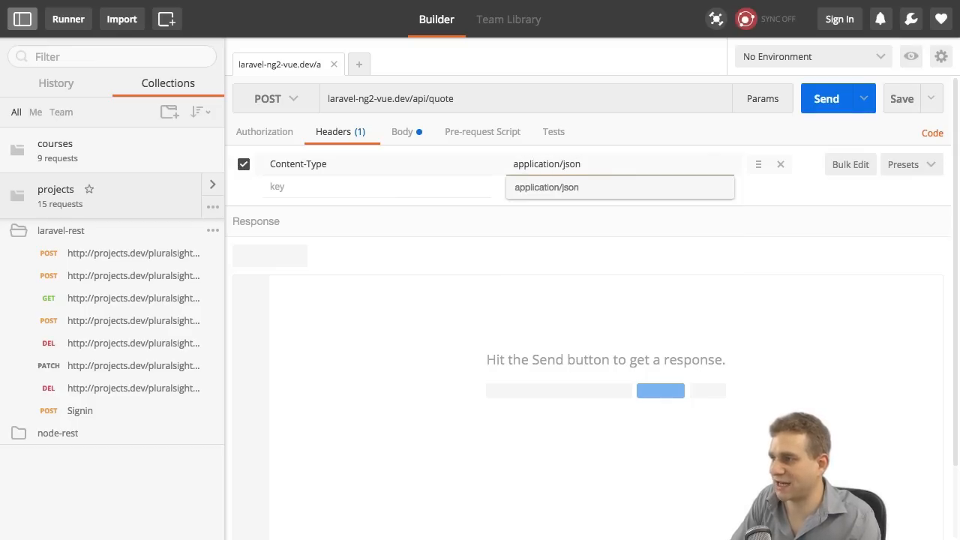
{"action": "mouse_move", "coordinate": [433, 134]}
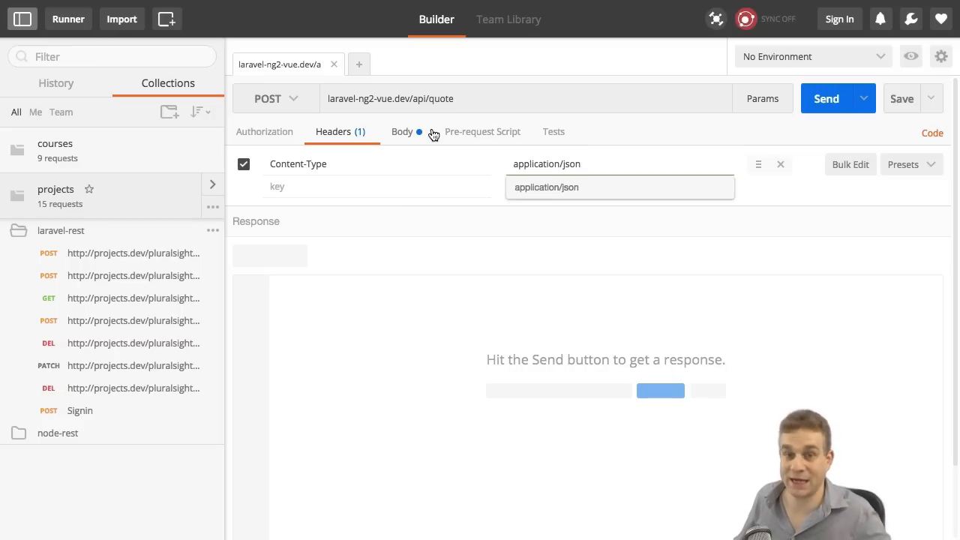
{"action": "left_click", "coordinate": [402, 132]}
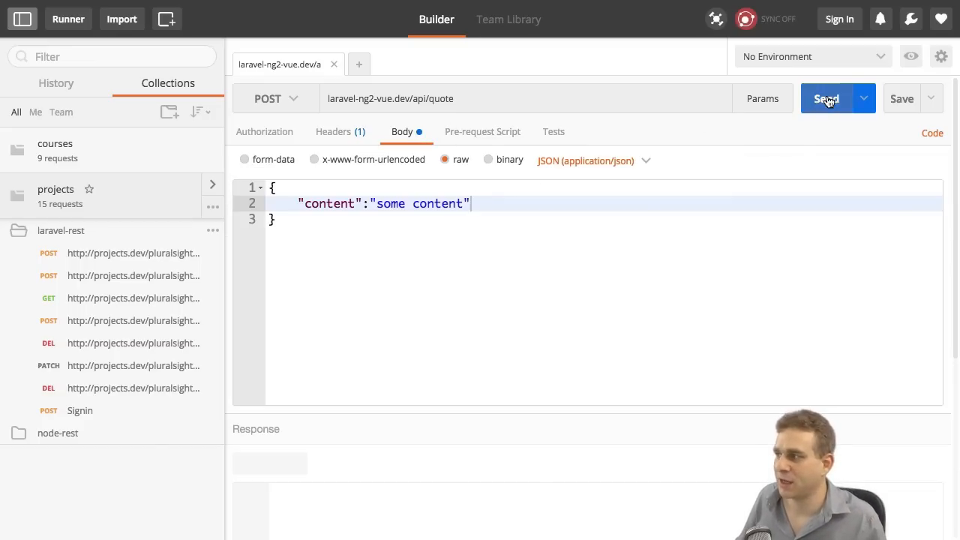
{"action": "left_click", "coordinate": [825, 98]}
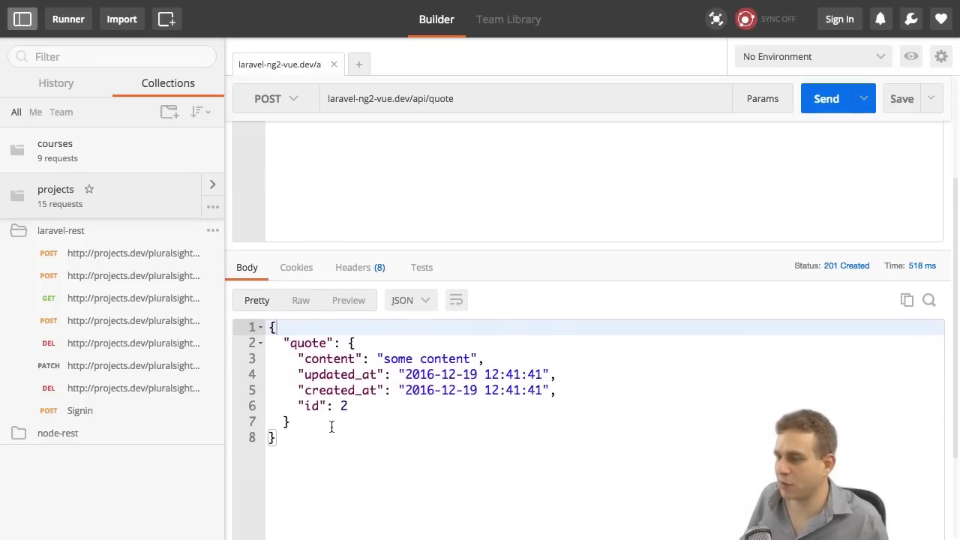
Select the returned quote JSON and open a new blank request tab
{"action": "double_click", "coordinate": [343, 406]}
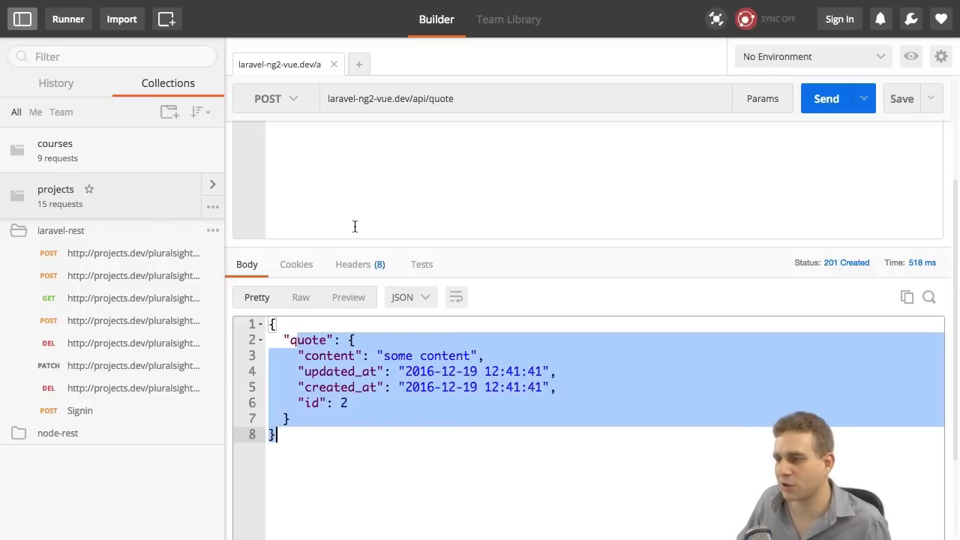
{"action": "left_click", "coordinate": [358, 64]}
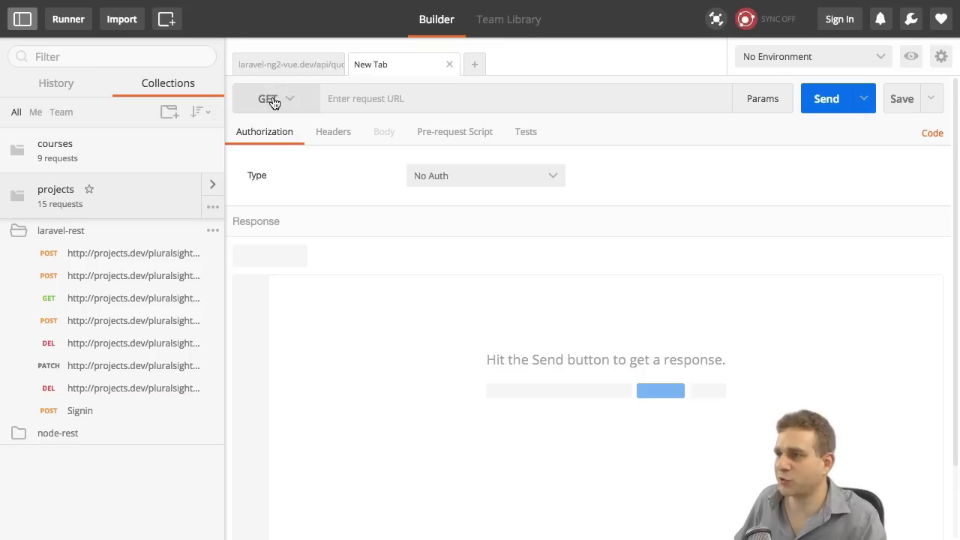
Send a GET request to laravel-ng2-vue.dev/api/quotes
{"action": "left_click", "coordinate": [381, 98]}
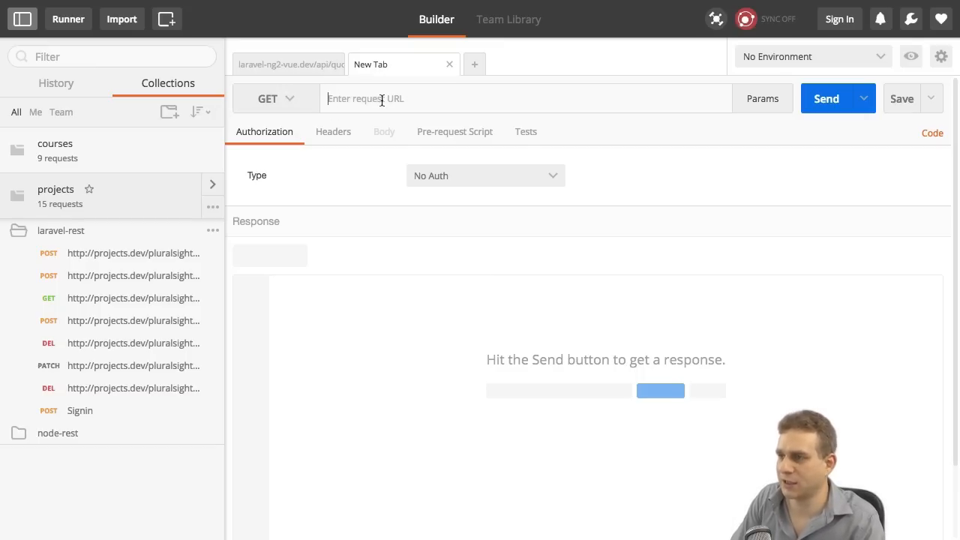
{"action": "type", "text": "laravel-ng2-vue.dev"}
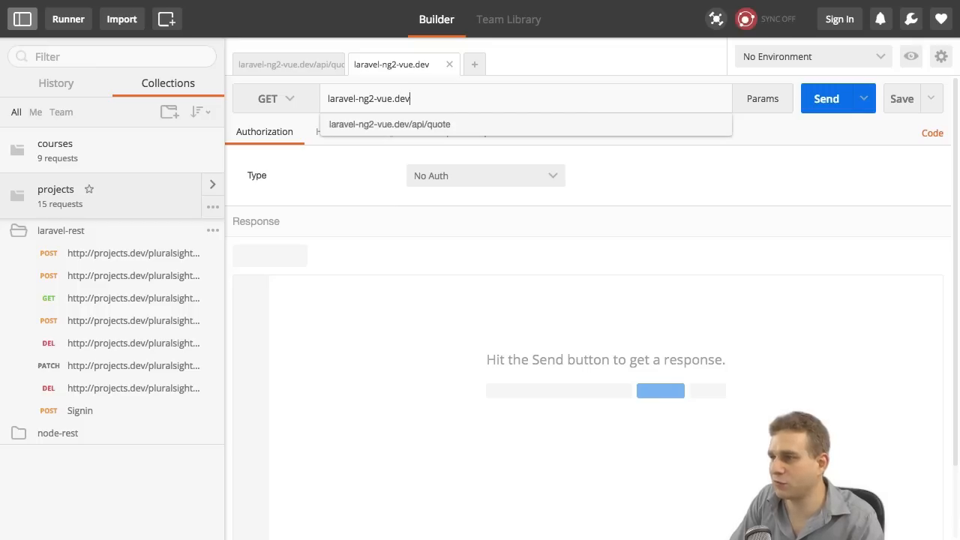
{"action": "type", "text": "/api/quotes"}
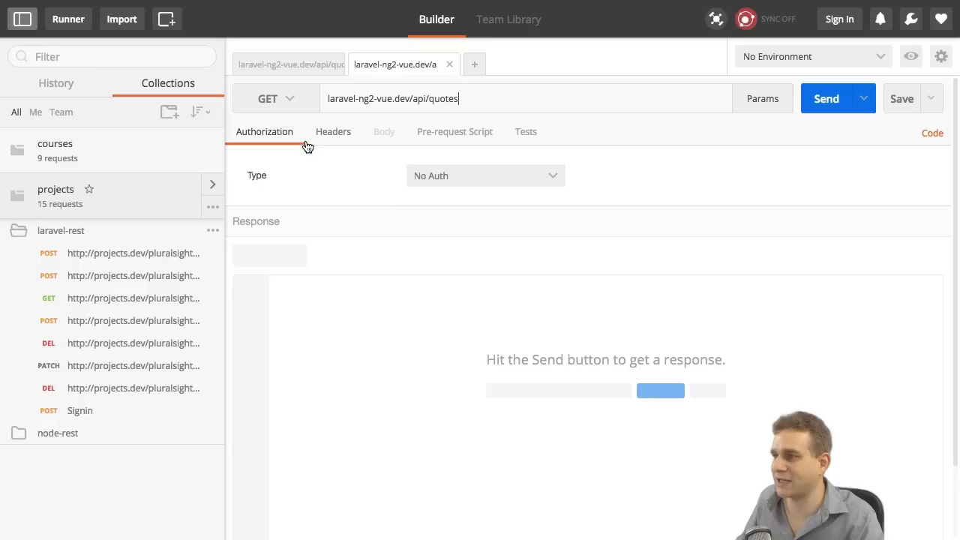
{"action": "mouse_move", "coordinate": [342, 131]}
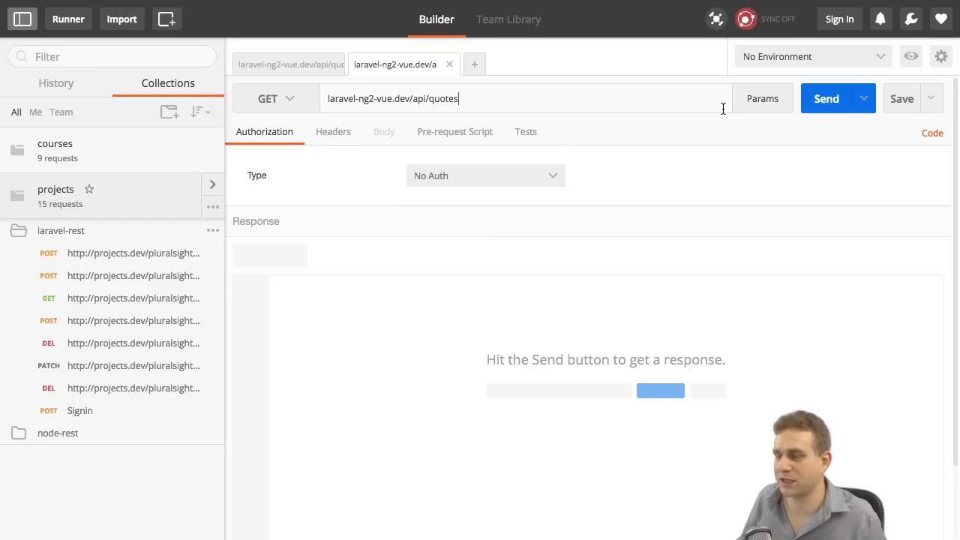
{"action": "left_click", "coordinate": [826, 98]}
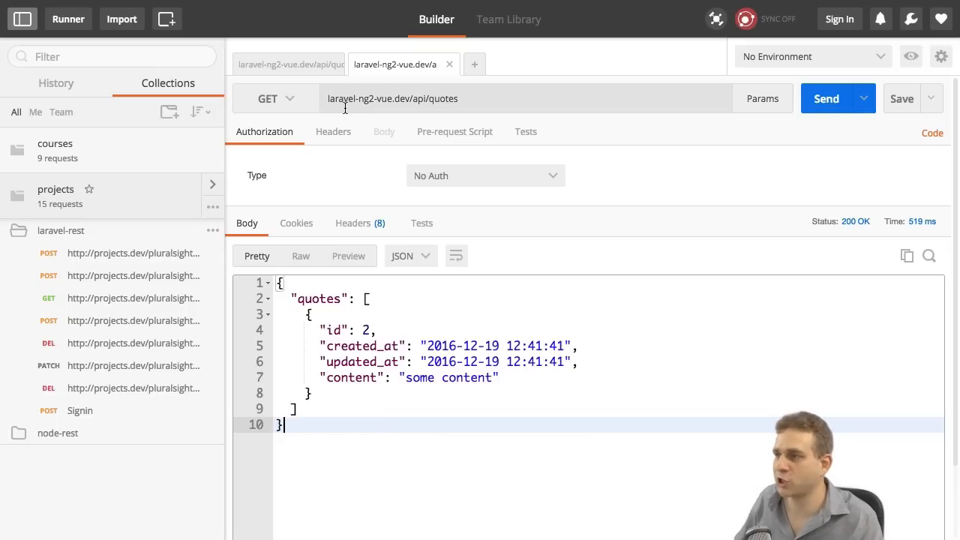
{"action": "mouse_move", "coordinate": [285, 64]}
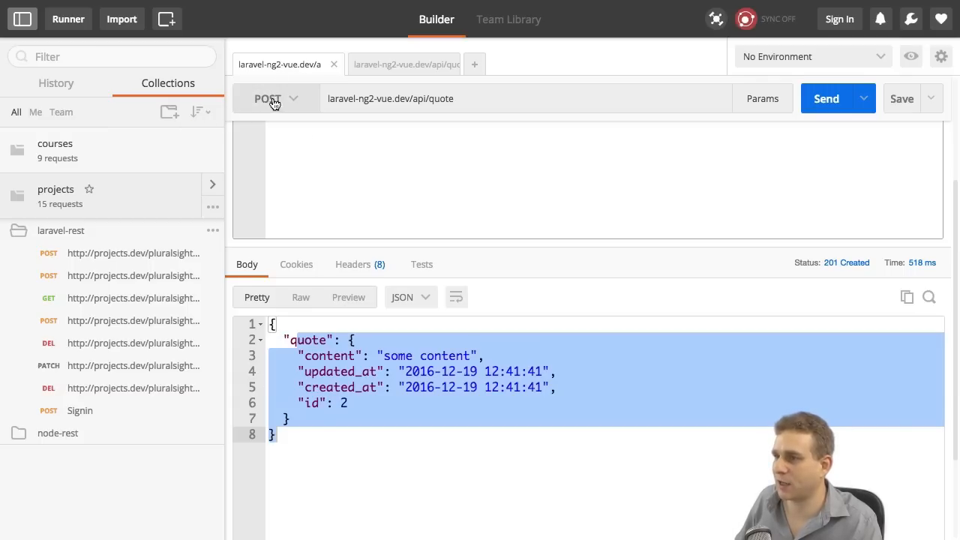
Send a PUT to api/quote/2 changing its content to "some content!!!!!!"
{"action": "left_click", "coordinate": [275, 98]}
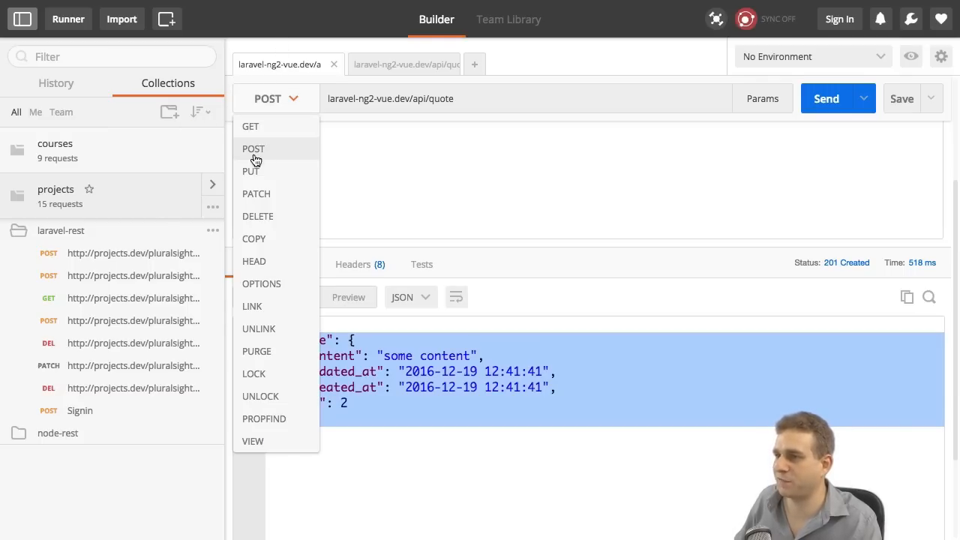
{"action": "left_click", "coordinate": [251, 171]}
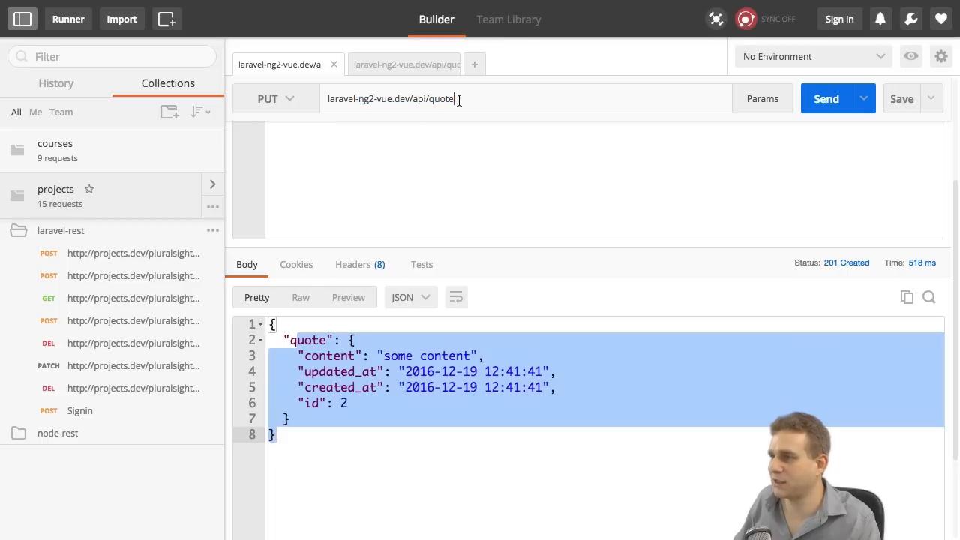
{"action": "type", "text": "/"}
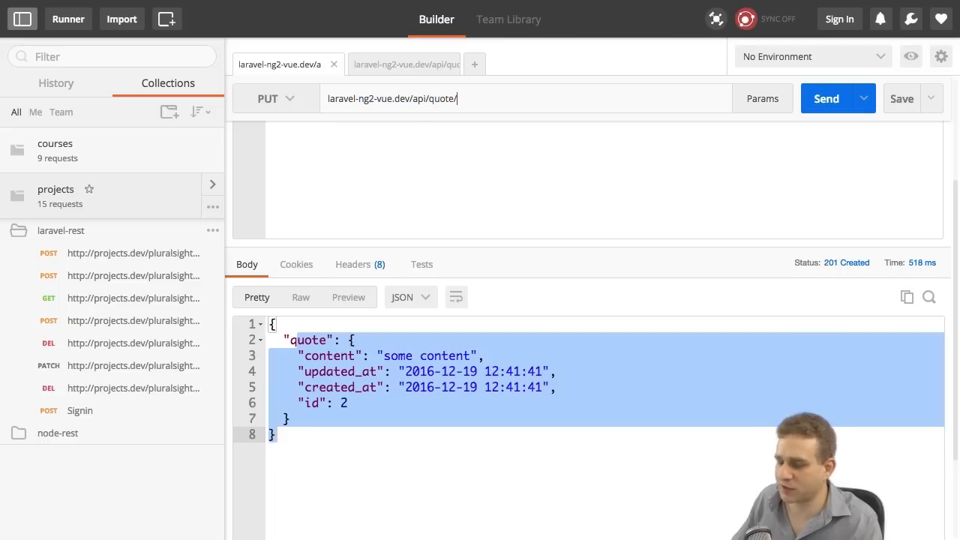
{"action": "type", "text": "2"}
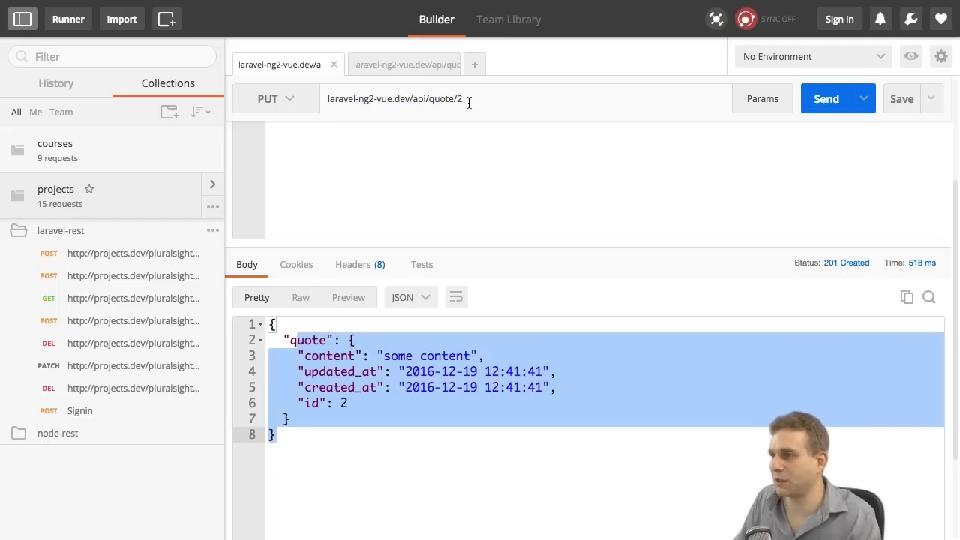
{"action": "left_click", "coordinate": [291, 418]}
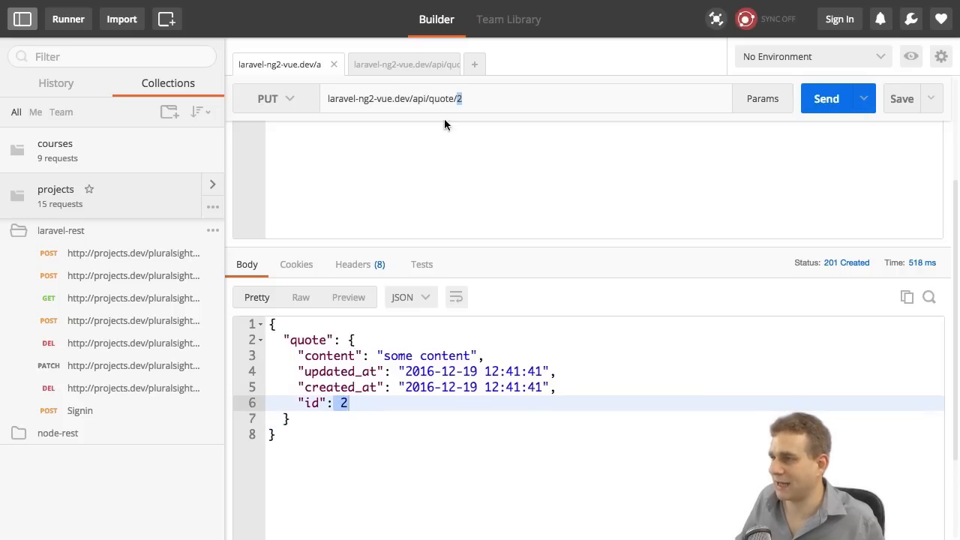
{"action": "mouse_move", "coordinate": [352, 264]}
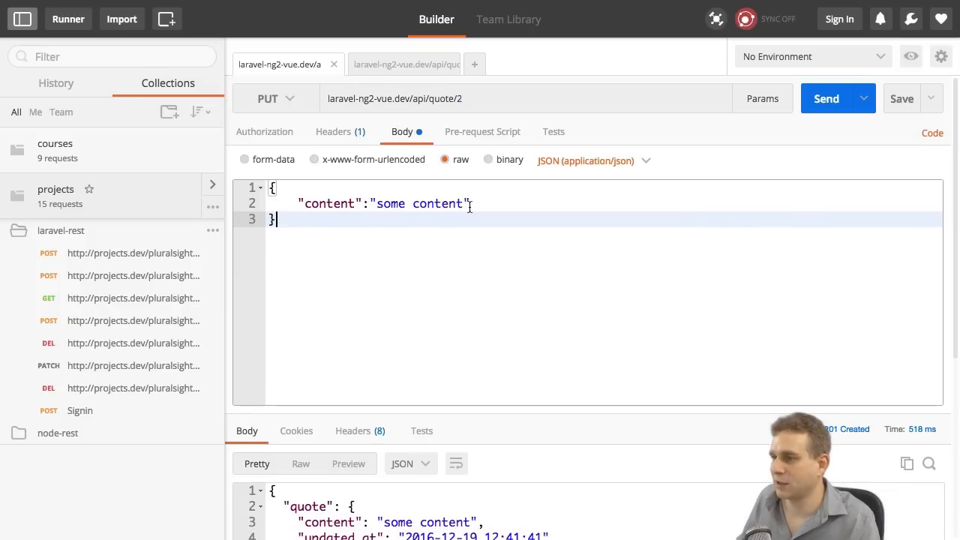
{"action": "type", "text": "! !"}
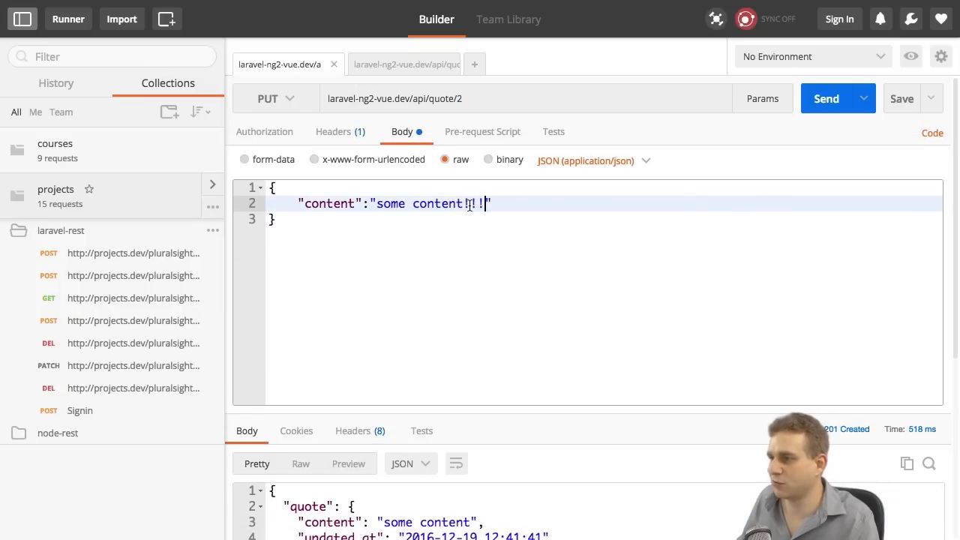
{"action": "type", "text": "!!!!!!"}
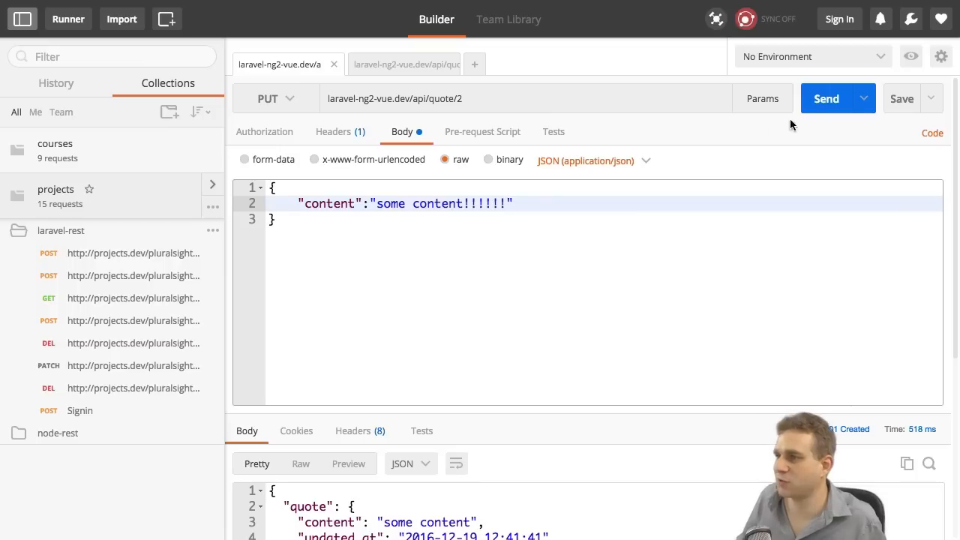
{"action": "left_click", "coordinate": [825, 98]}
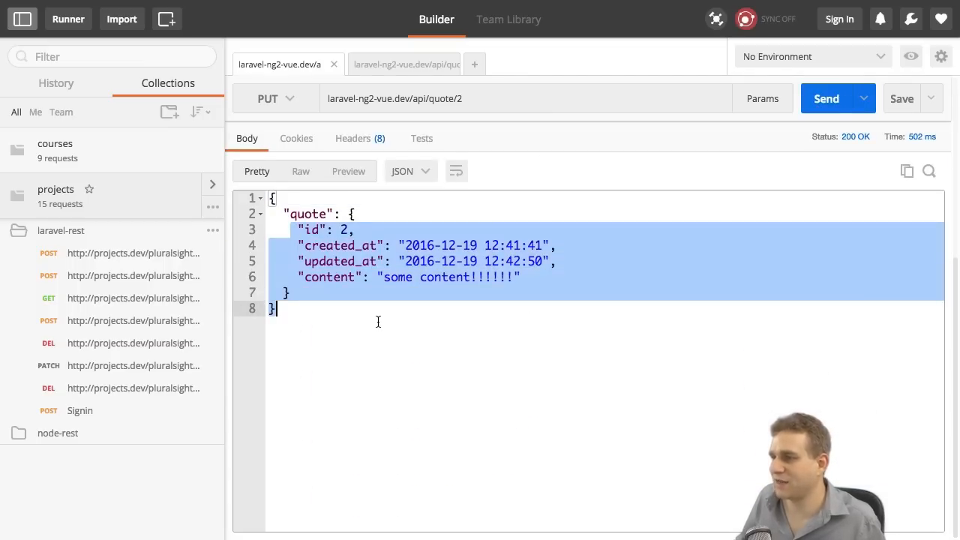
Resend the GET all-quotes request to confirm quote 2's updated content
{"action": "left_click", "coordinate": [395, 64]}
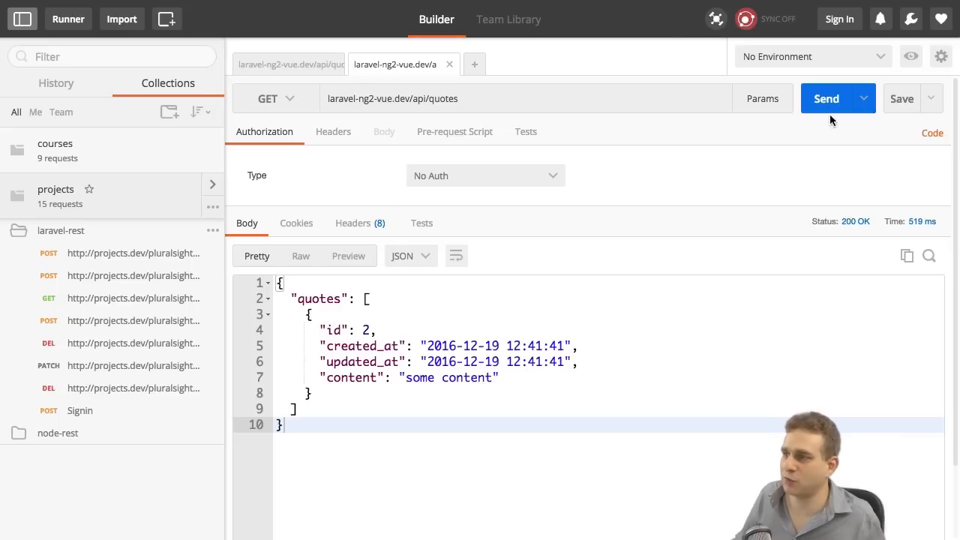
{"action": "left_click", "coordinate": [826, 98]}
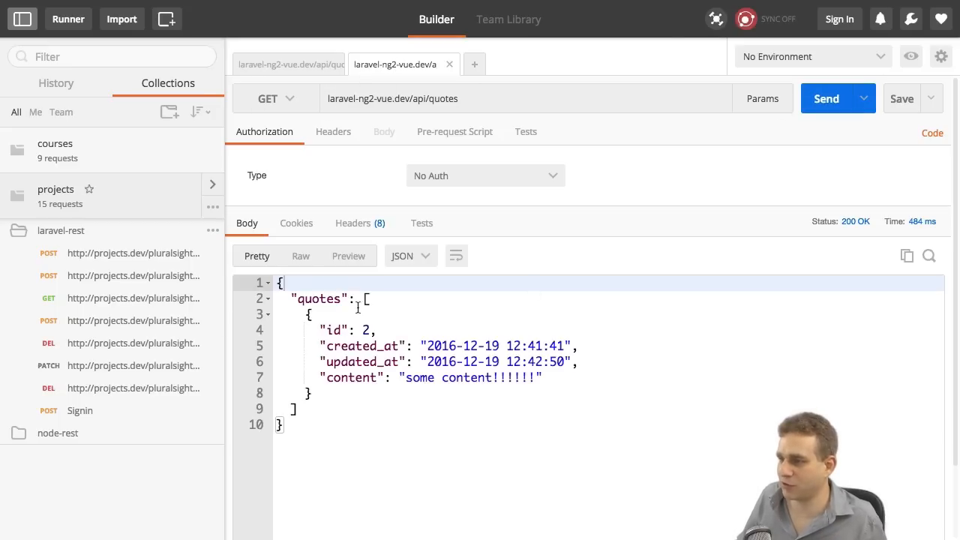
{"action": "left_click_drag", "start_coordinate": [308, 314], "coordinate": [310, 393]}
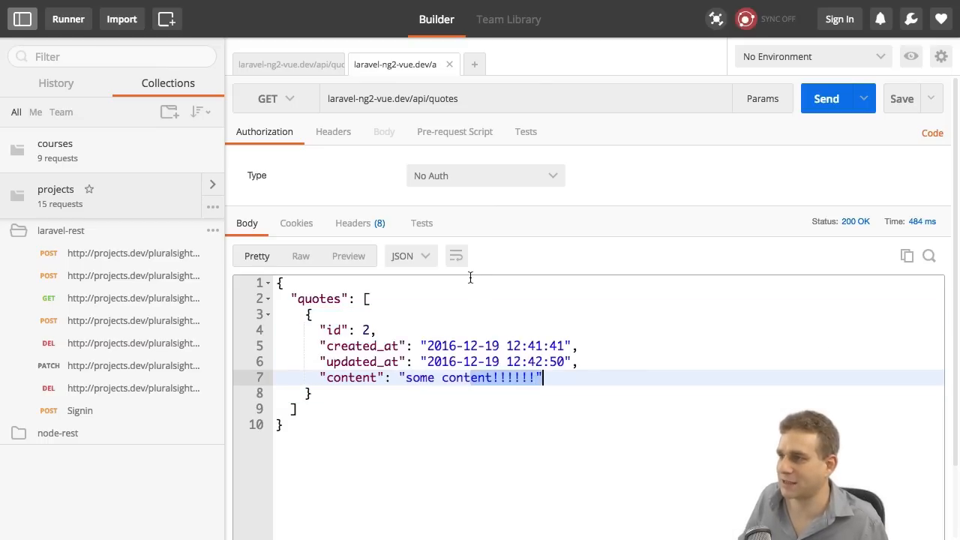
{"action": "left_click", "coordinate": [285, 63]}
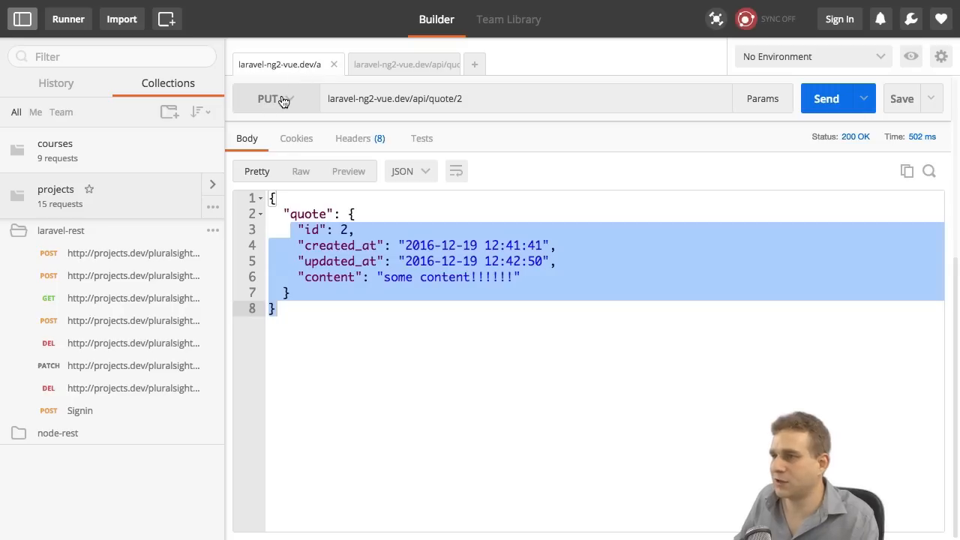
Send a DELETE request to laravel-ng2-vue.dev/api/quote/2, getting "Quote deleted"
{"action": "left_click", "coordinate": [275, 98]}
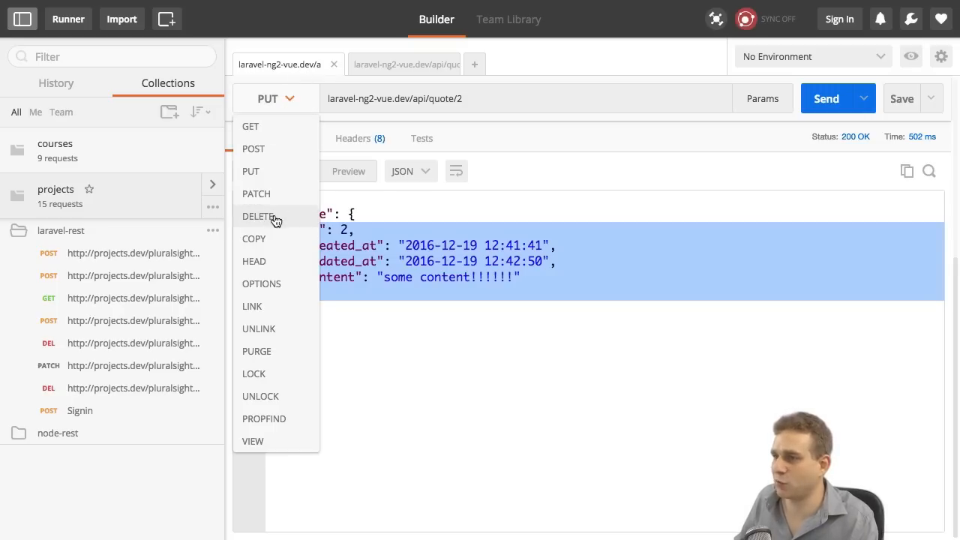
{"action": "left_click", "coordinate": [258, 216]}
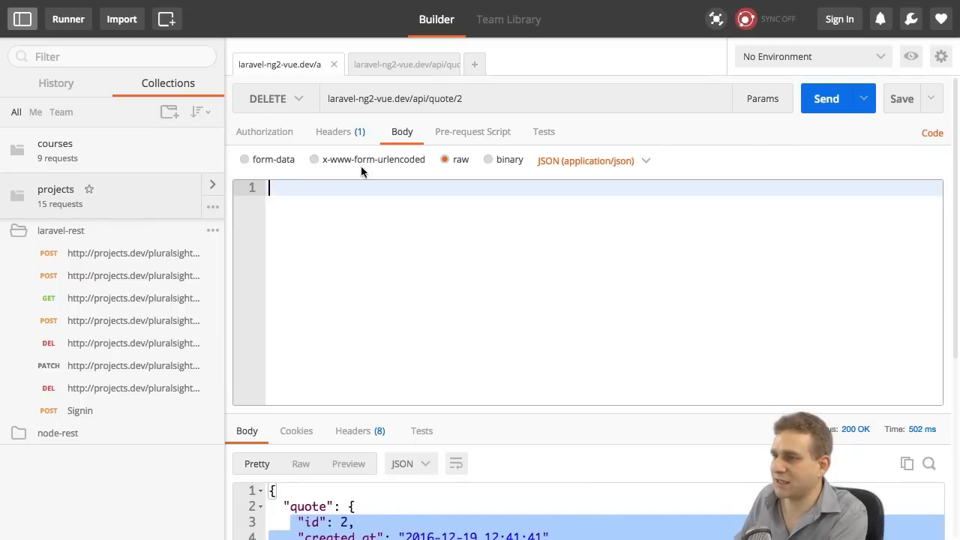
{"action": "left_click", "coordinate": [333, 131]}
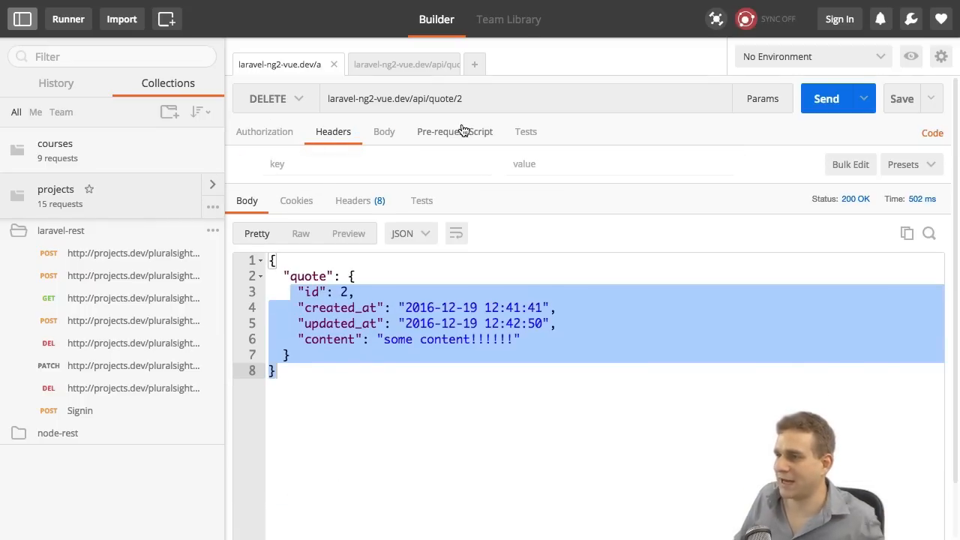
{"action": "left_click", "coordinate": [472, 98]}
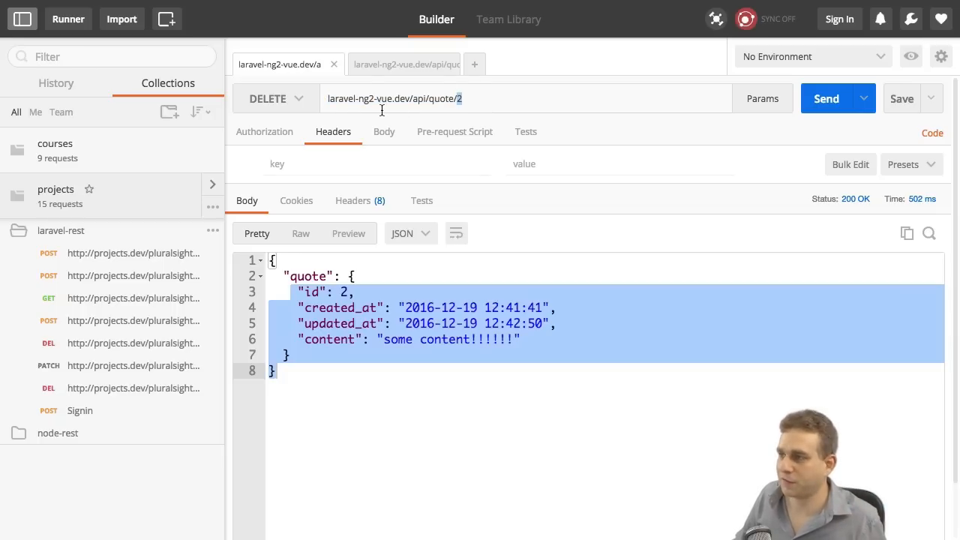
{"action": "left_click", "coordinate": [826, 98]}
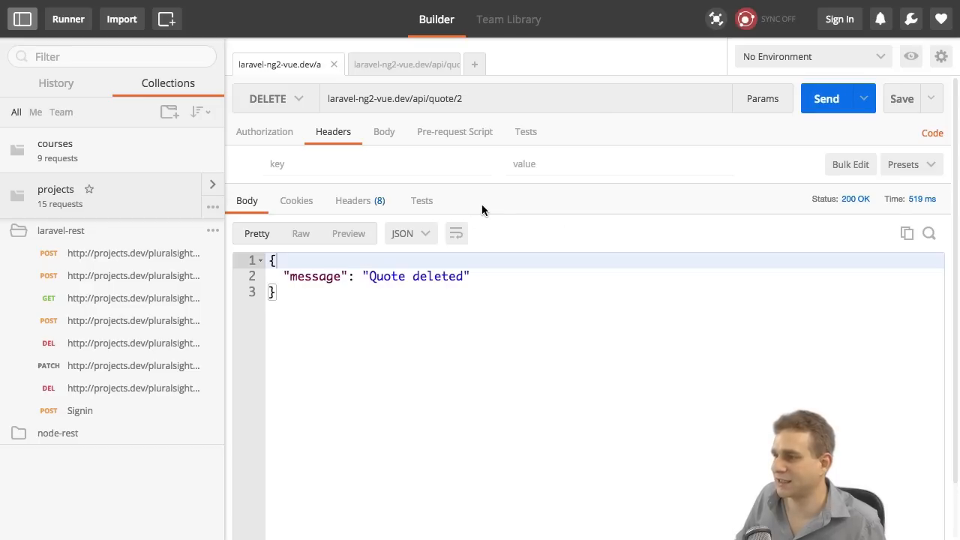